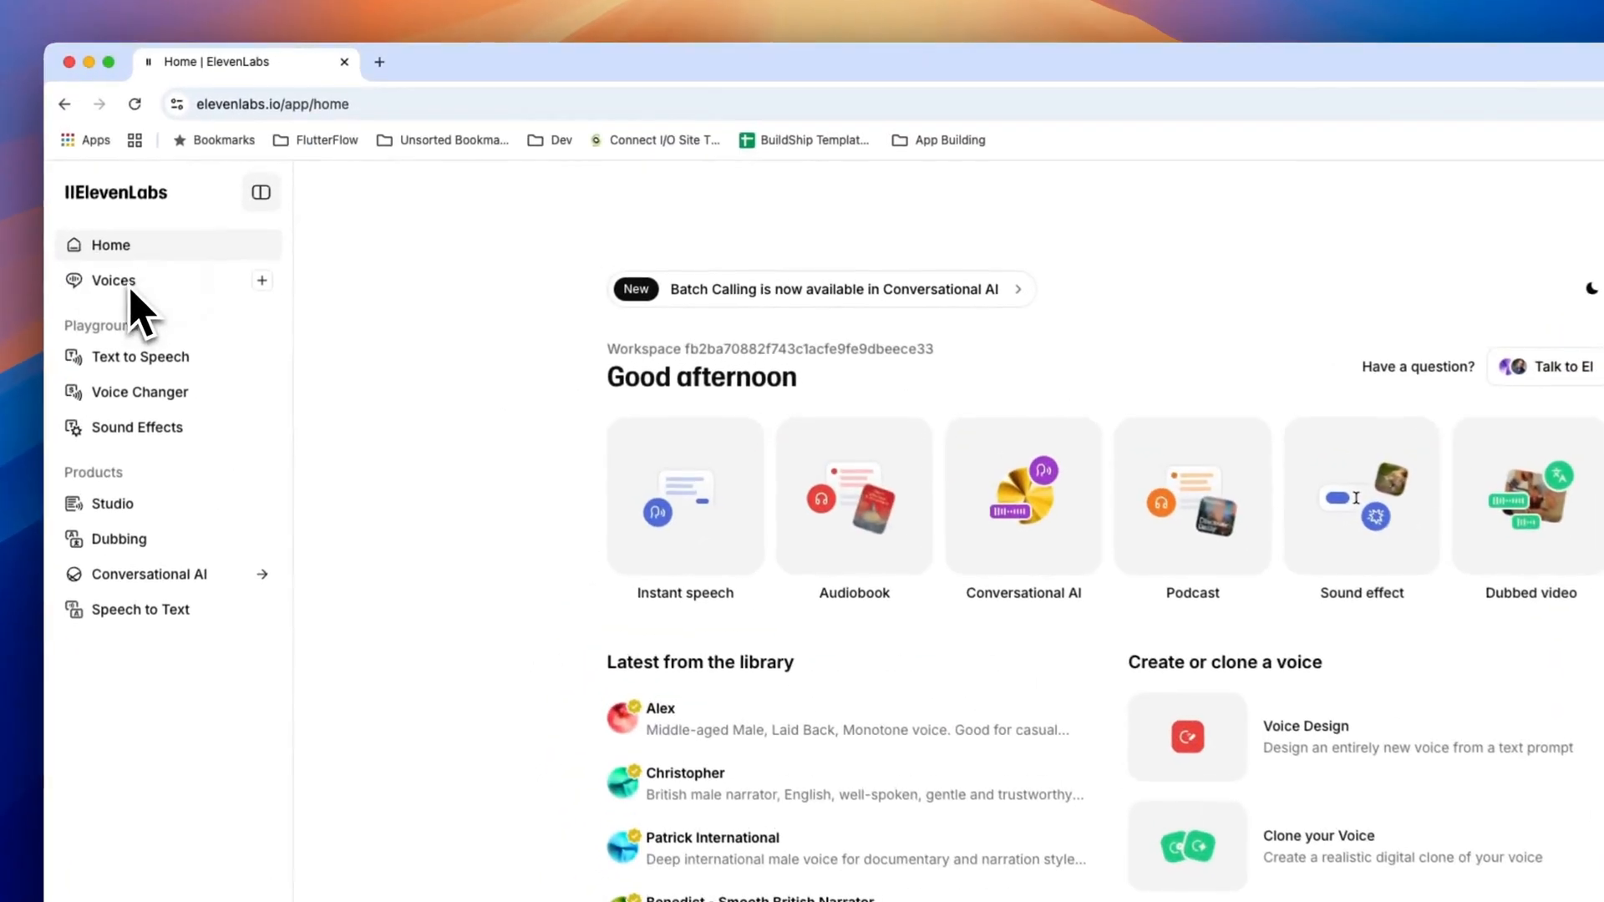
# - Browse the ElevenLabs voice library and the voices saved in My Voices
pyautogui.click(113, 281)
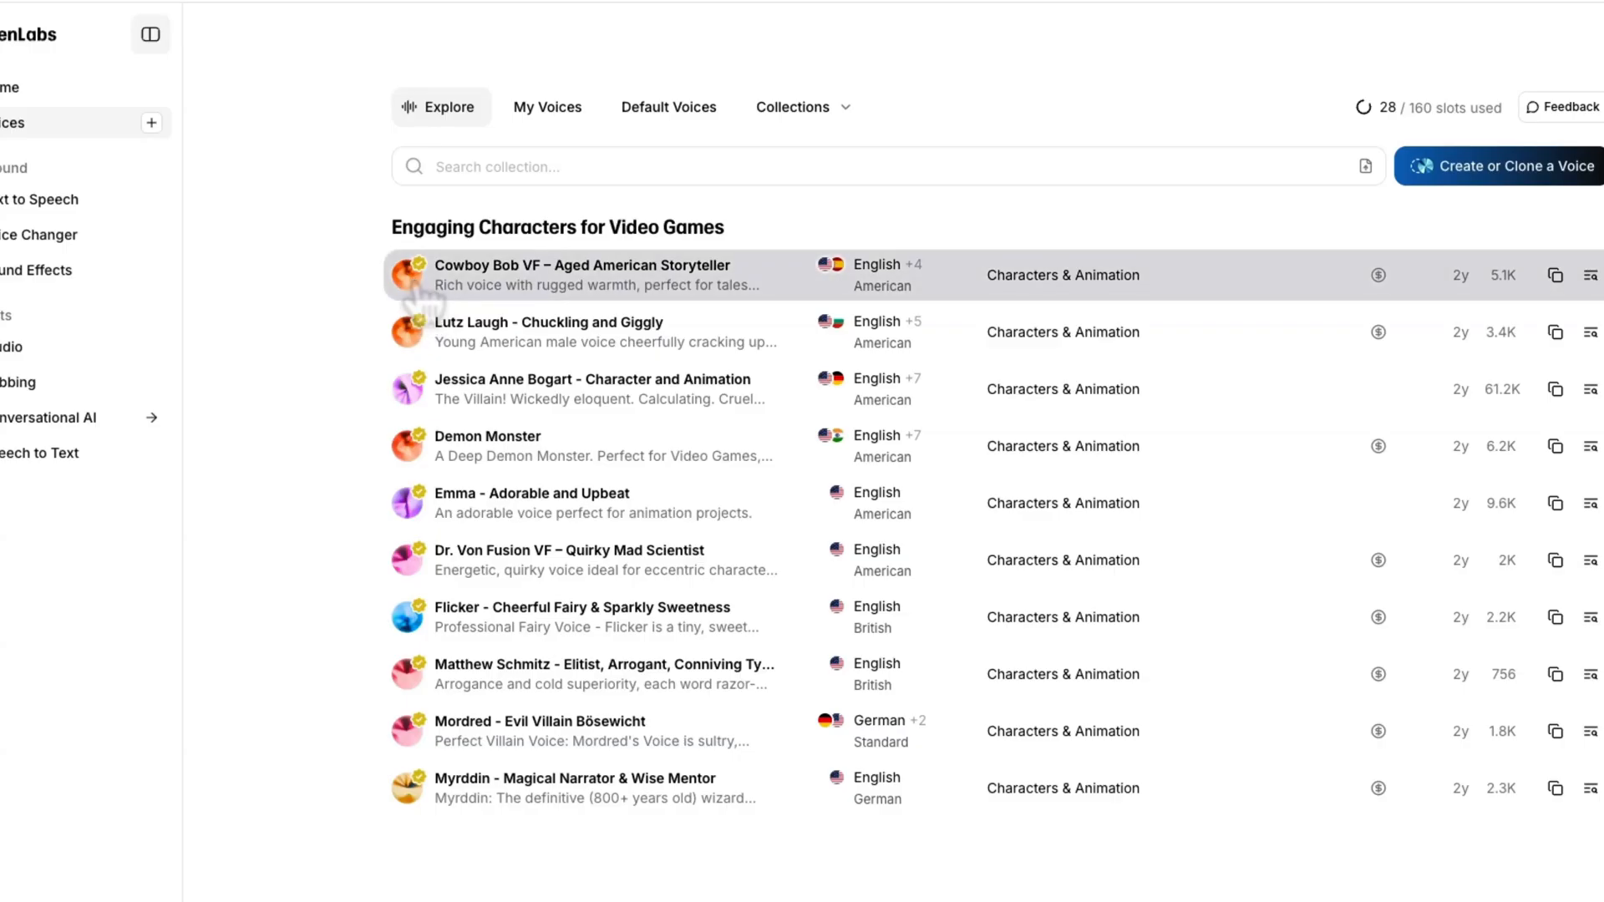
pyautogui.moveTo(420, 348)
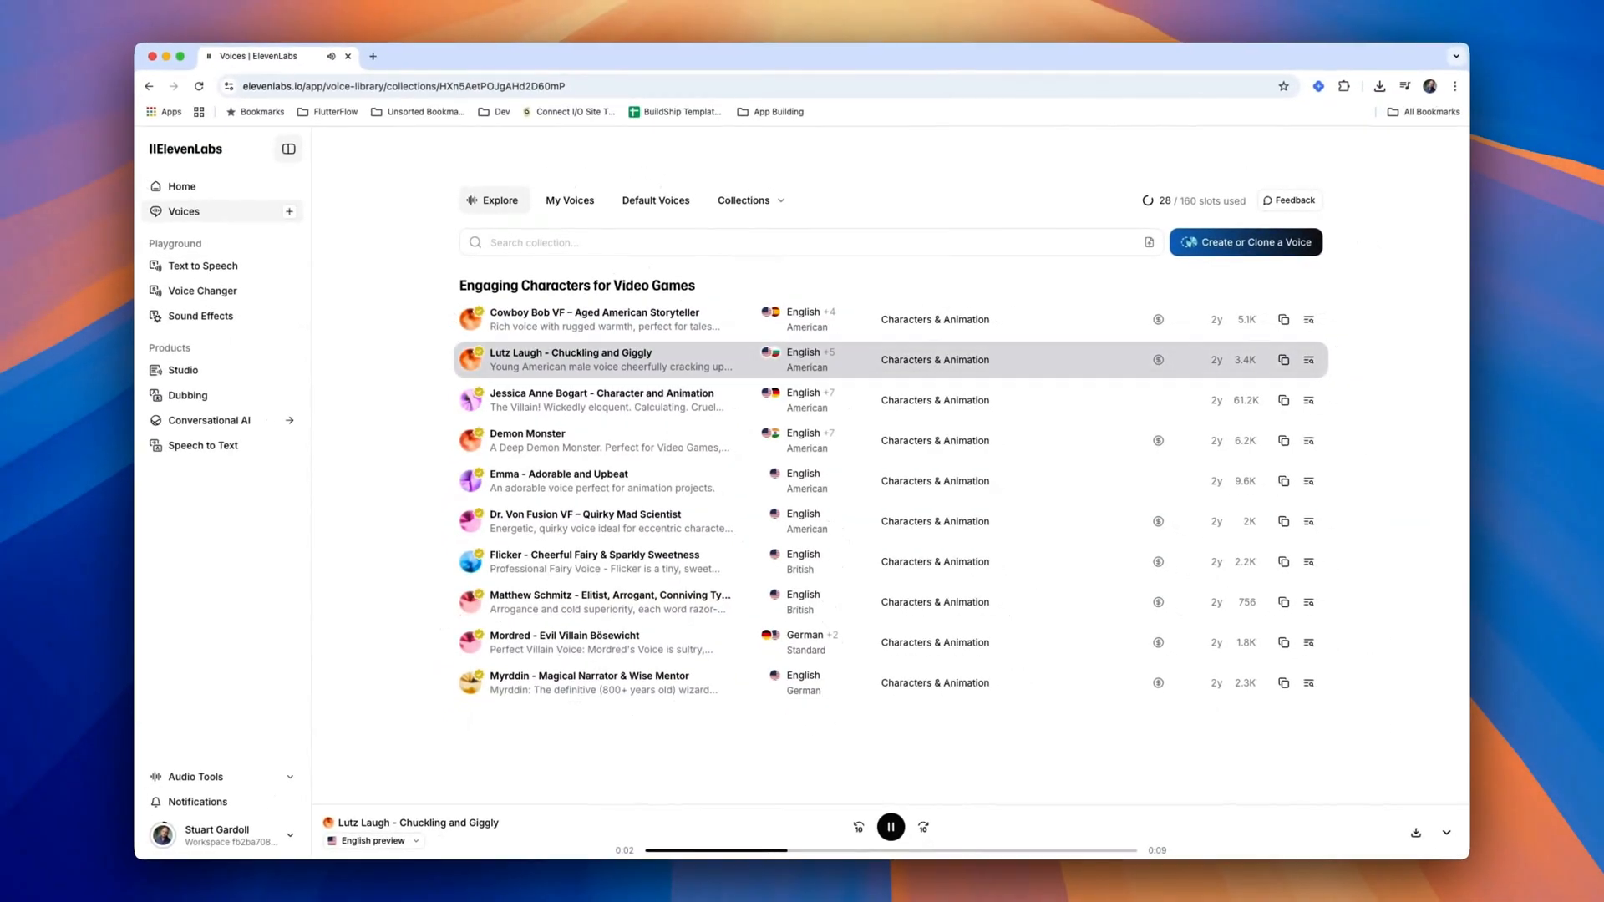
pyautogui.moveTo(475, 381)
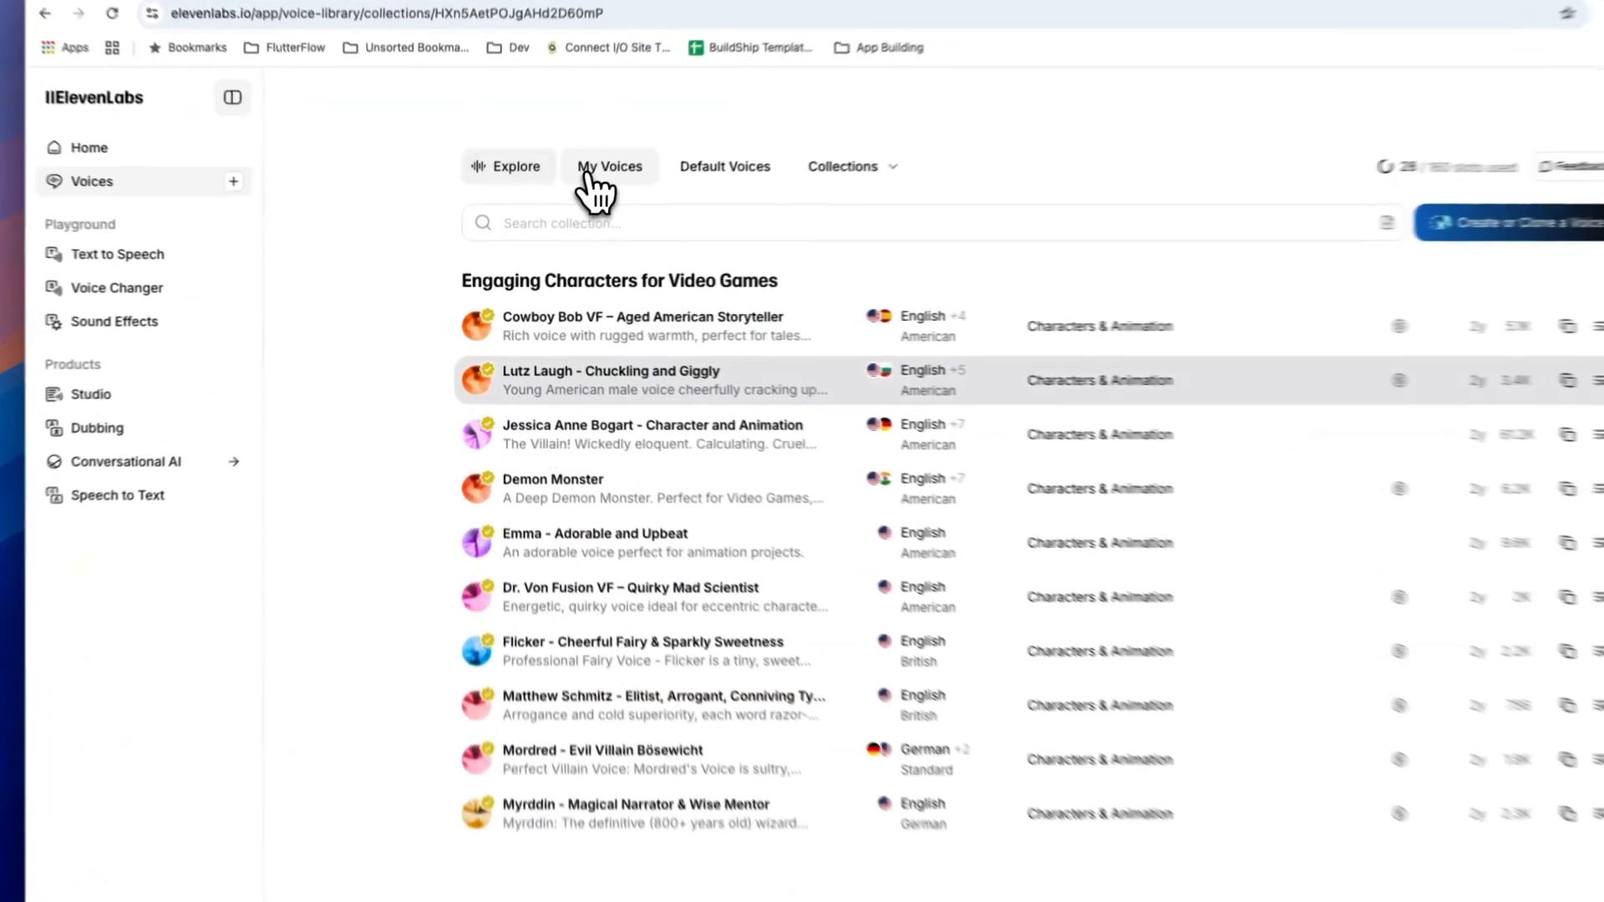
pyautogui.click(610, 165)
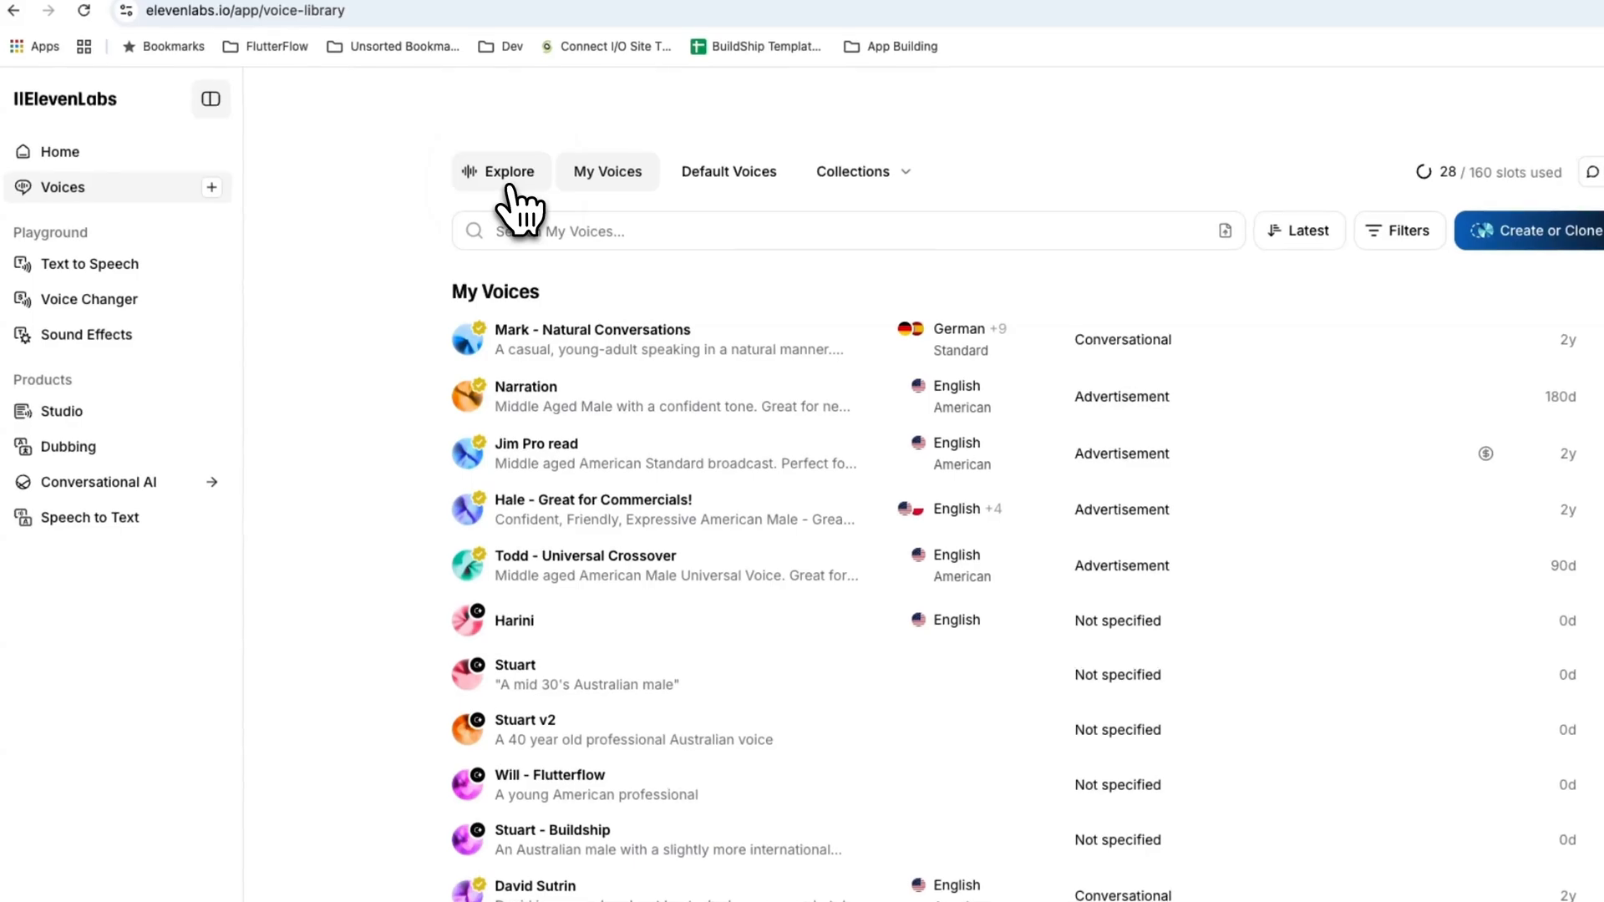
pyautogui.click(508, 171)
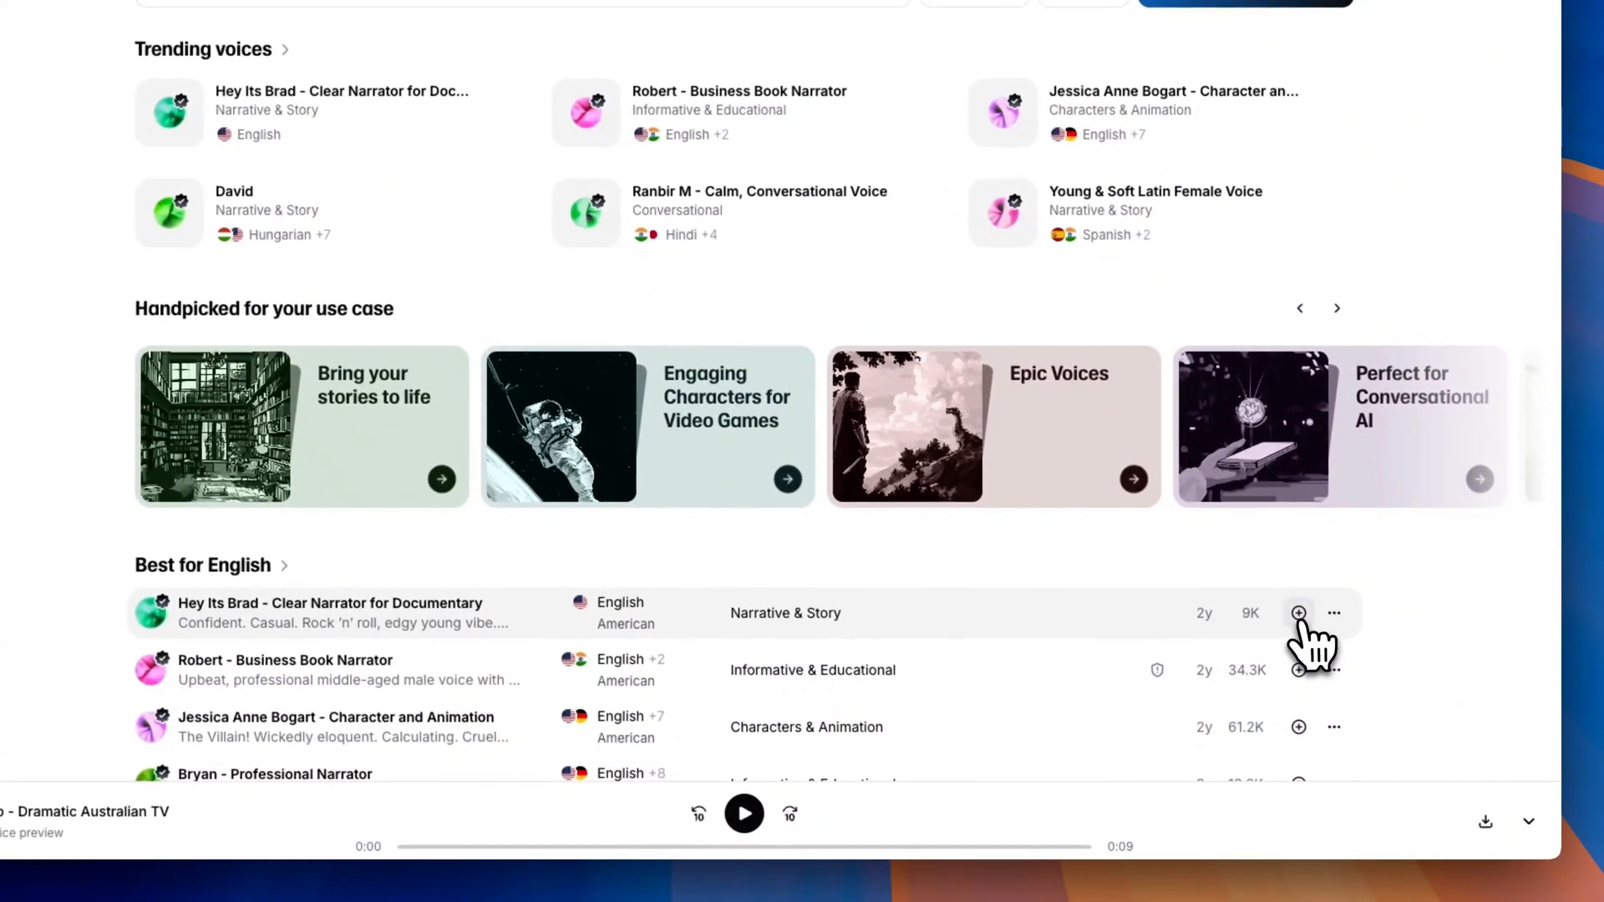
# - Add 'Hey Its Brad - Clear Narrator for Documentary' to My Voices and copy its voice ID
pyautogui.click(1297, 613)
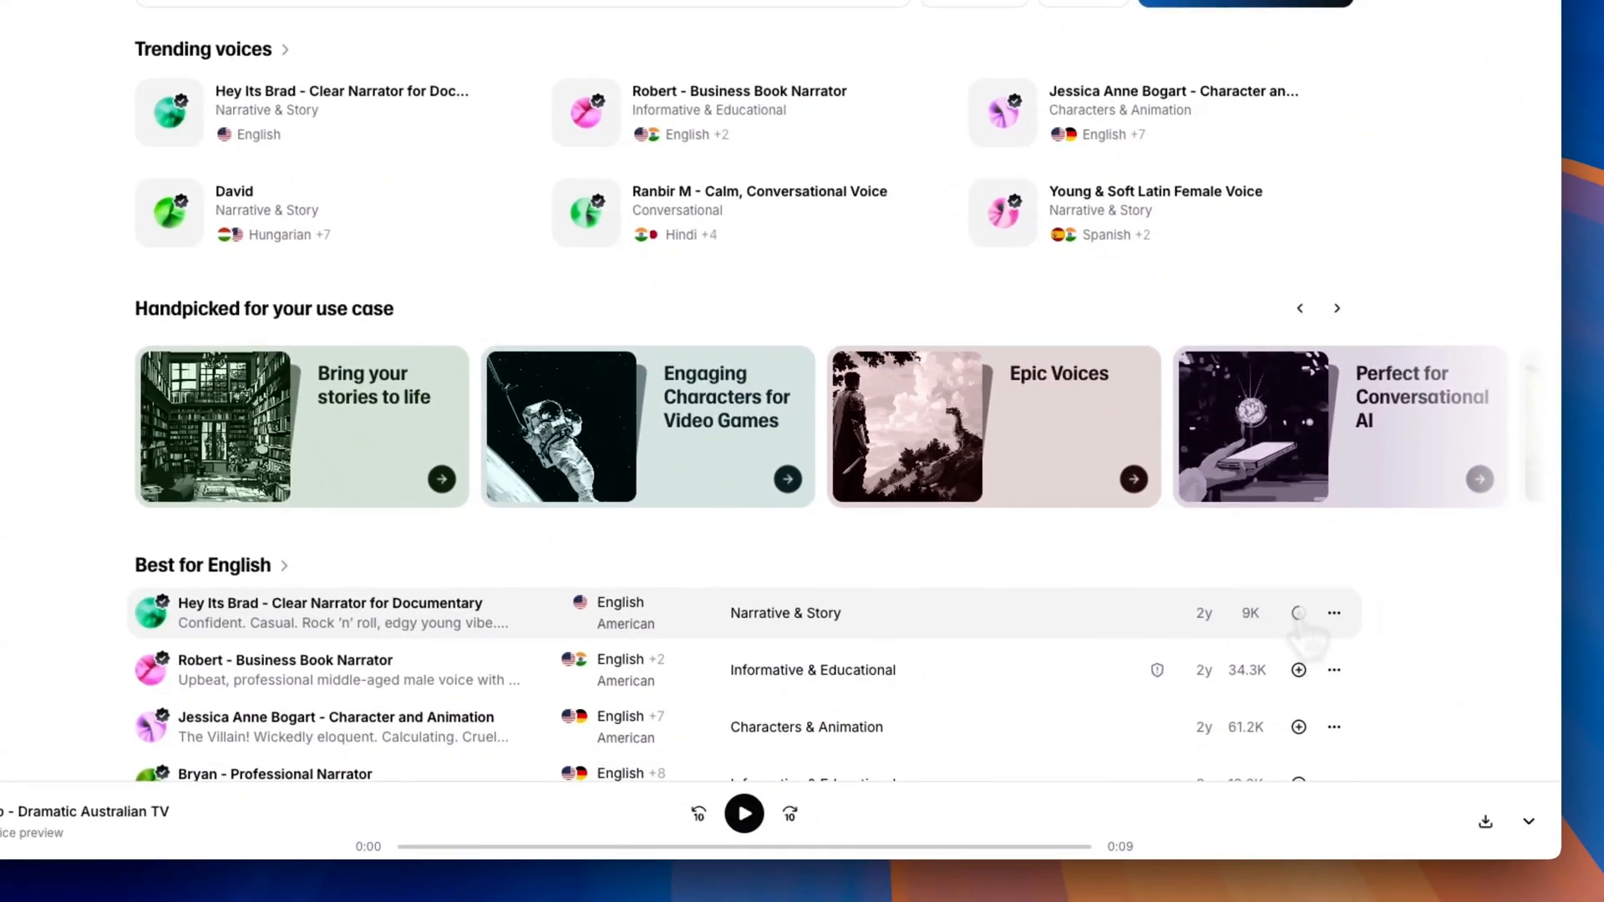
pyautogui.click(1333, 612)
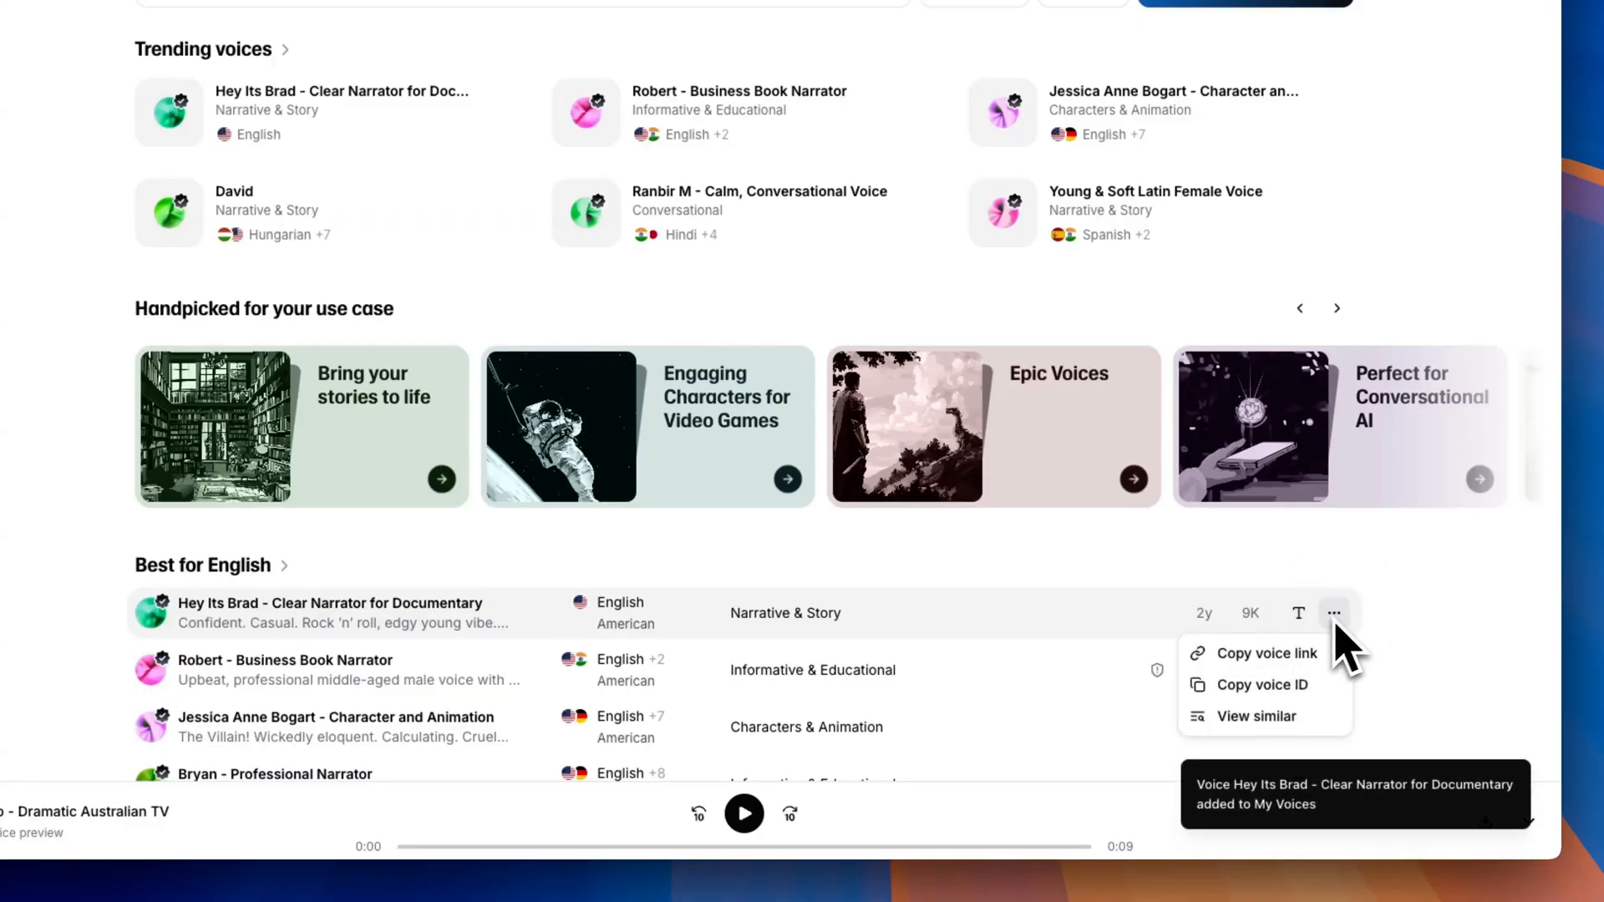
pyautogui.click(1262, 684)
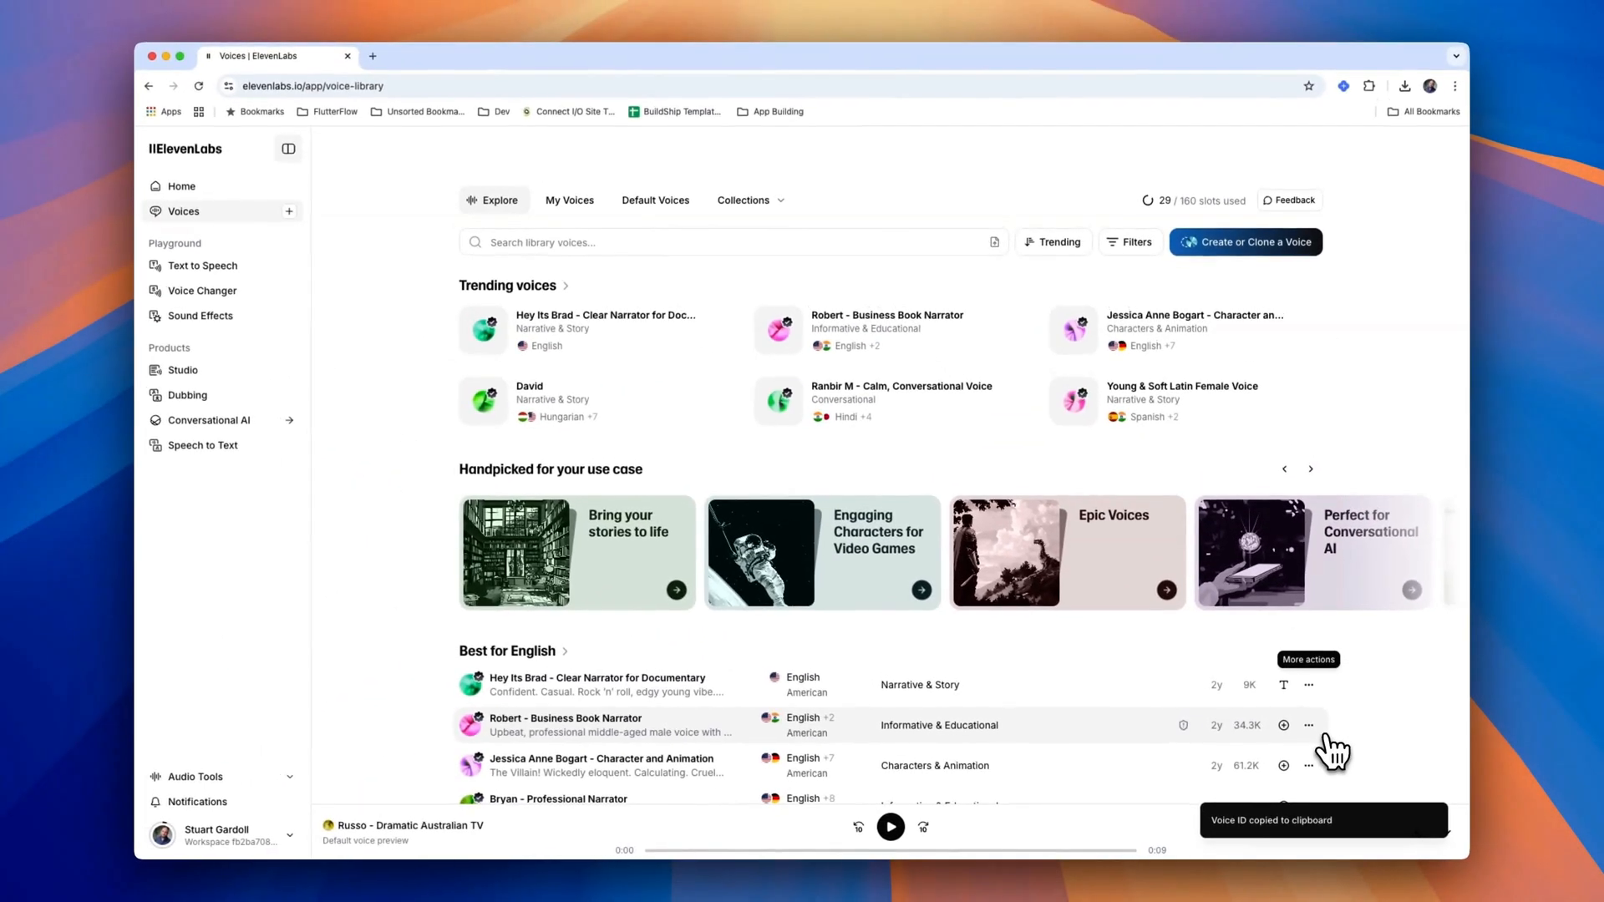
pyautogui.click(238, 56)
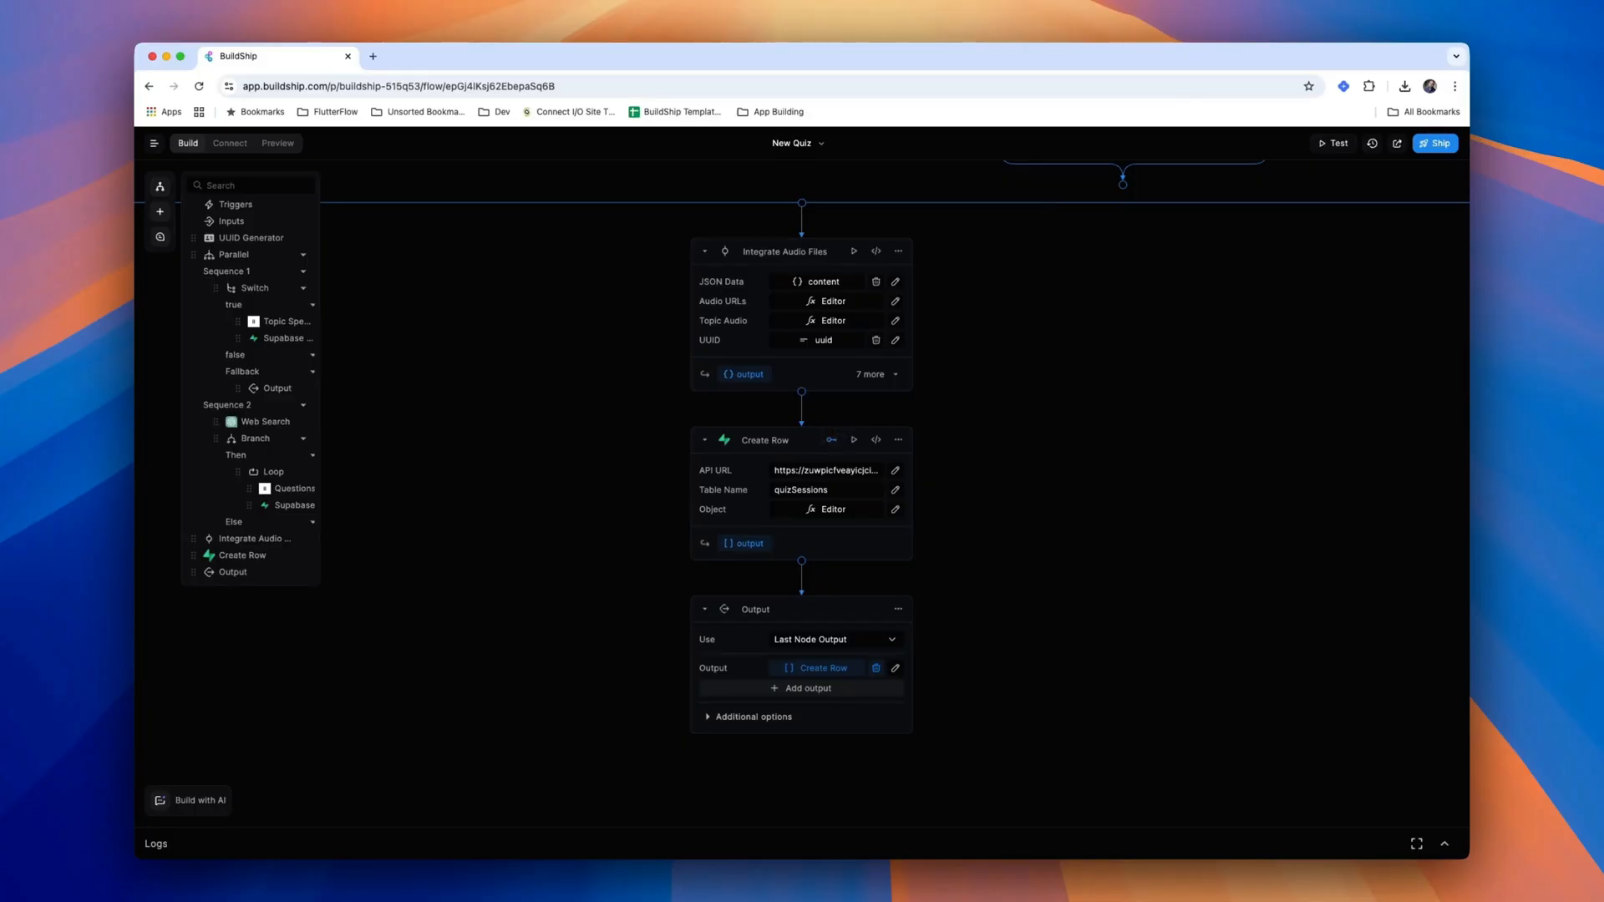
pyautogui.moveTo(847, 434)
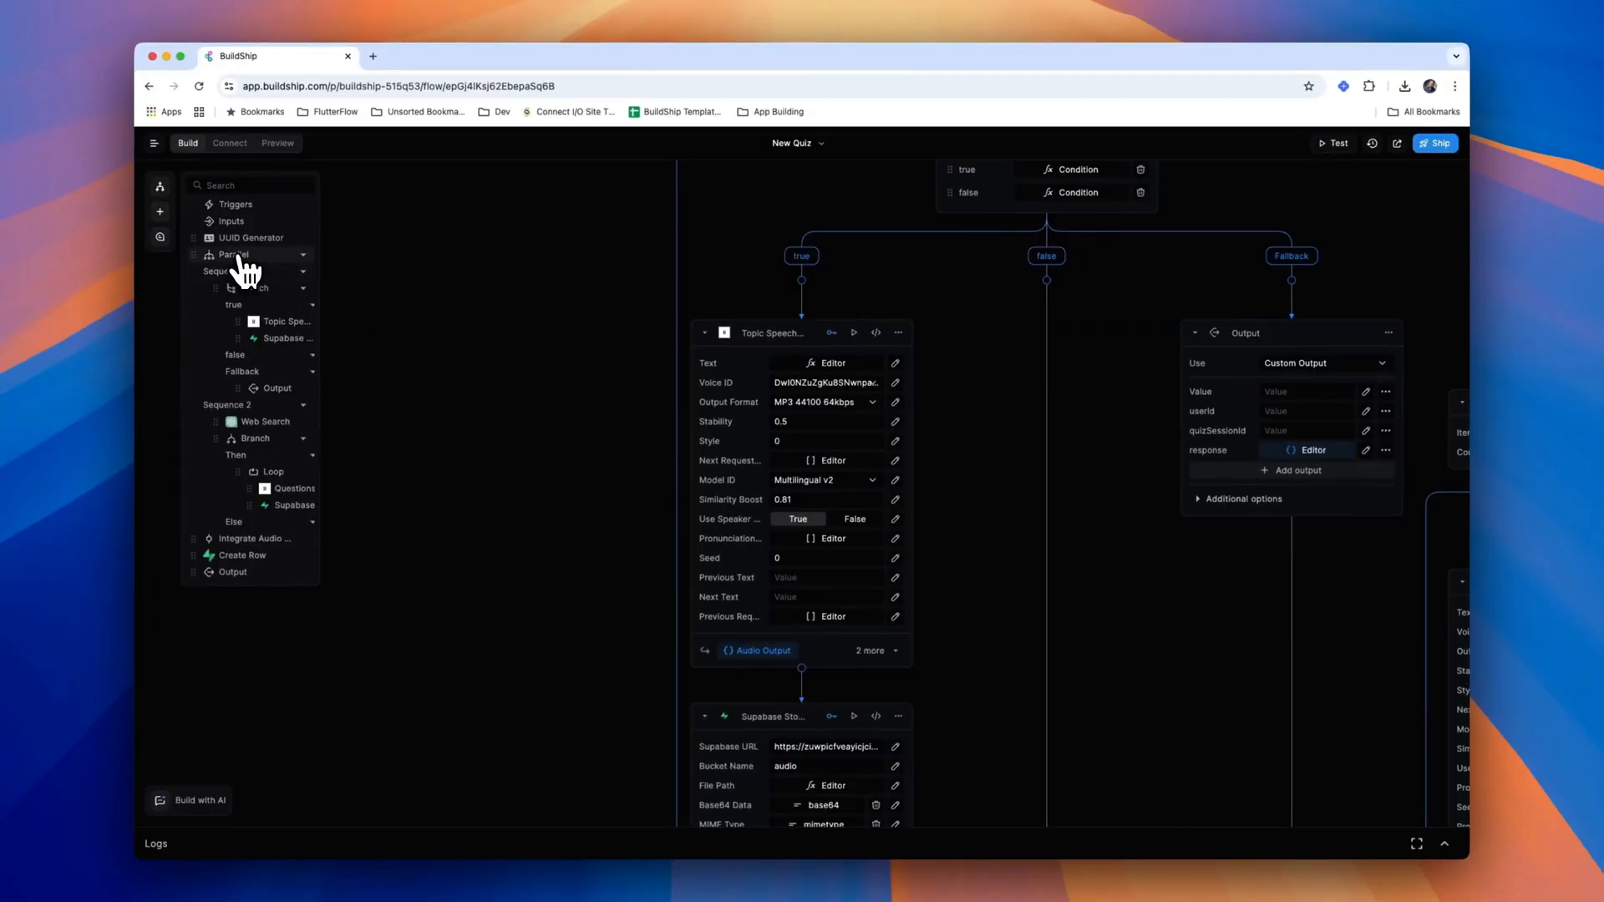
pyautogui.scroll(-3)
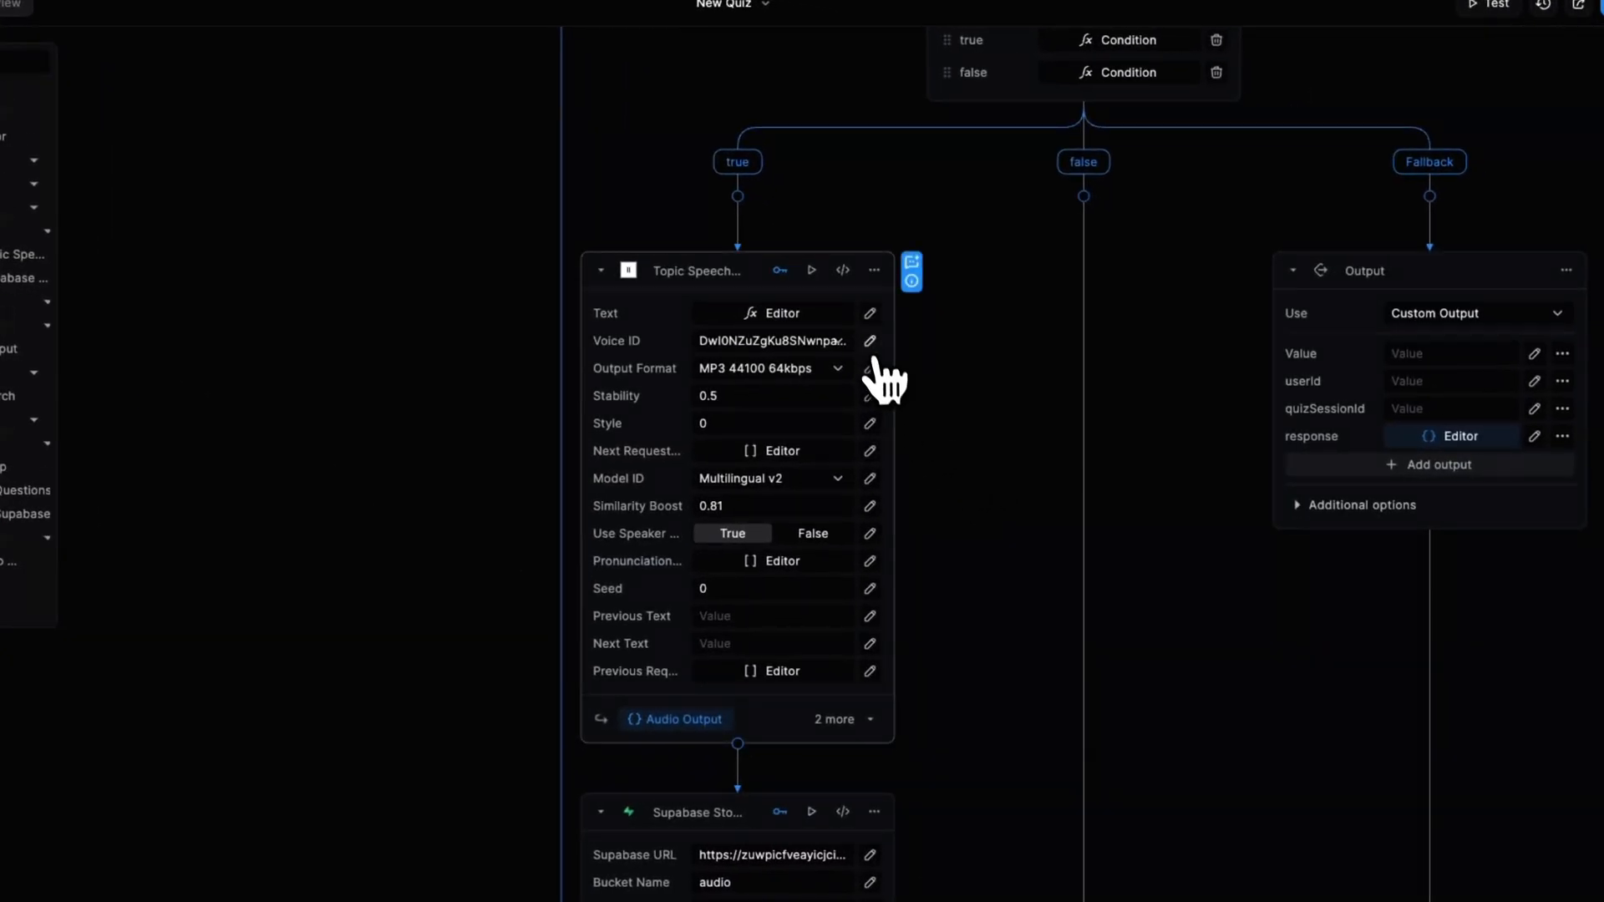
pyautogui.click(869, 341)
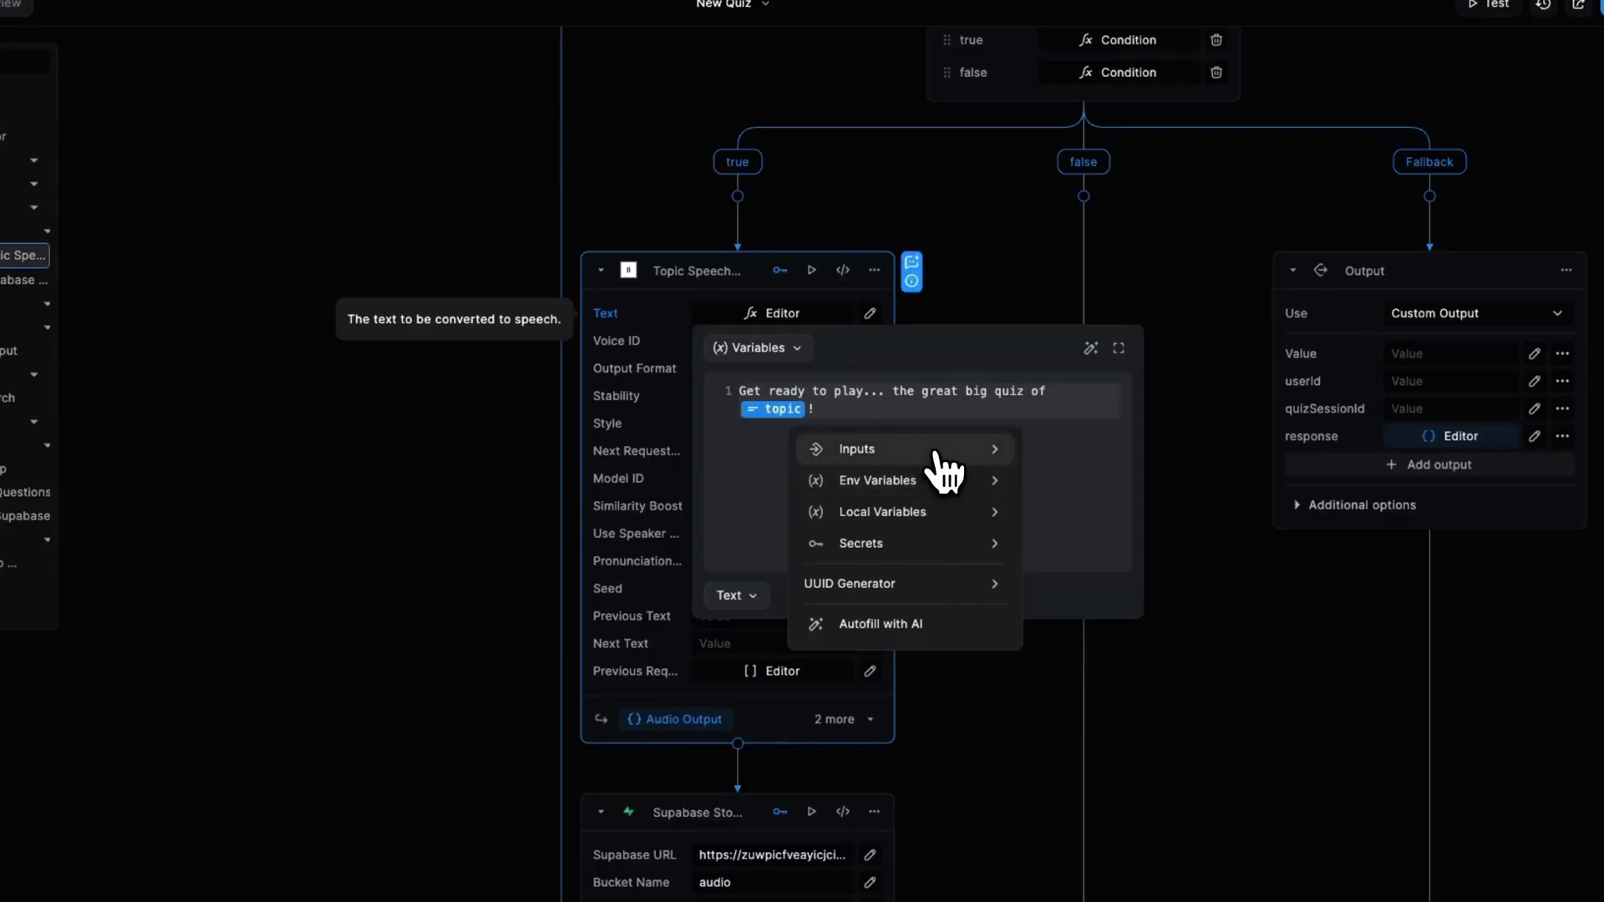
pyautogui.click(857, 448)
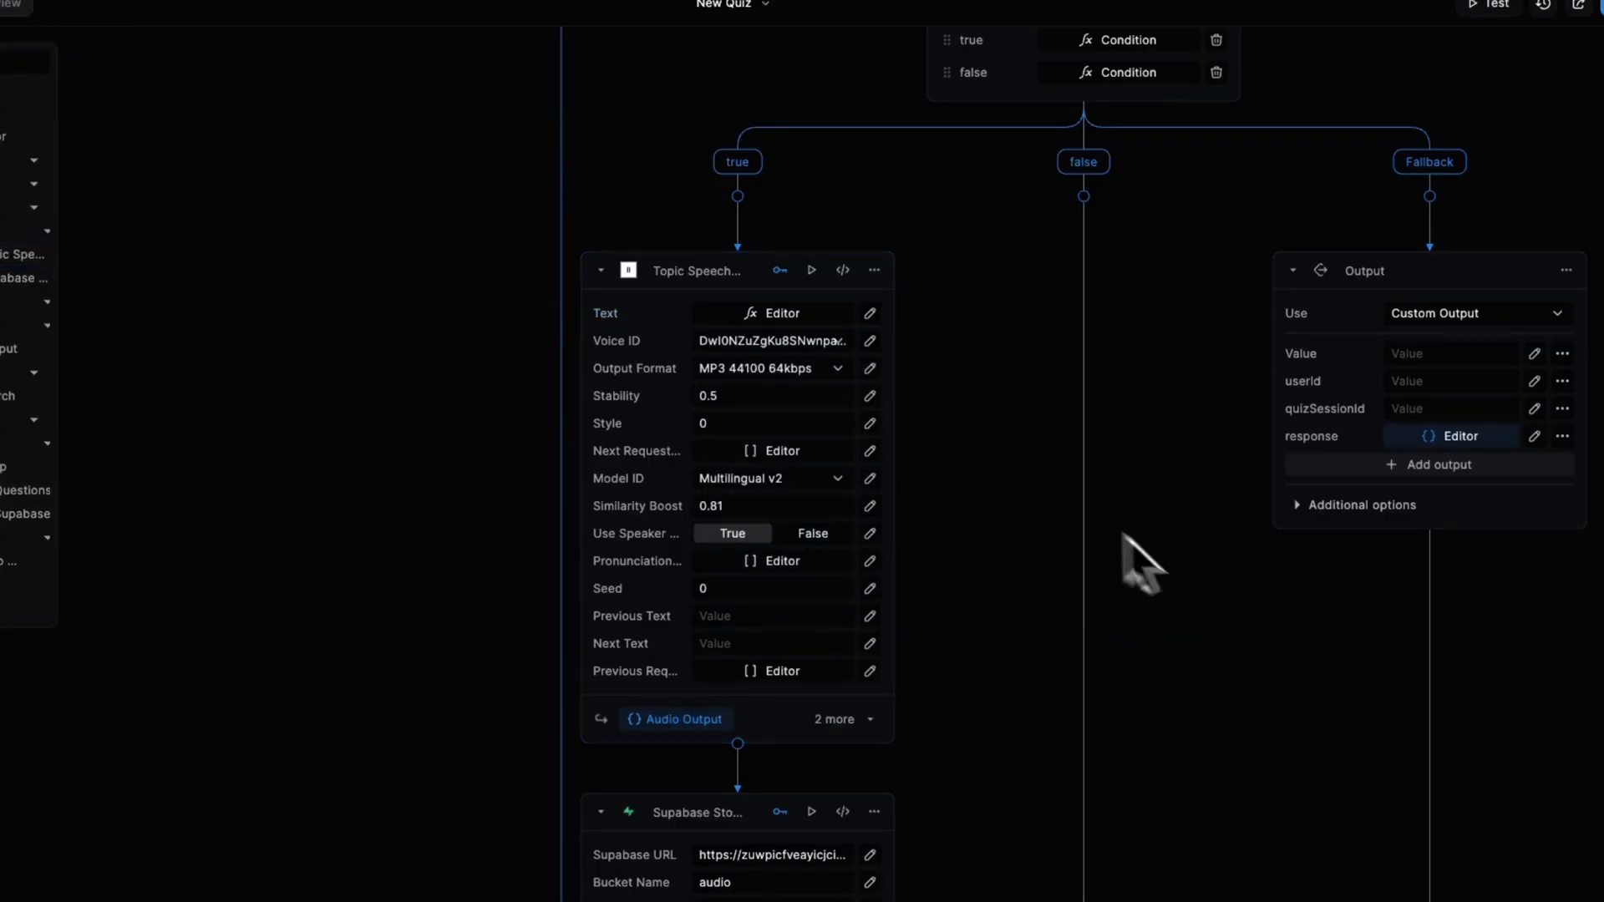
pyautogui.click(770, 369)
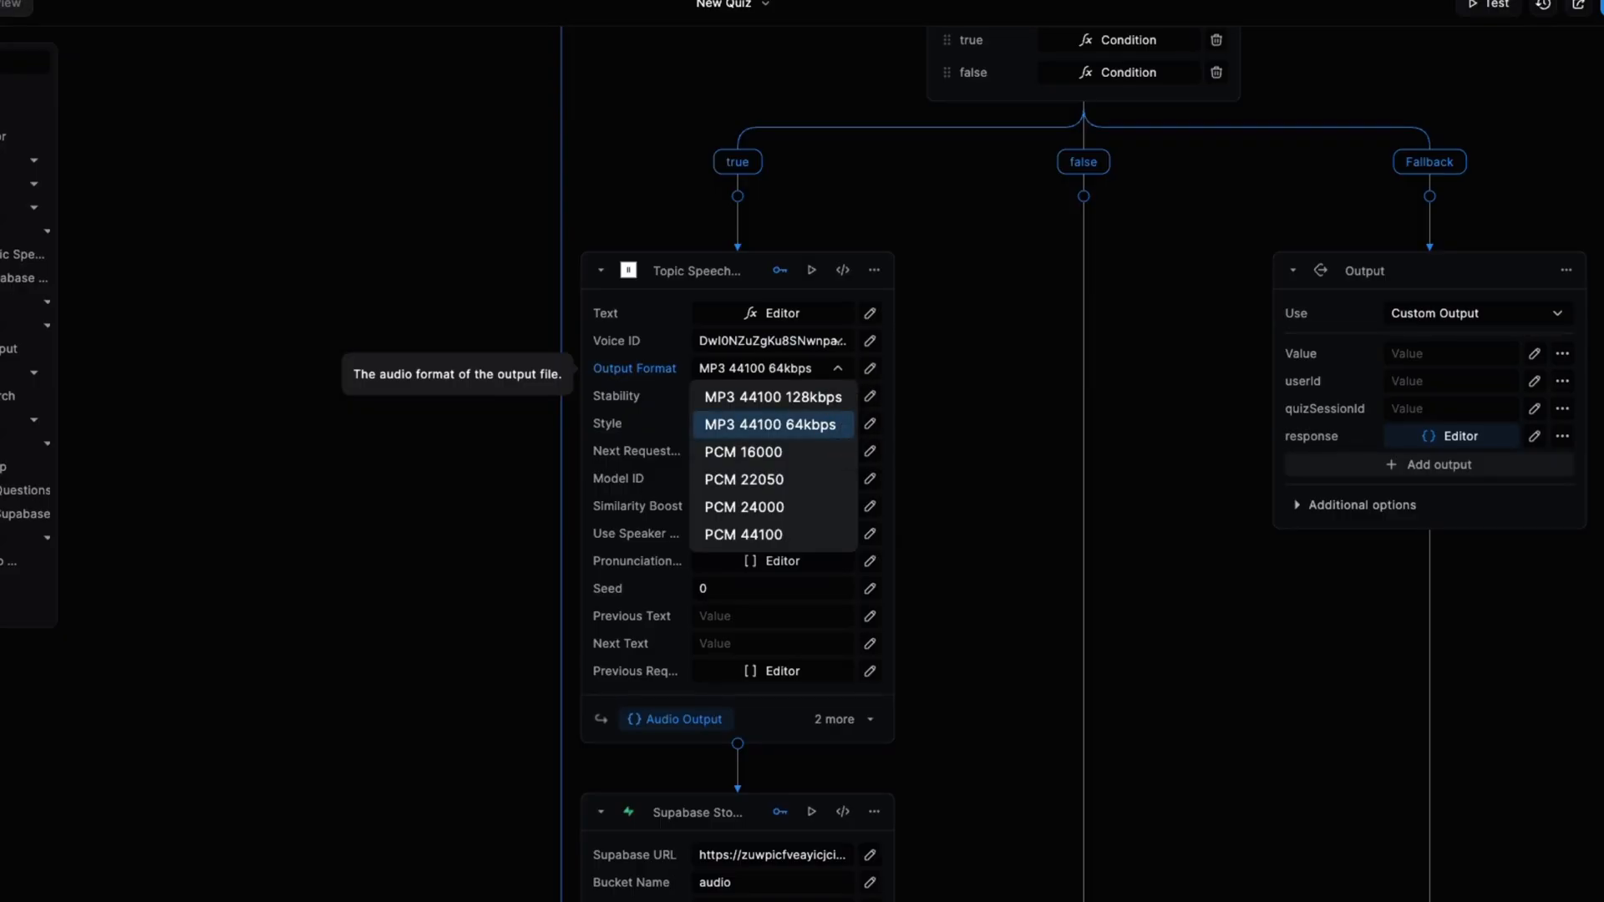
pyautogui.click(769, 423)
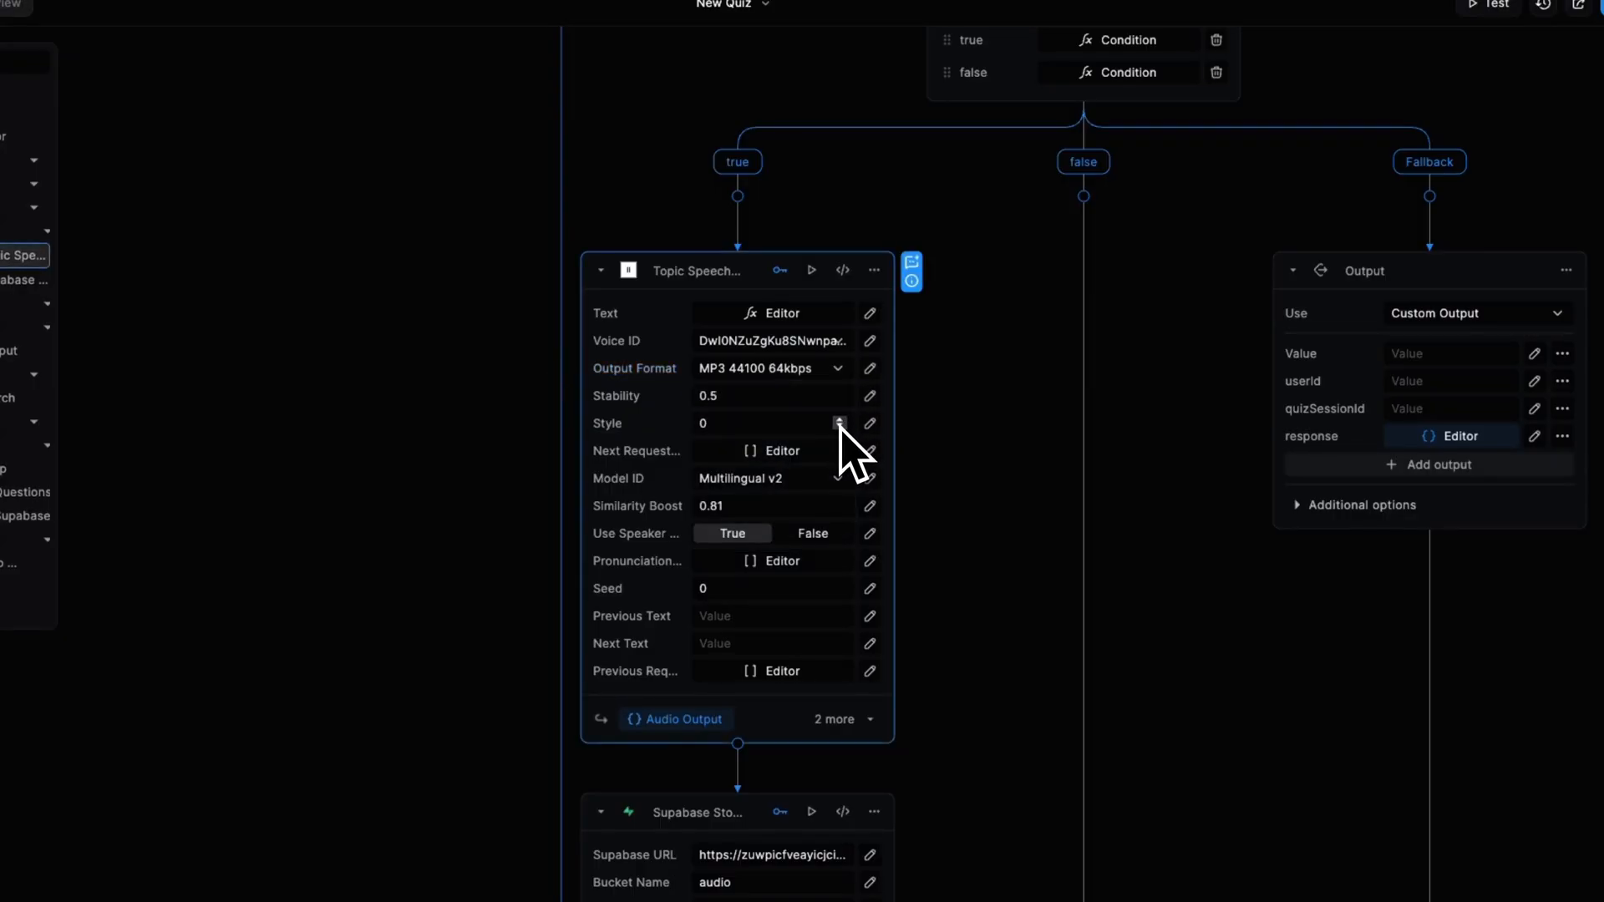
pyautogui.click(770, 423)
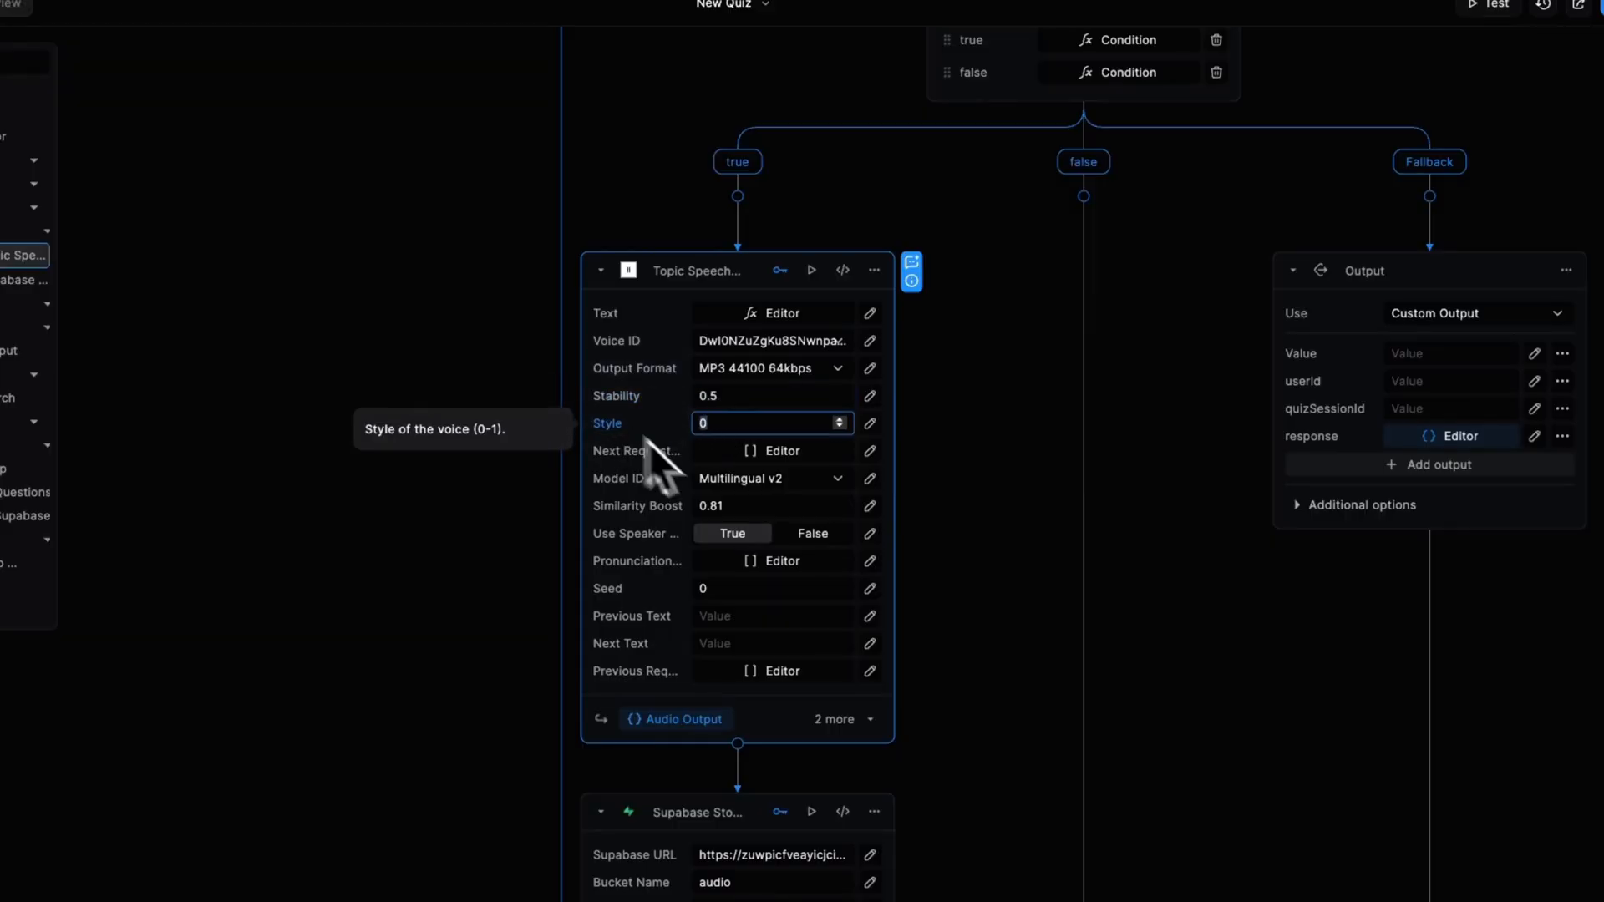
pyautogui.moveTo(703, 501)
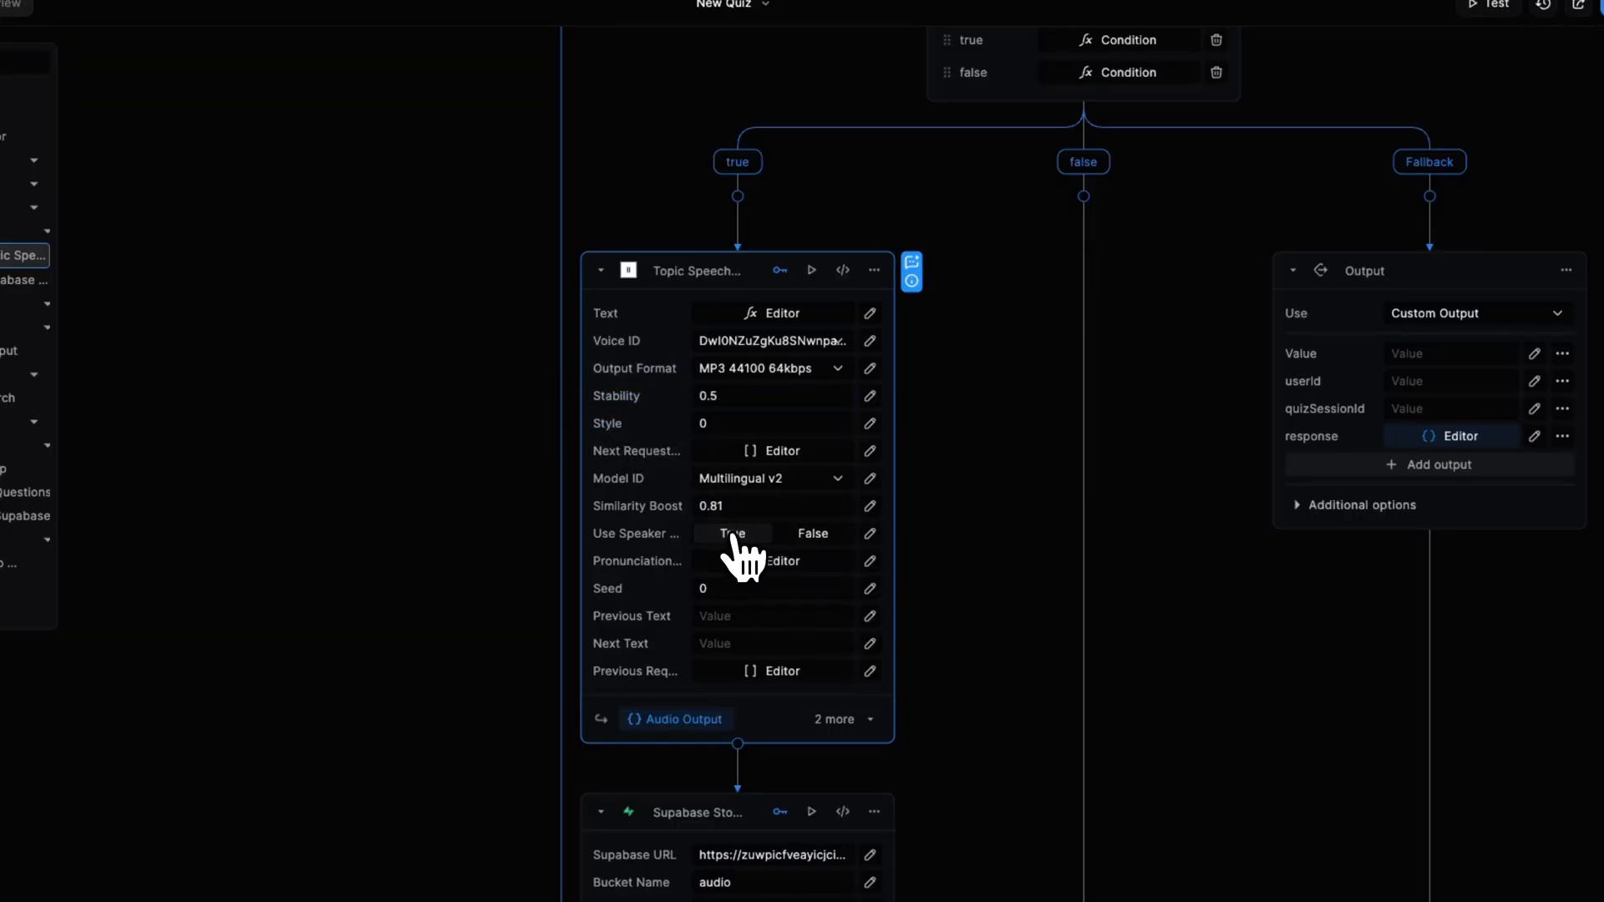
pyautogui.click(732, 533)
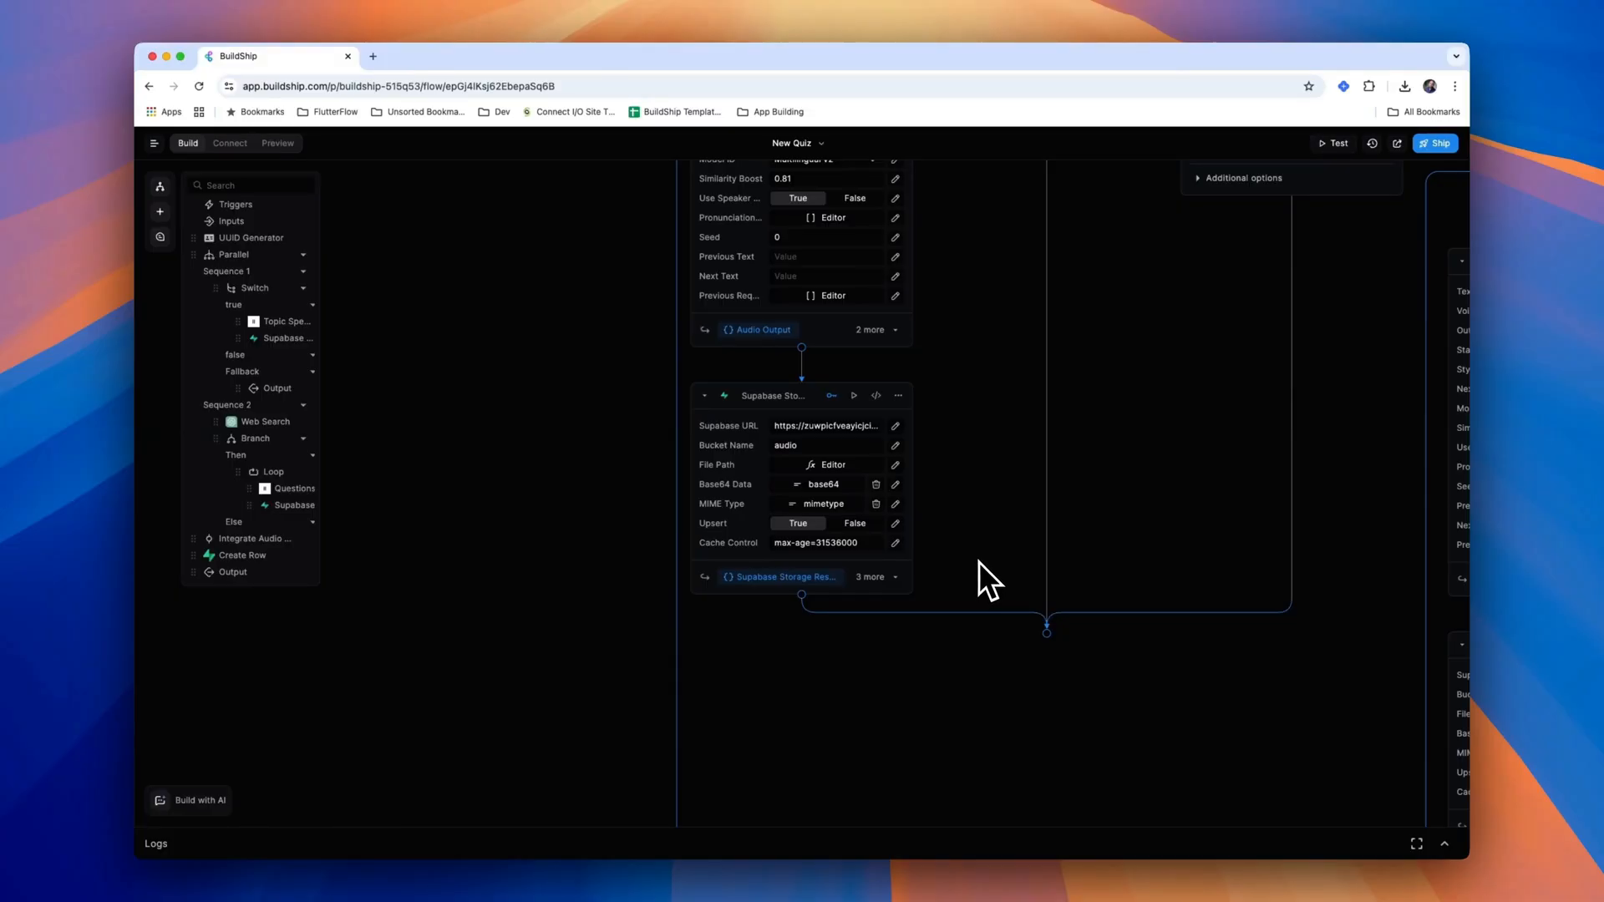
pyautogui.moveTo(993, 511)
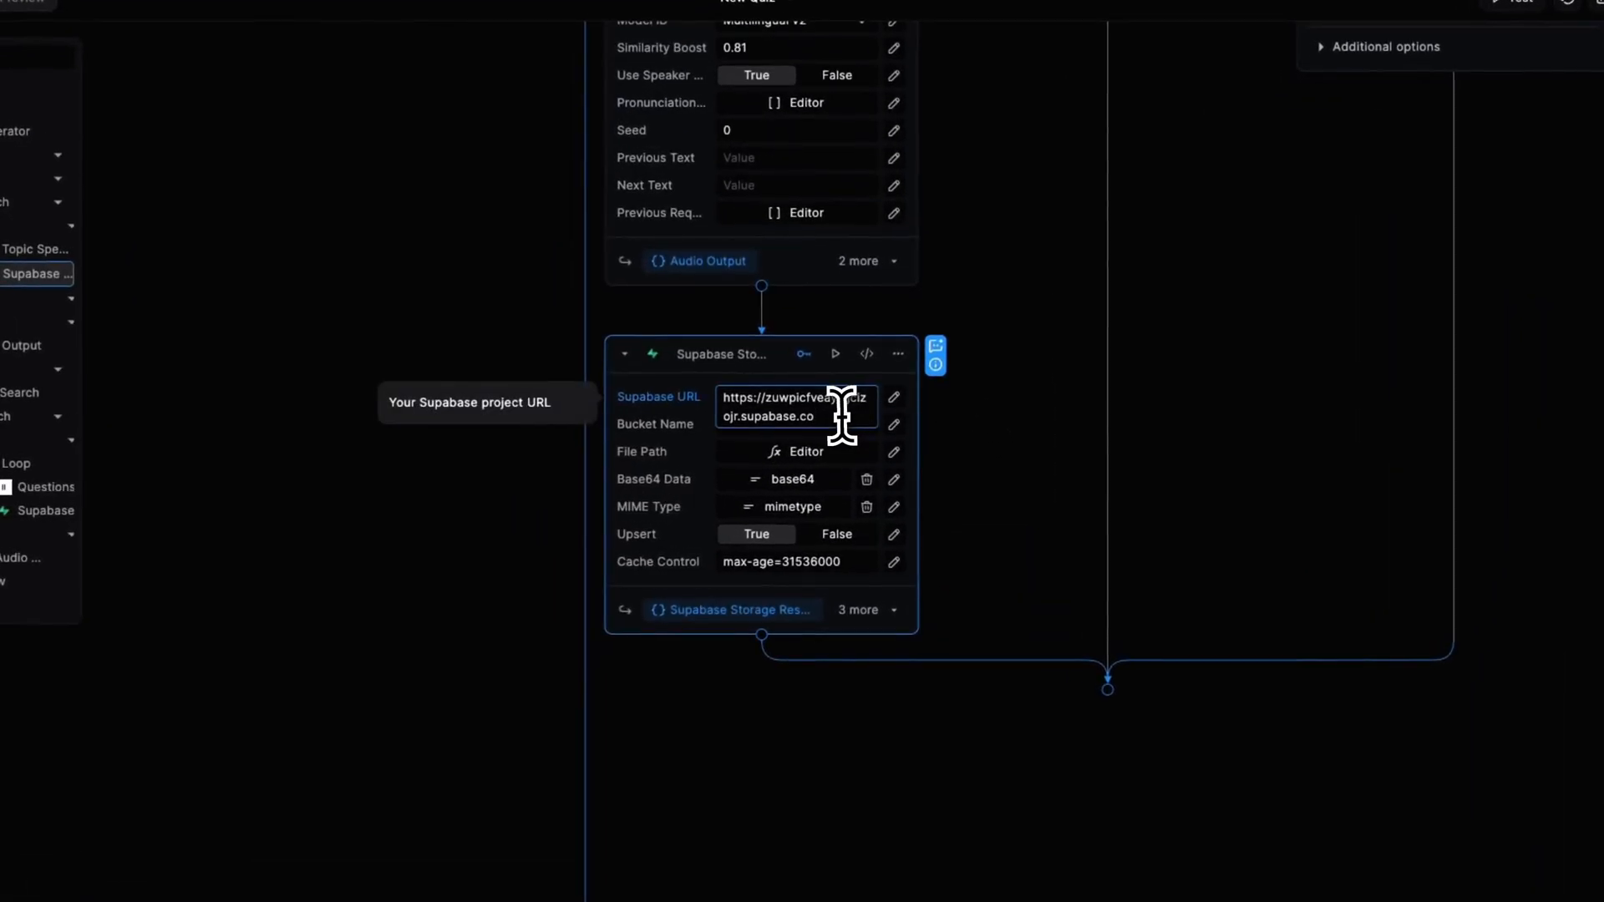
# - Check the Supabase project URL, then open the Supabase Storage Upload (Base64) node's Test panel
pyautogui.click(796, 424)
pyautogui.write('audio')
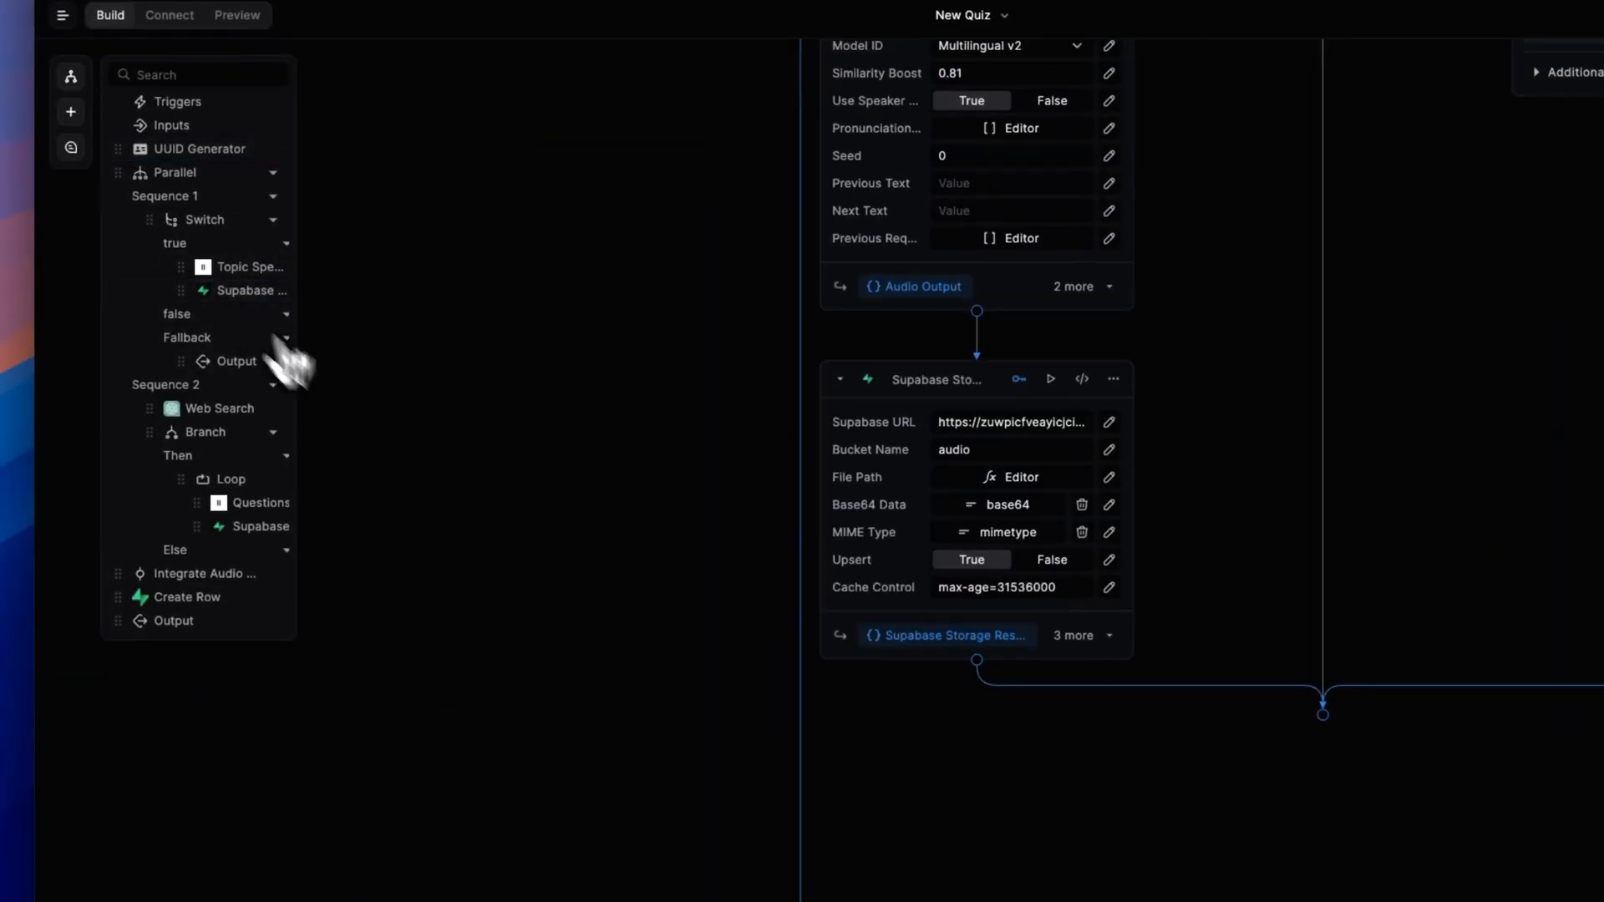
pyautogui.click(1109, 505)
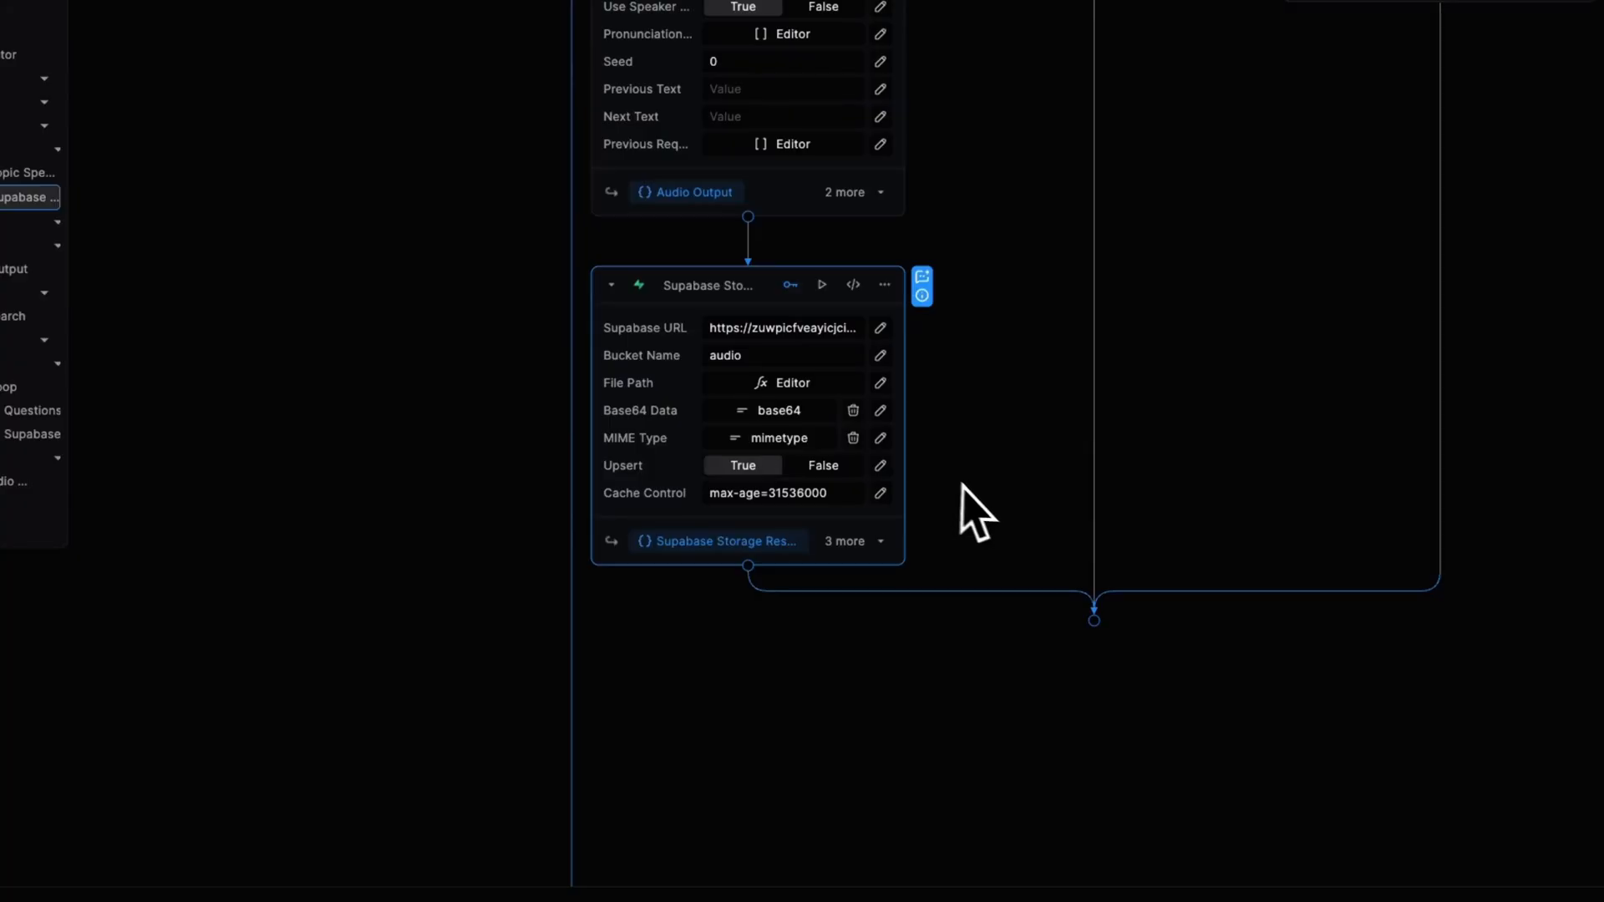
pyautogui.moveTo(951, 507)
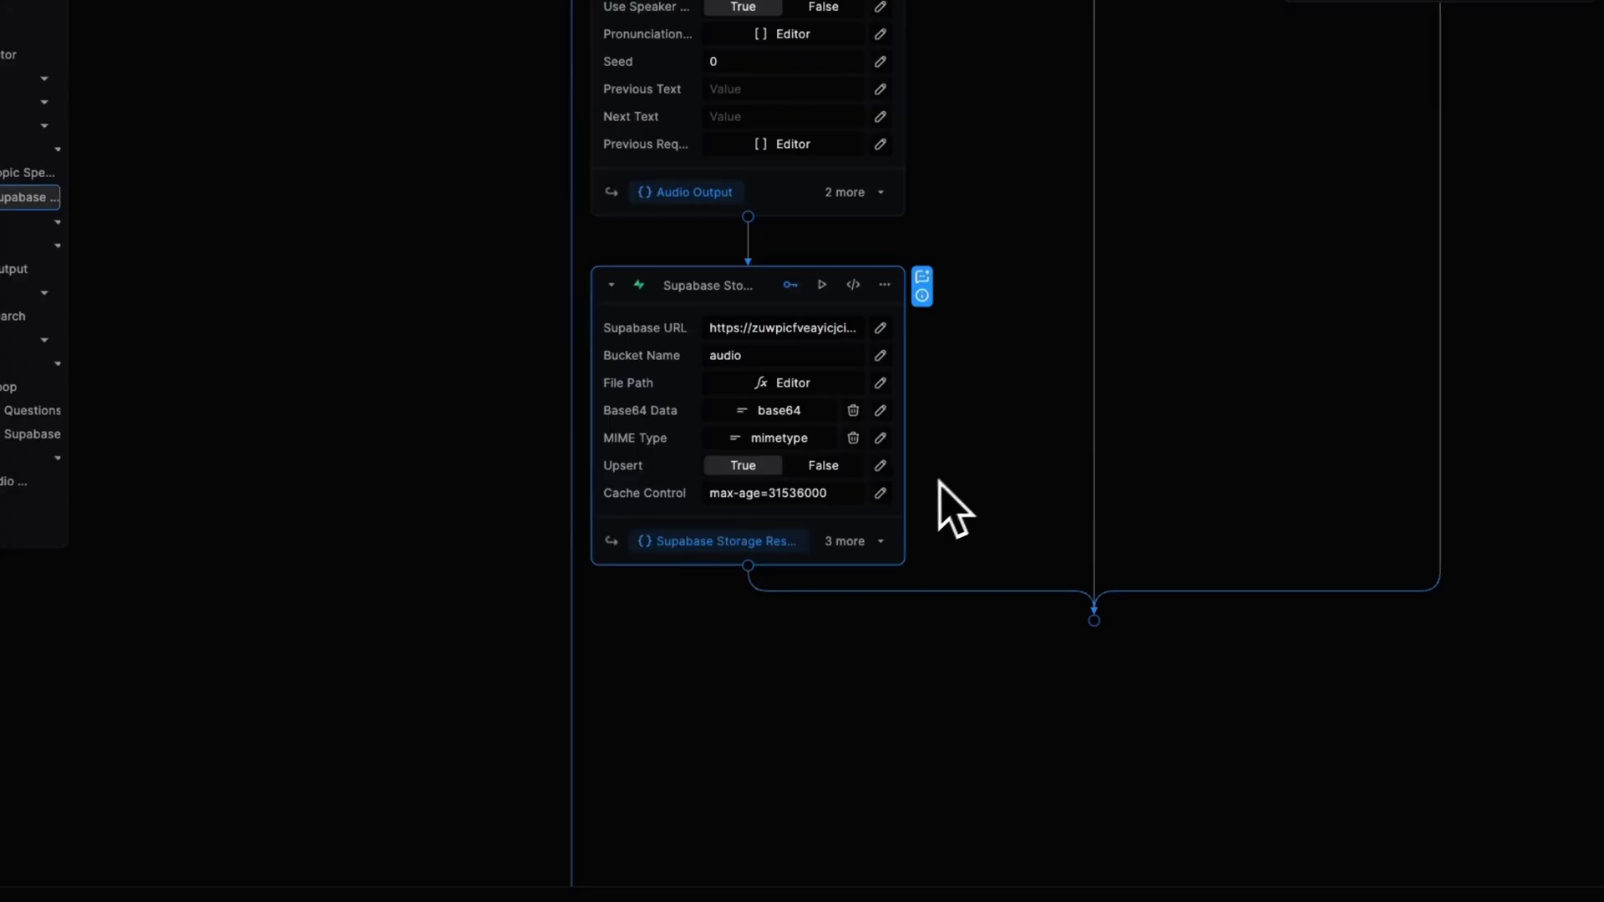
pyautogui.click(783, 492)
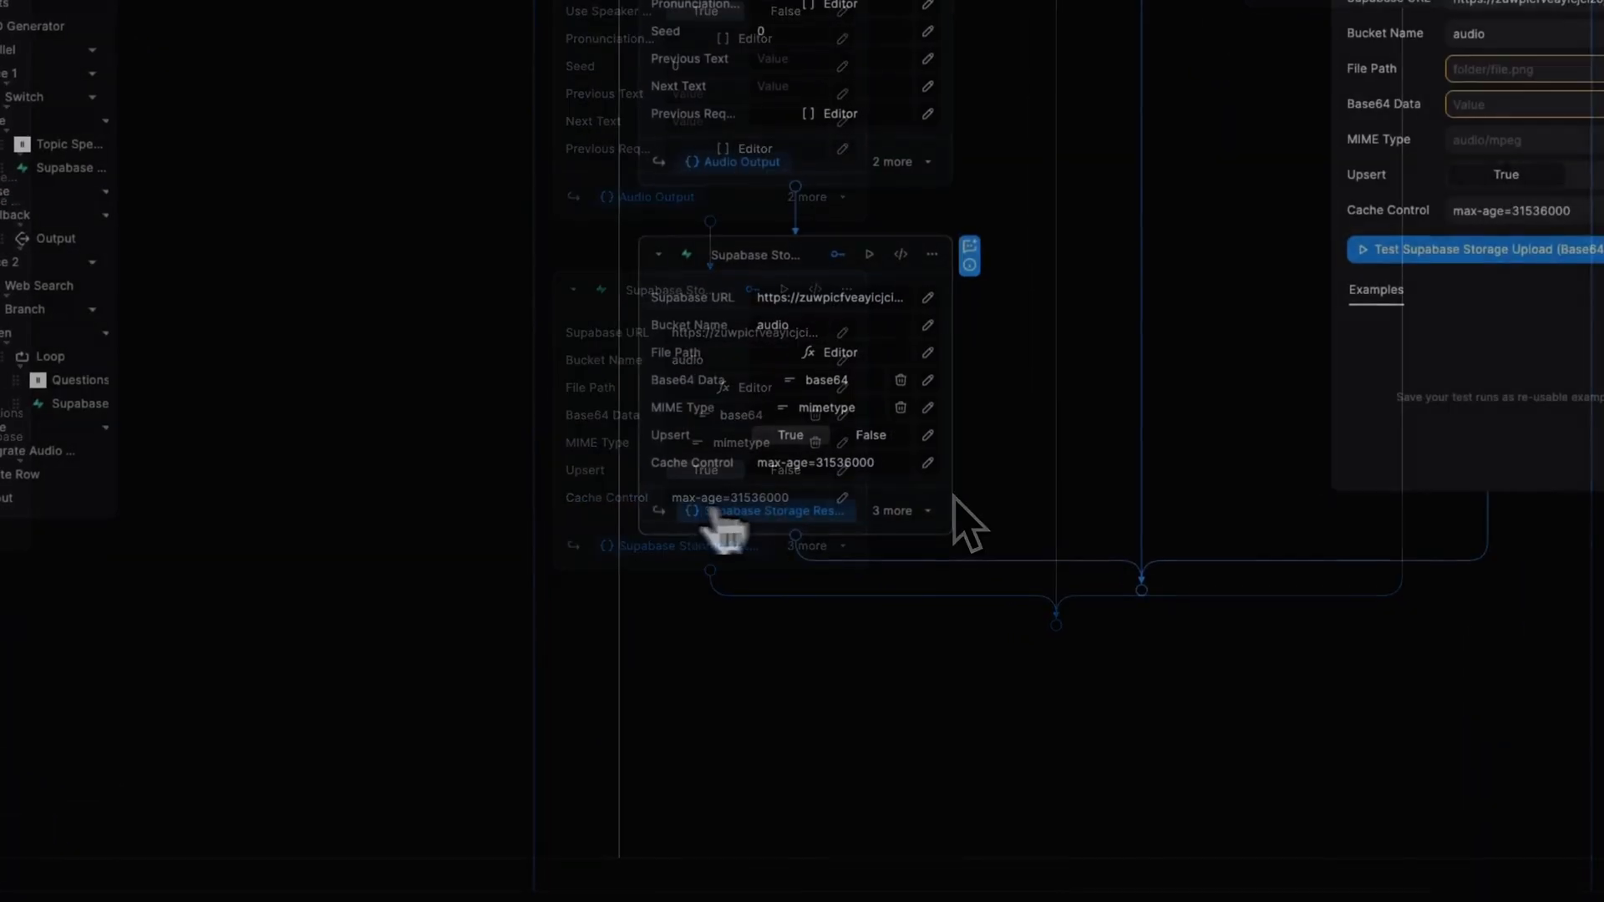
pyautogui.click(928, 510)
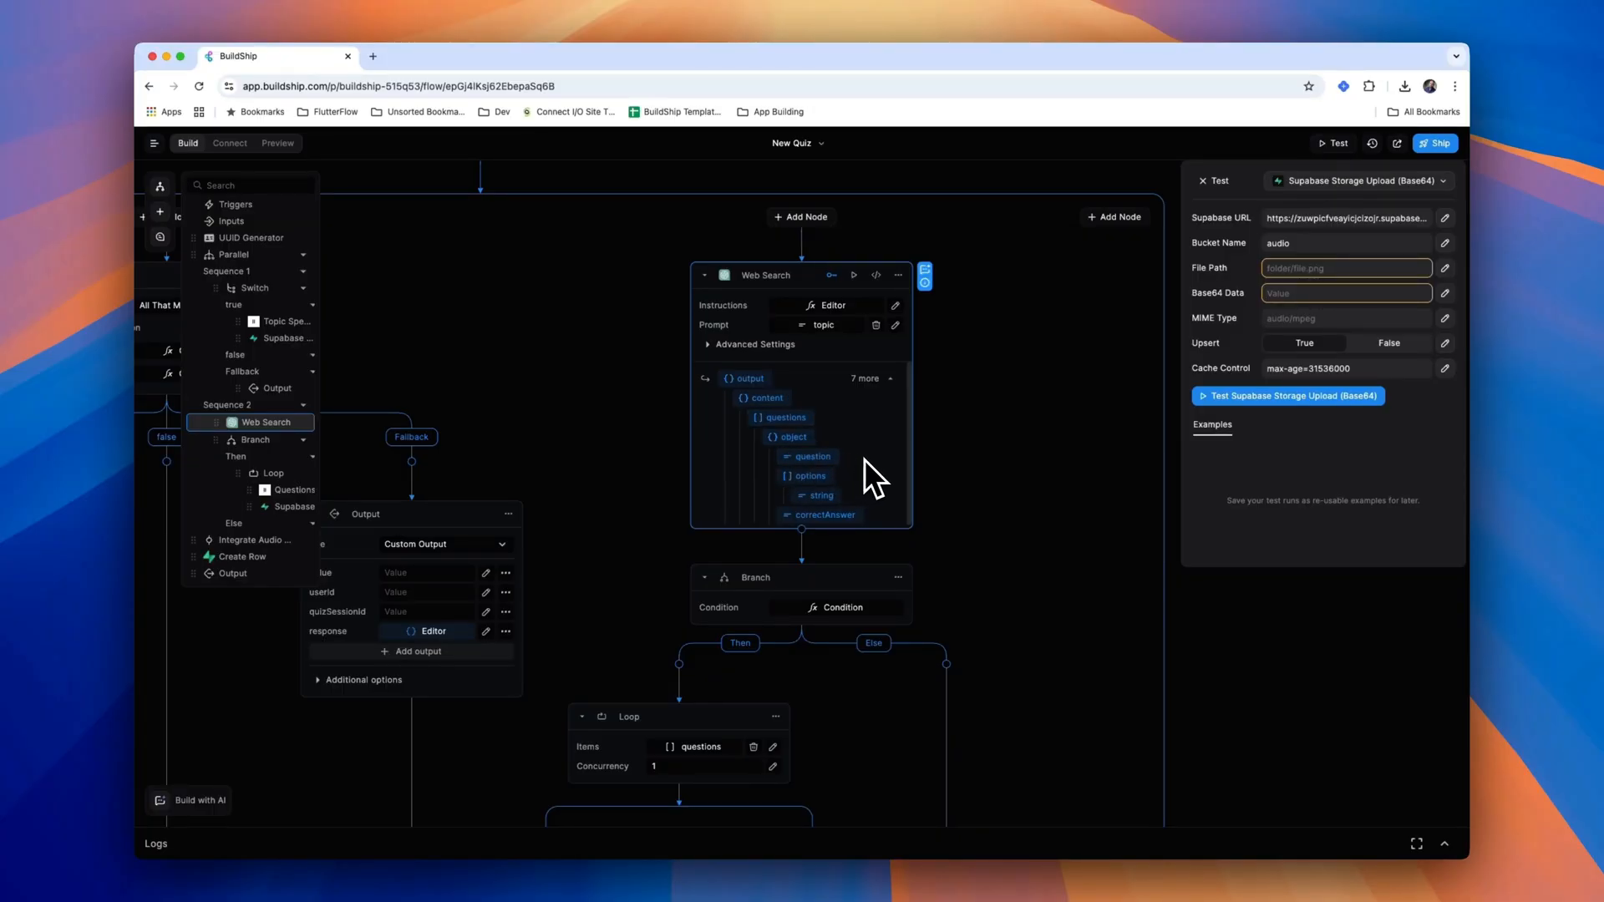
# - Review the audio branch and questions loop, then view the uuid/question(index+1).mp3 file path
pyautogui.click(839, 606)
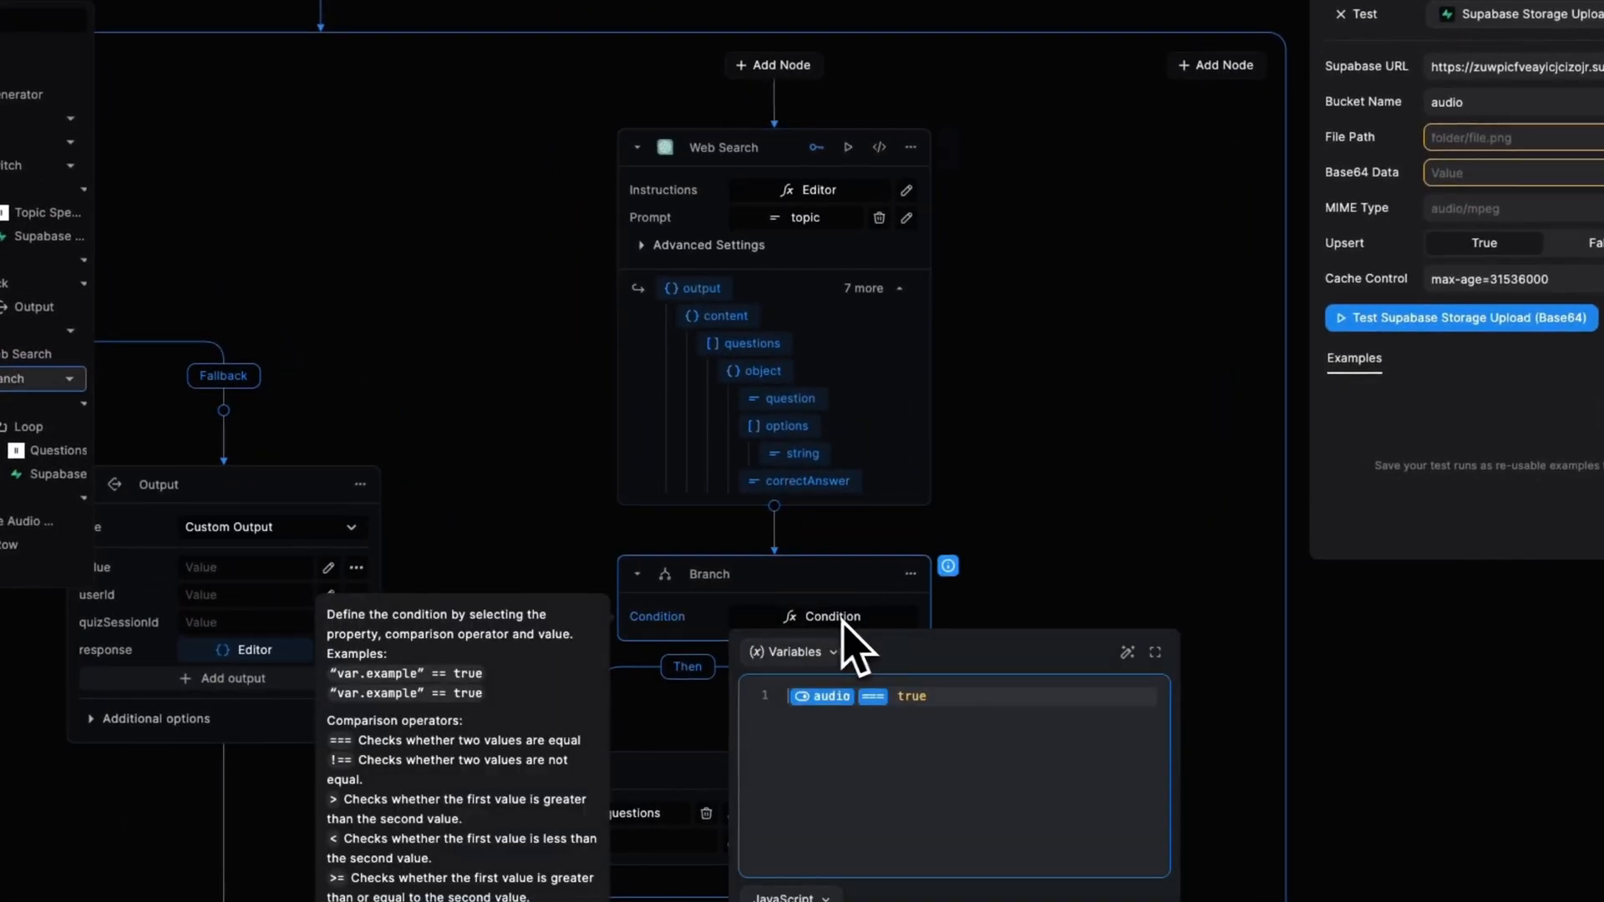
pyautogui.moveTo(957, 746)
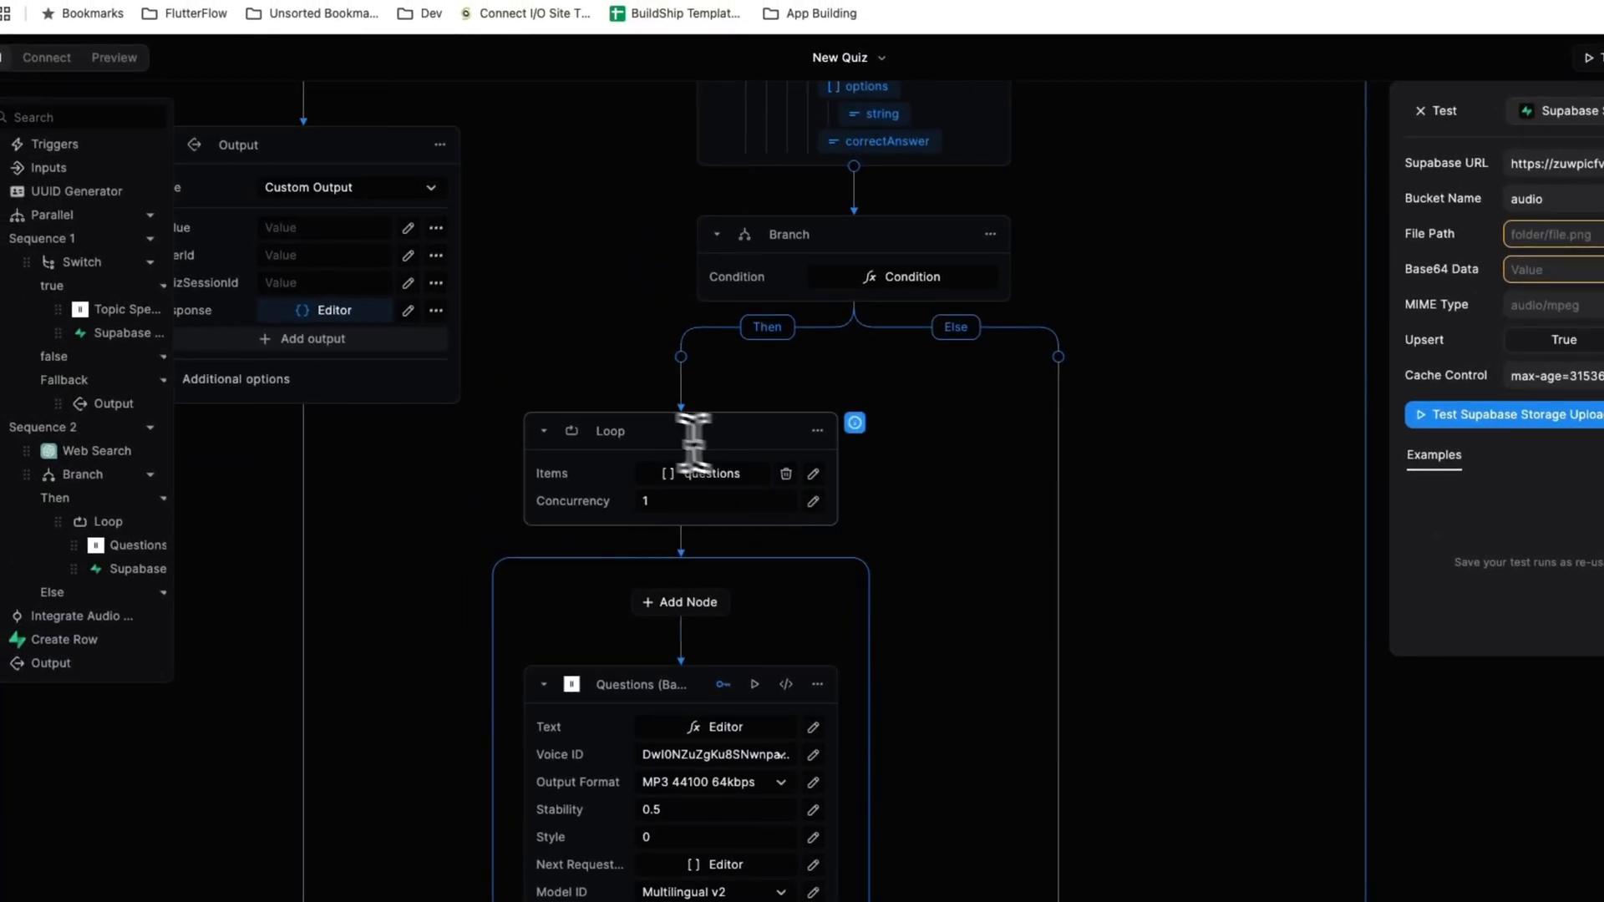
pyautogui.doubleClick(610, 430)
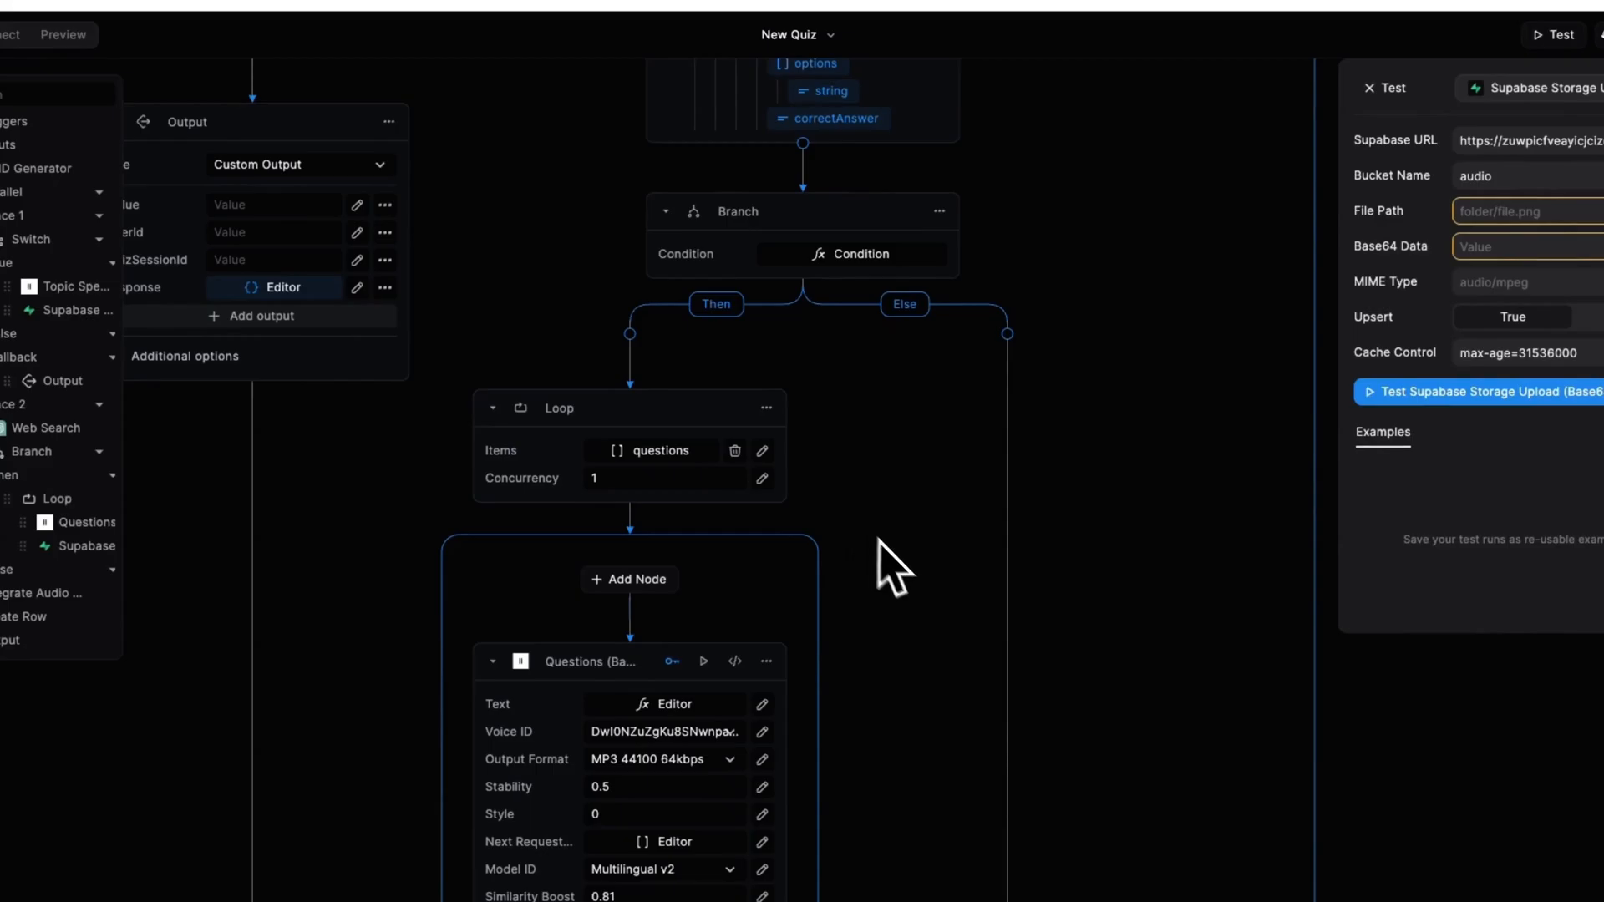
pyautogui.scroll(-3)
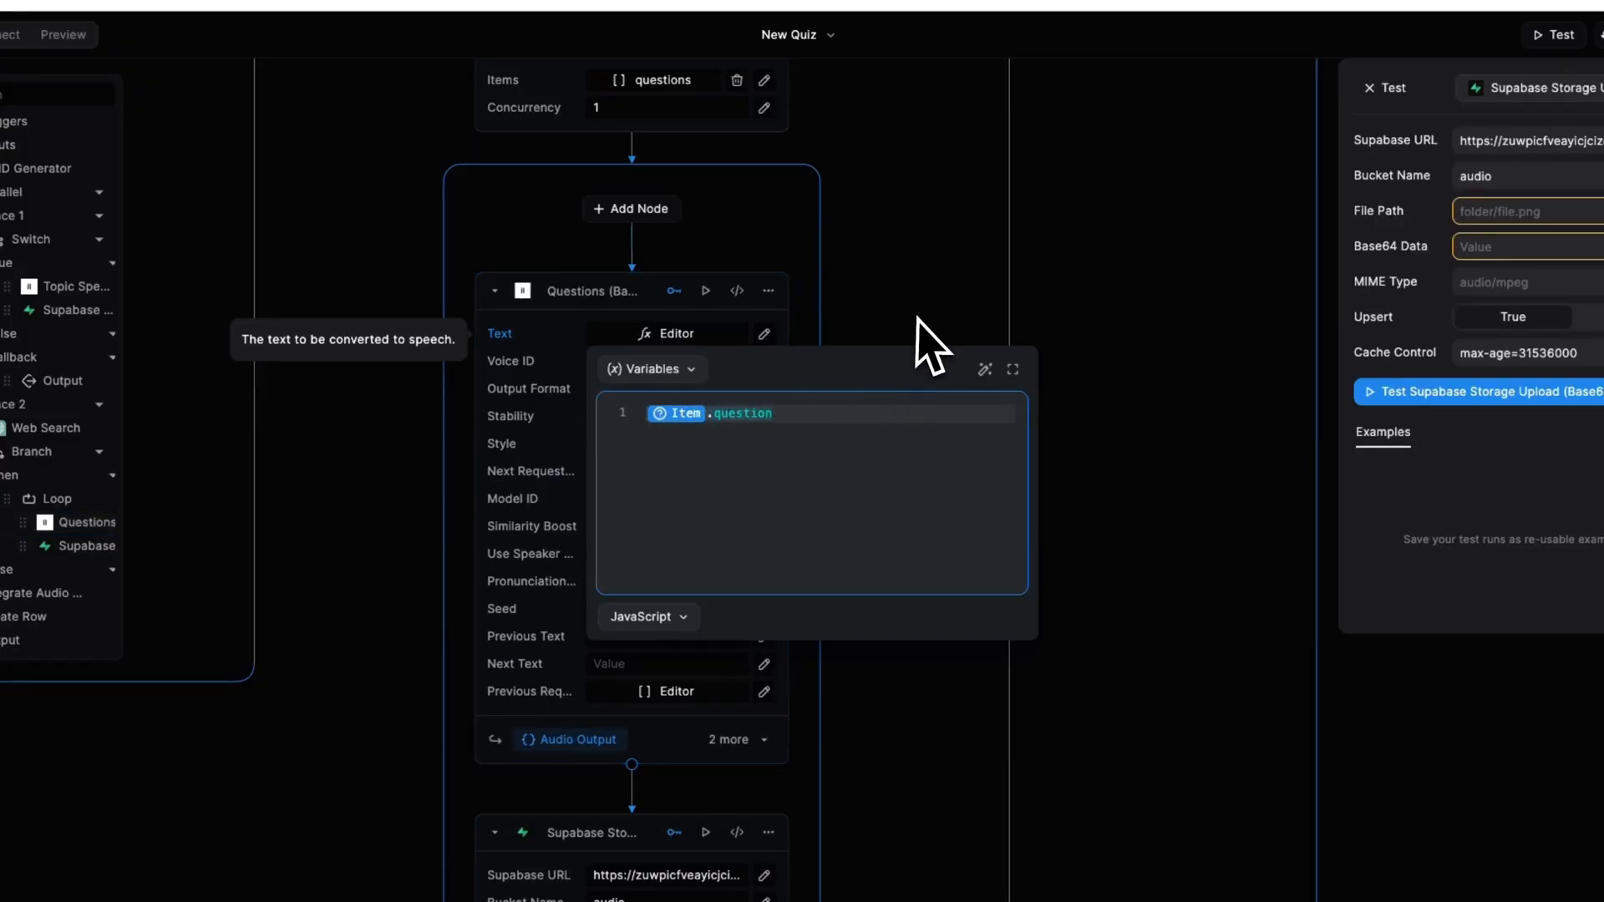
pyautogui.click(880, 393)
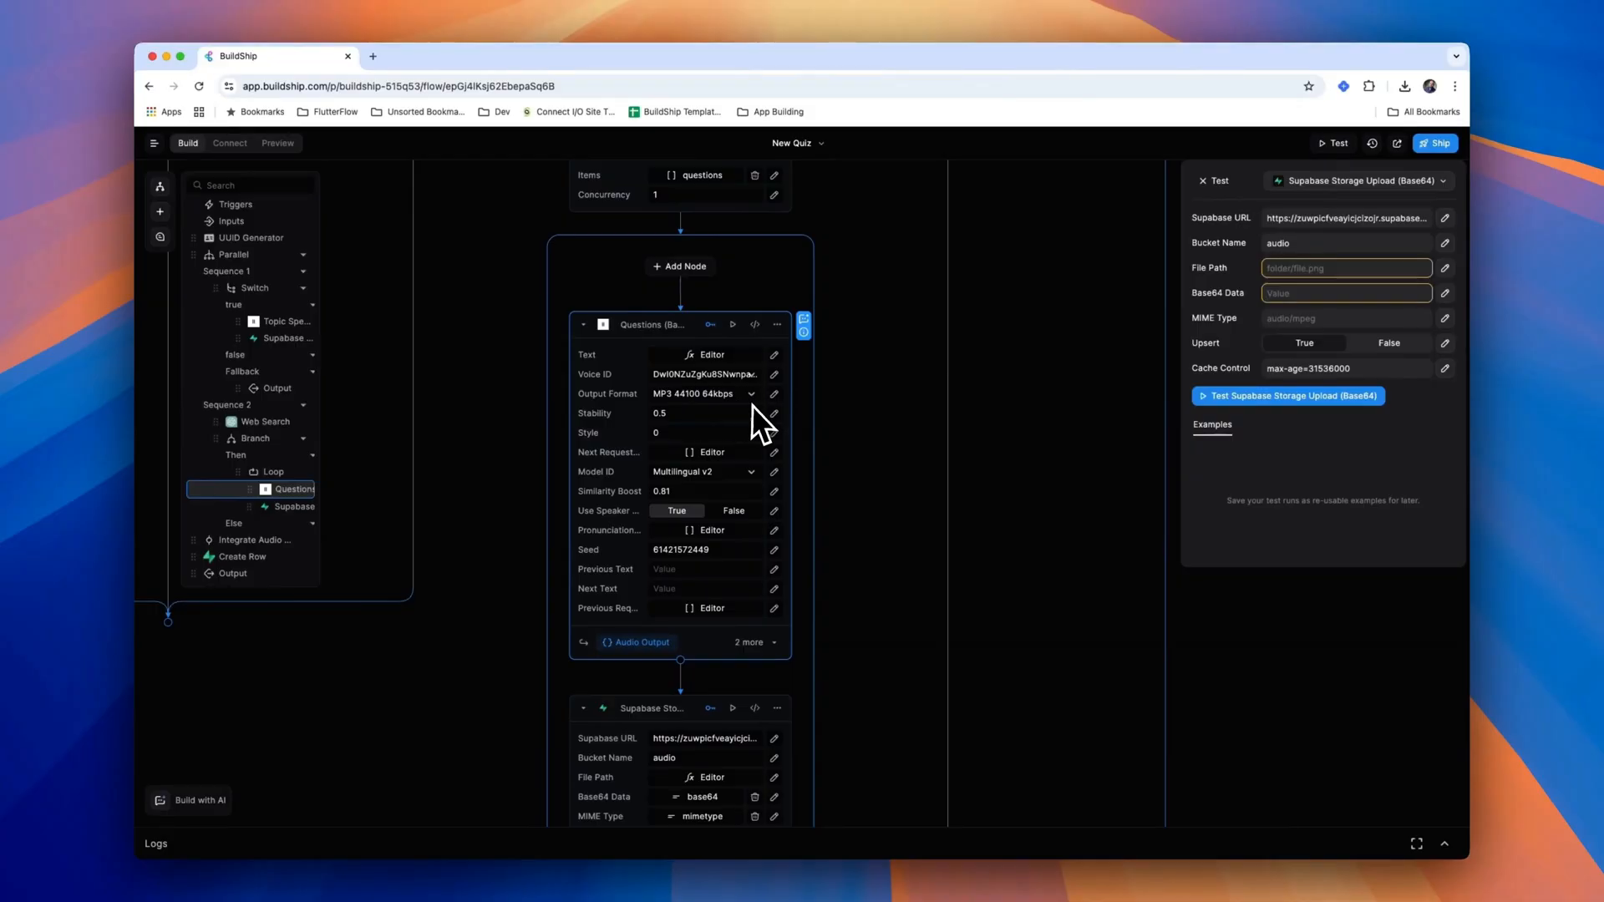
pyautogui.moveTo(770, 496)
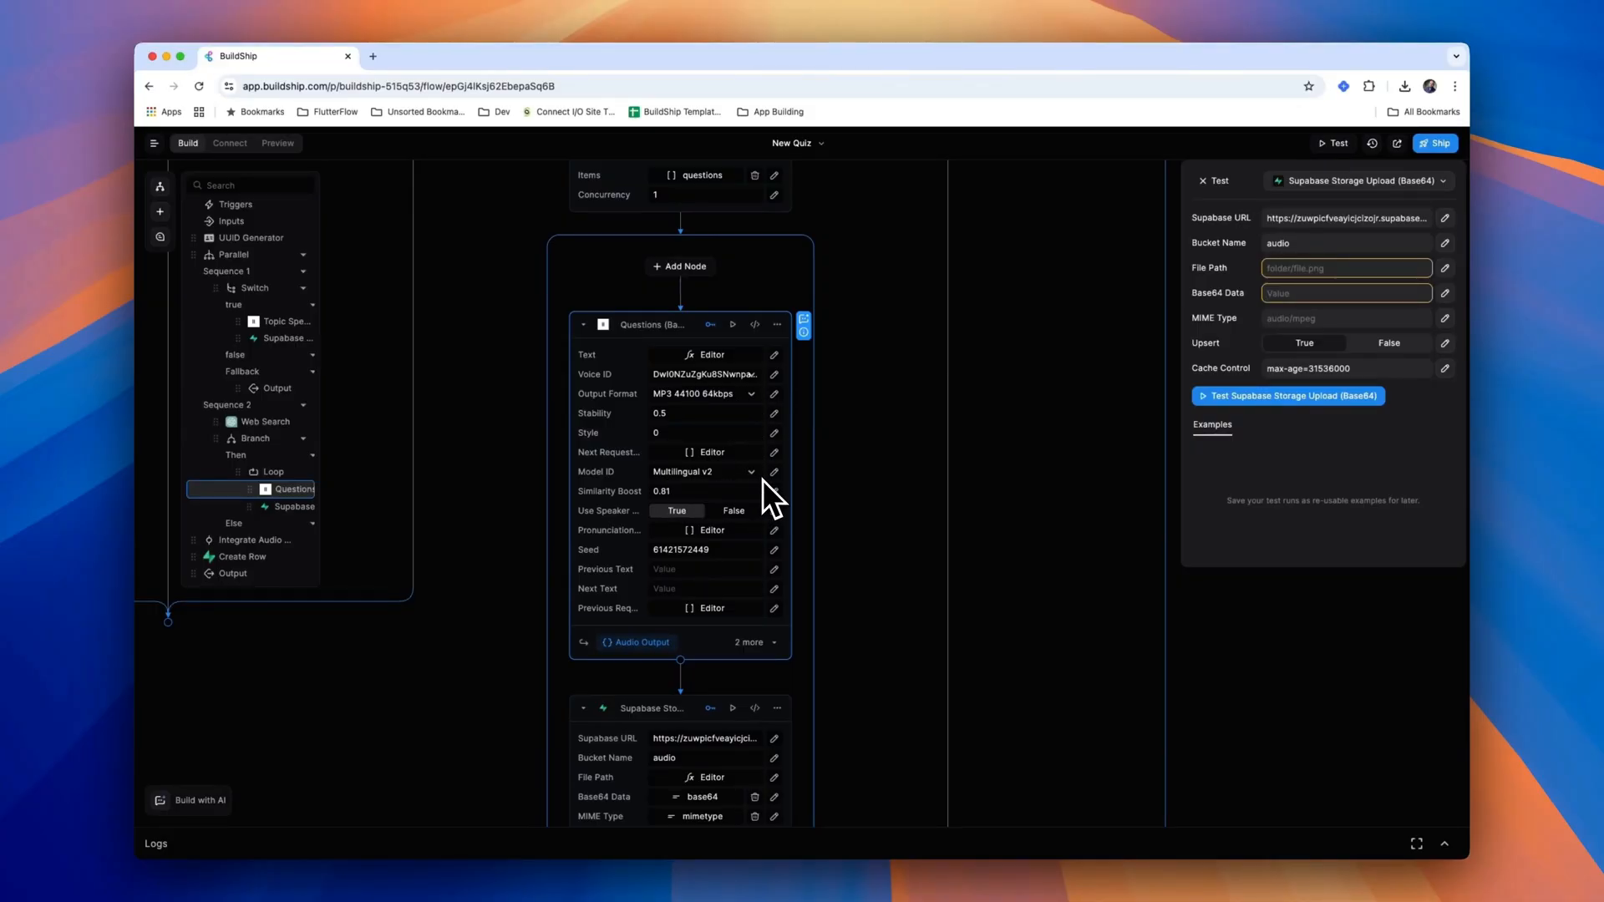
pyautogui.moveTo(837, 501)
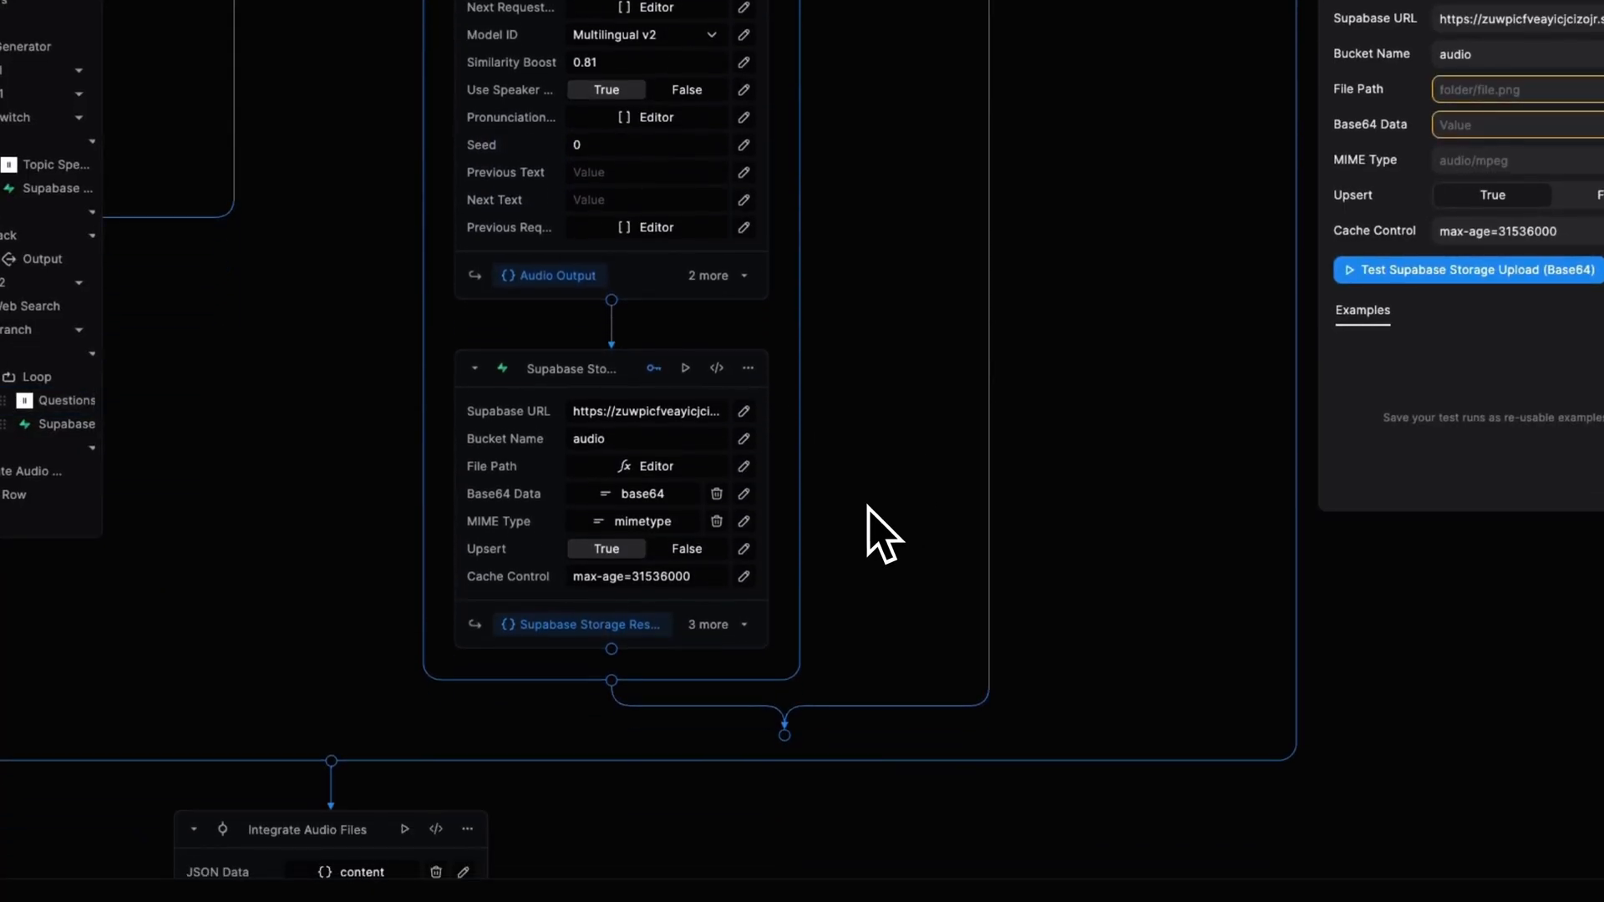
pyautogui.click(647, 438)
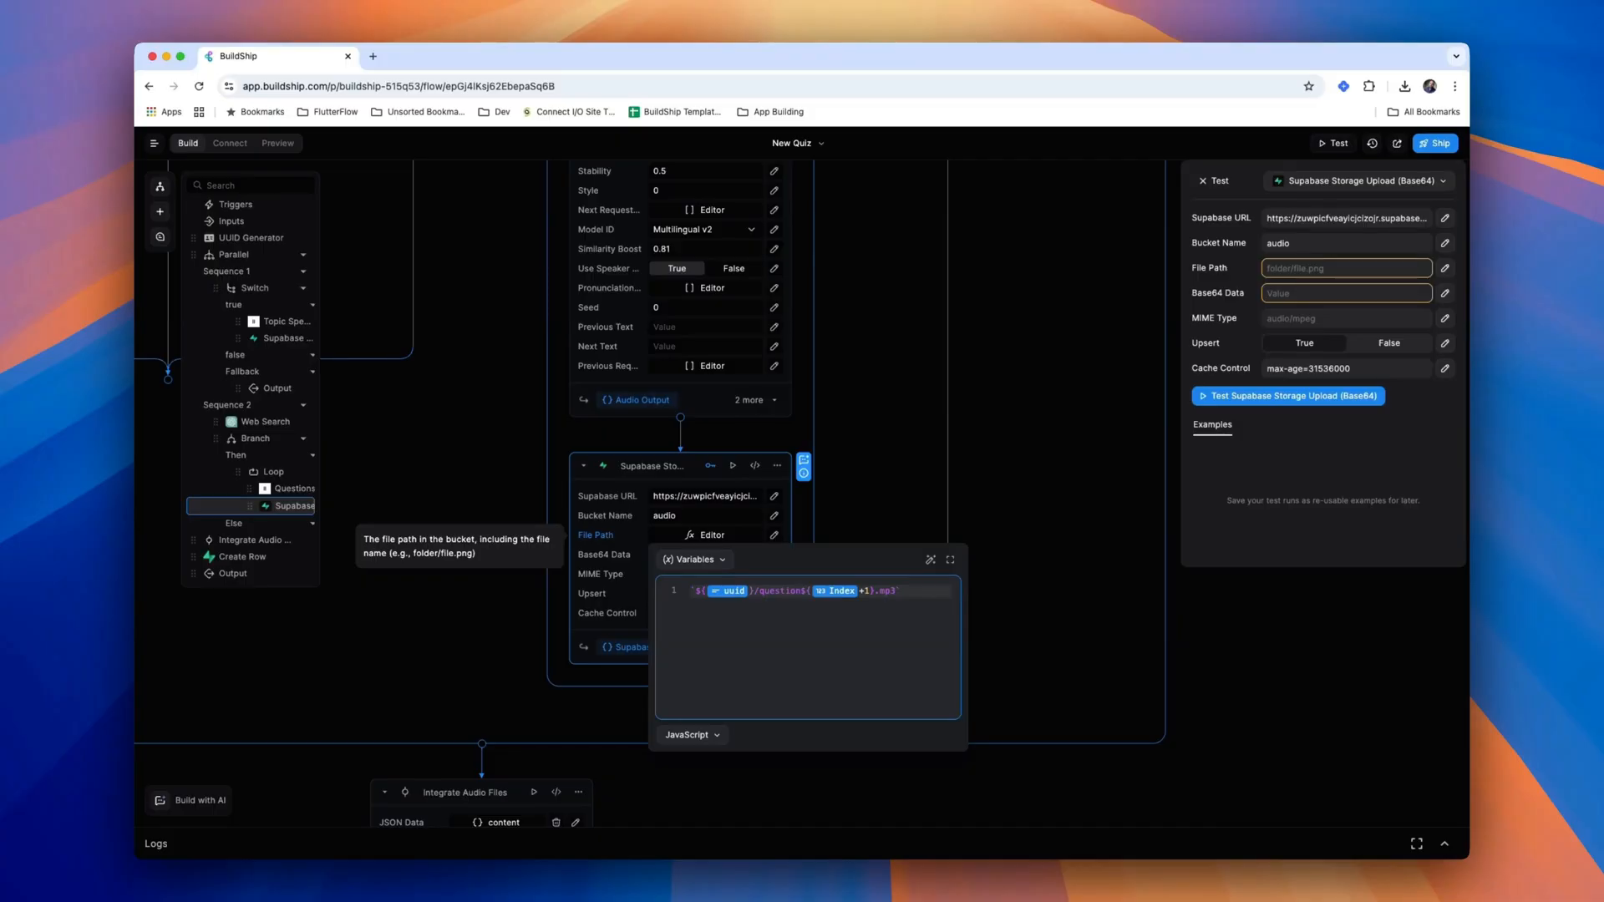
pyautogui.moveTo(904, 510)
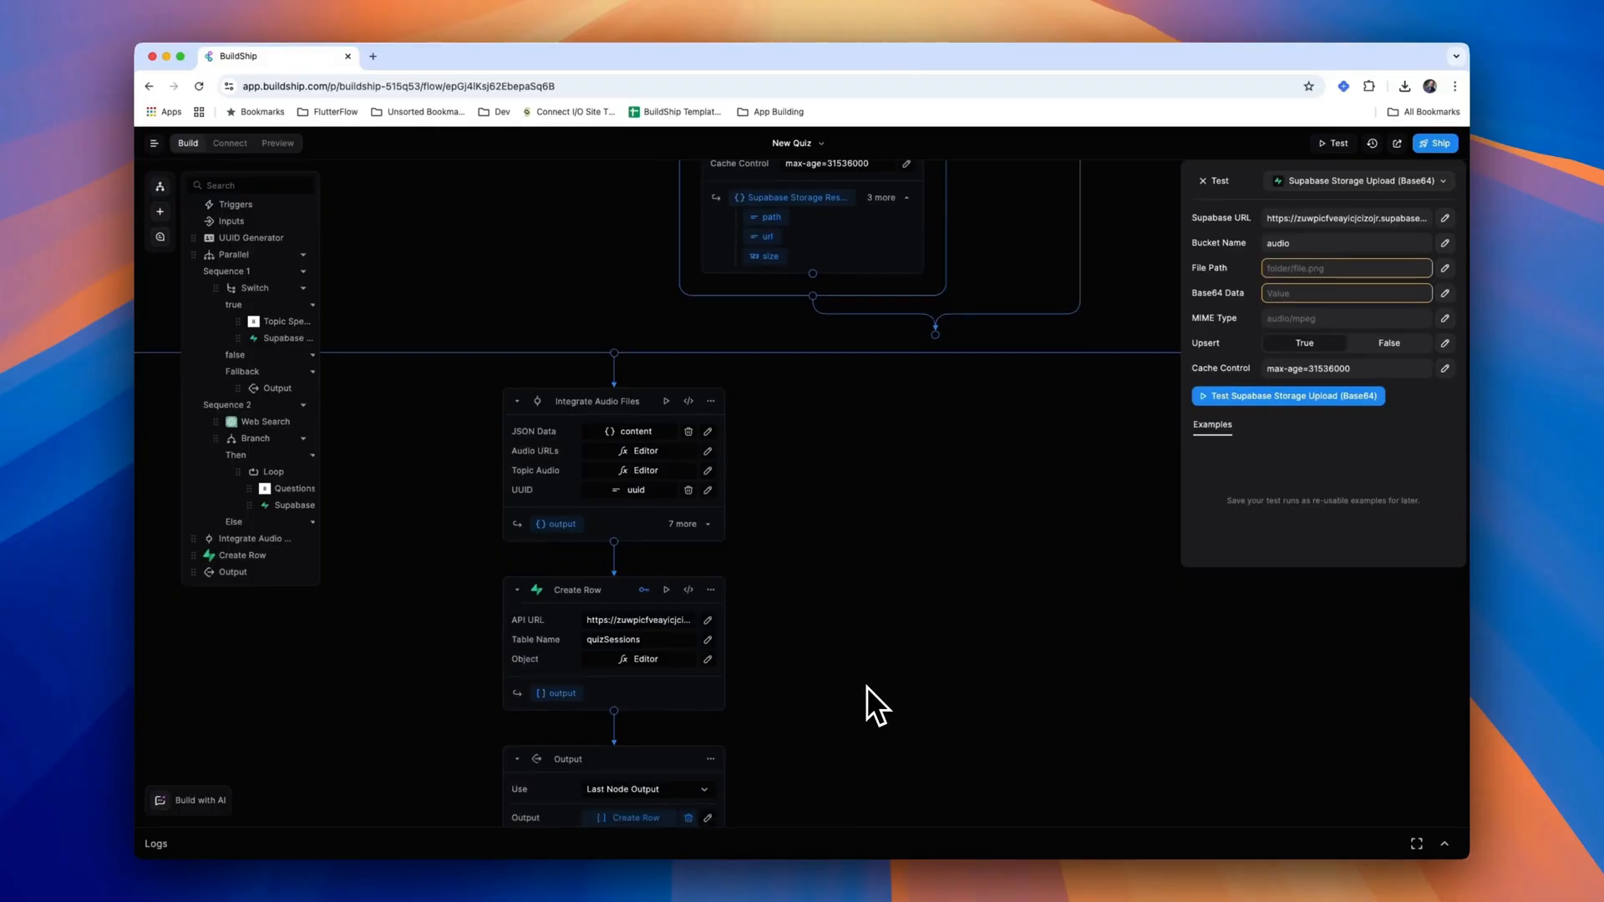
# - Inspect the Integrate Audio Files node's Audio URLs and Topic Audio input definitions
pyautogui.scroll(-3)
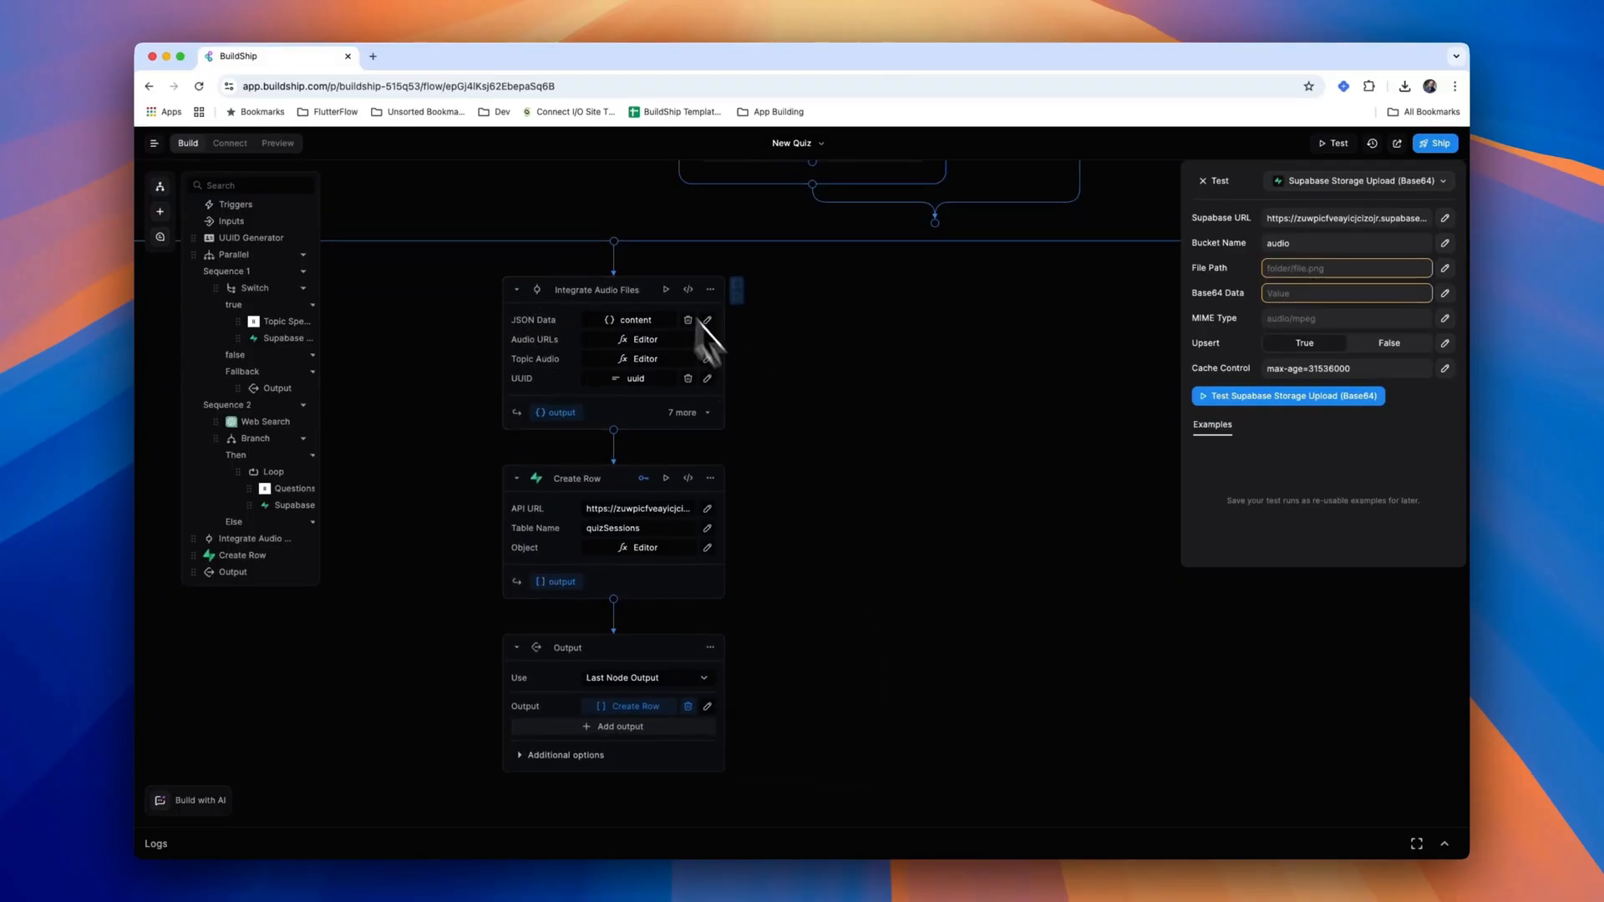
pyautogui.moveTo(757, 452)
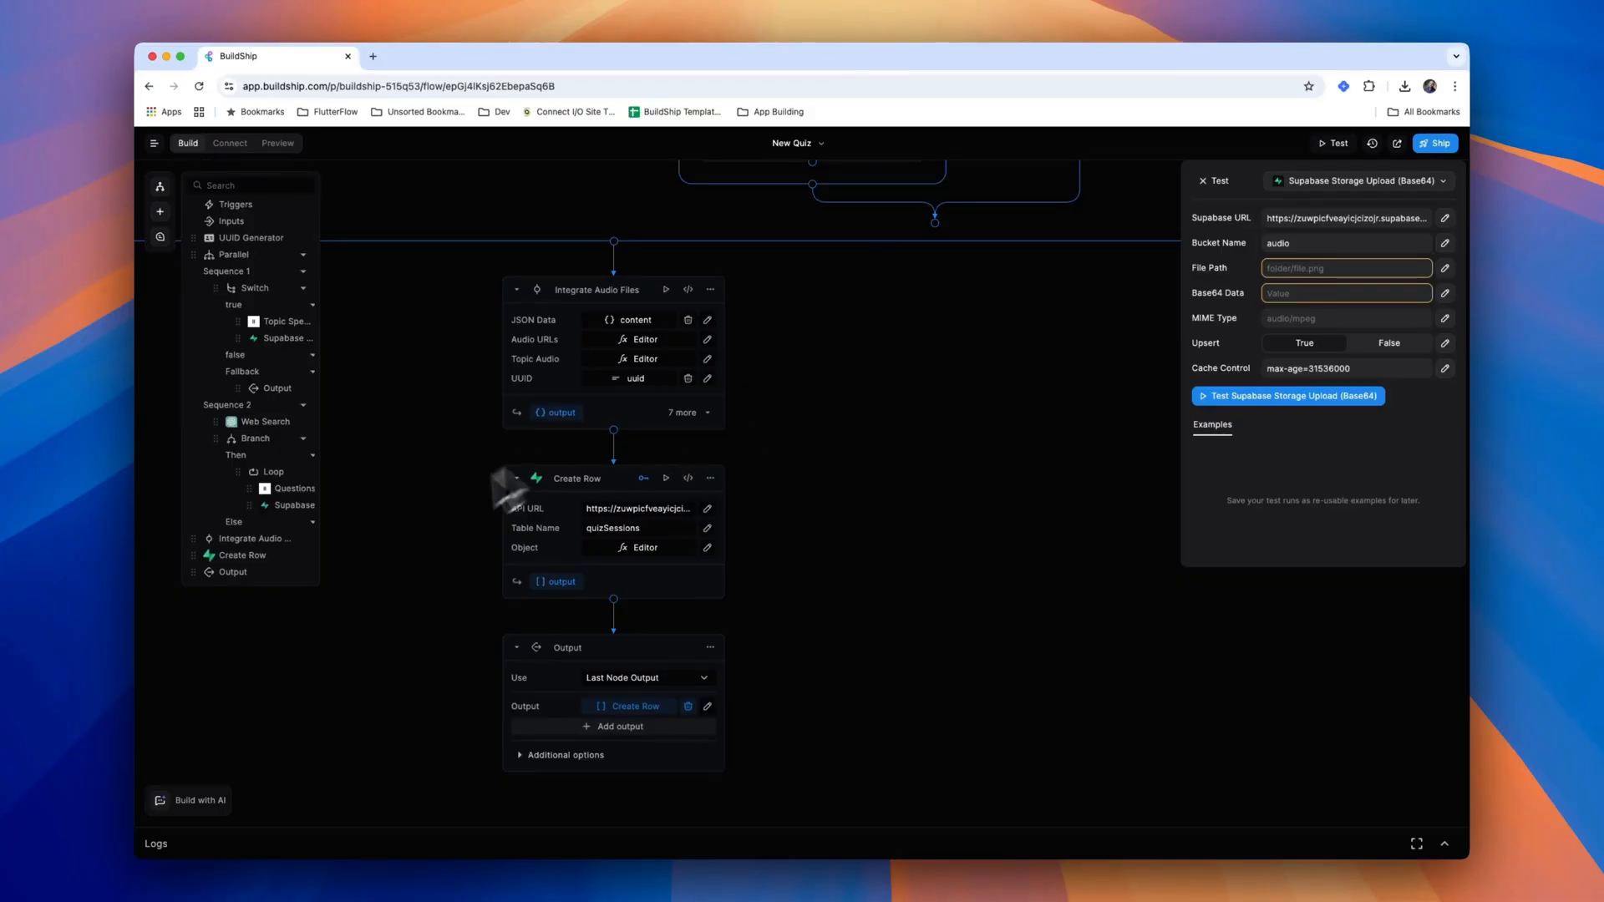
pyautogui.moveTo(723, 650)
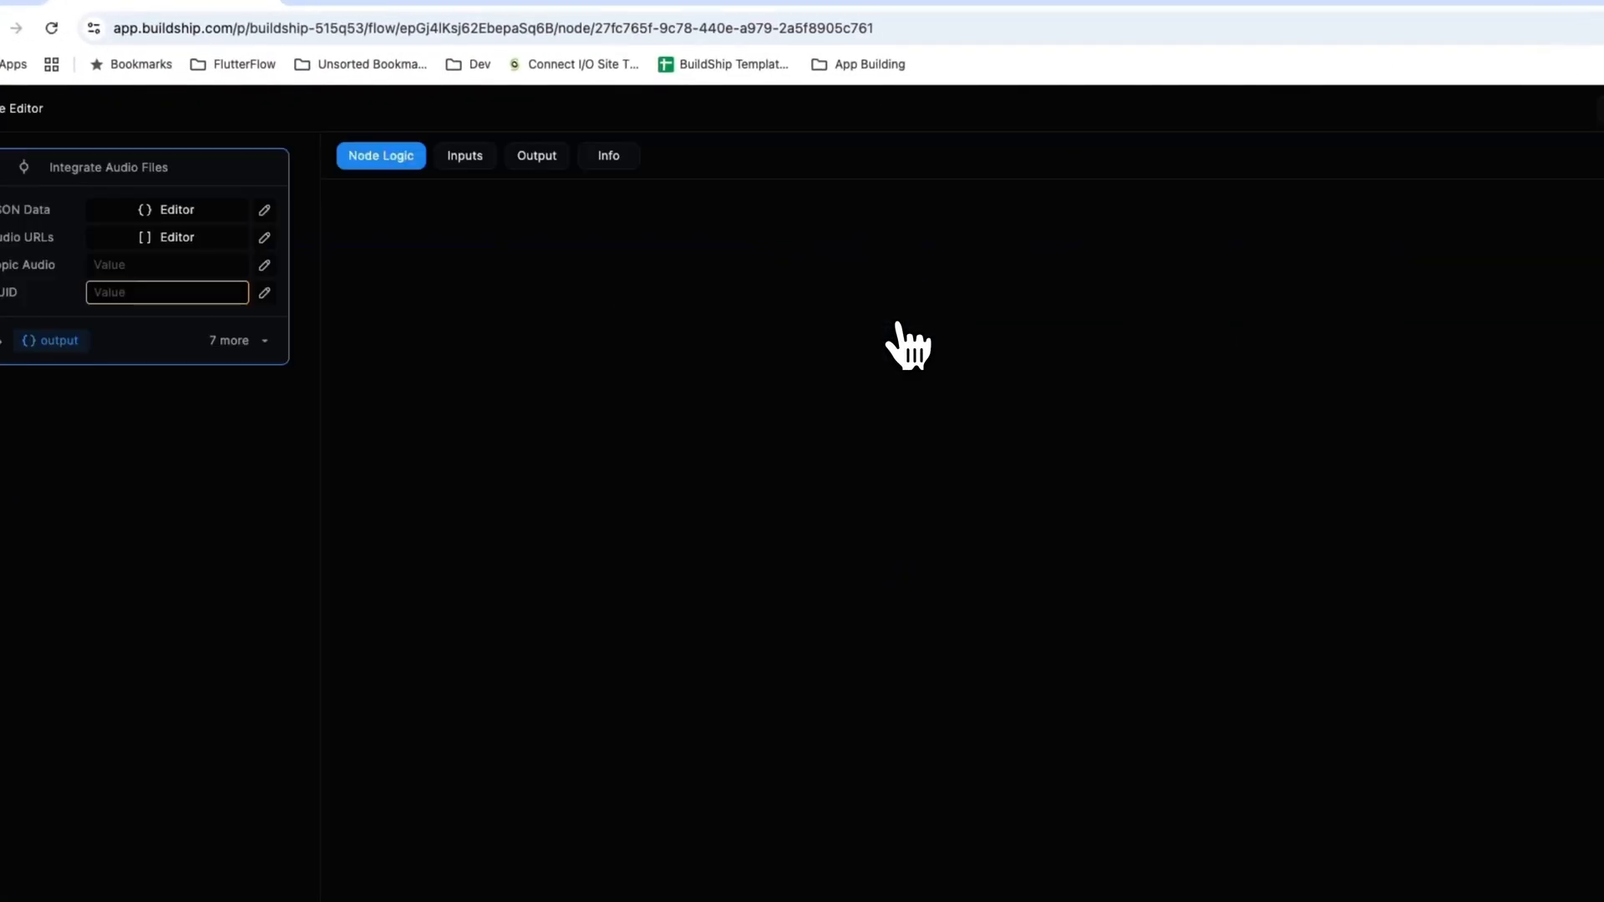
pyautogui.click(464, 155)
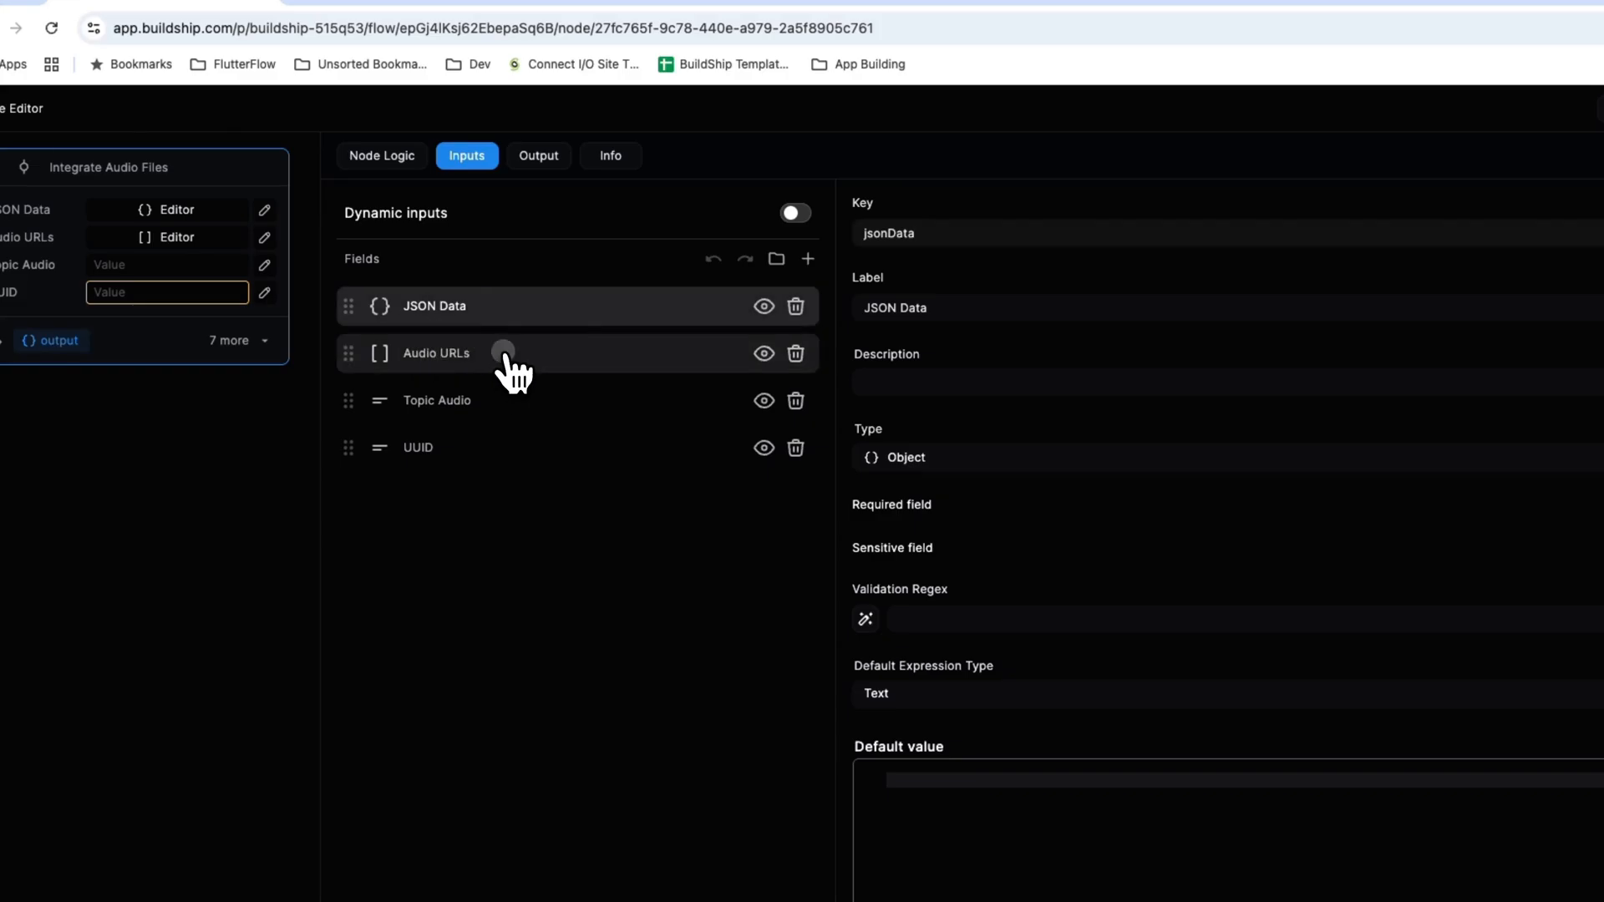
pyautogui.click(434, 352)
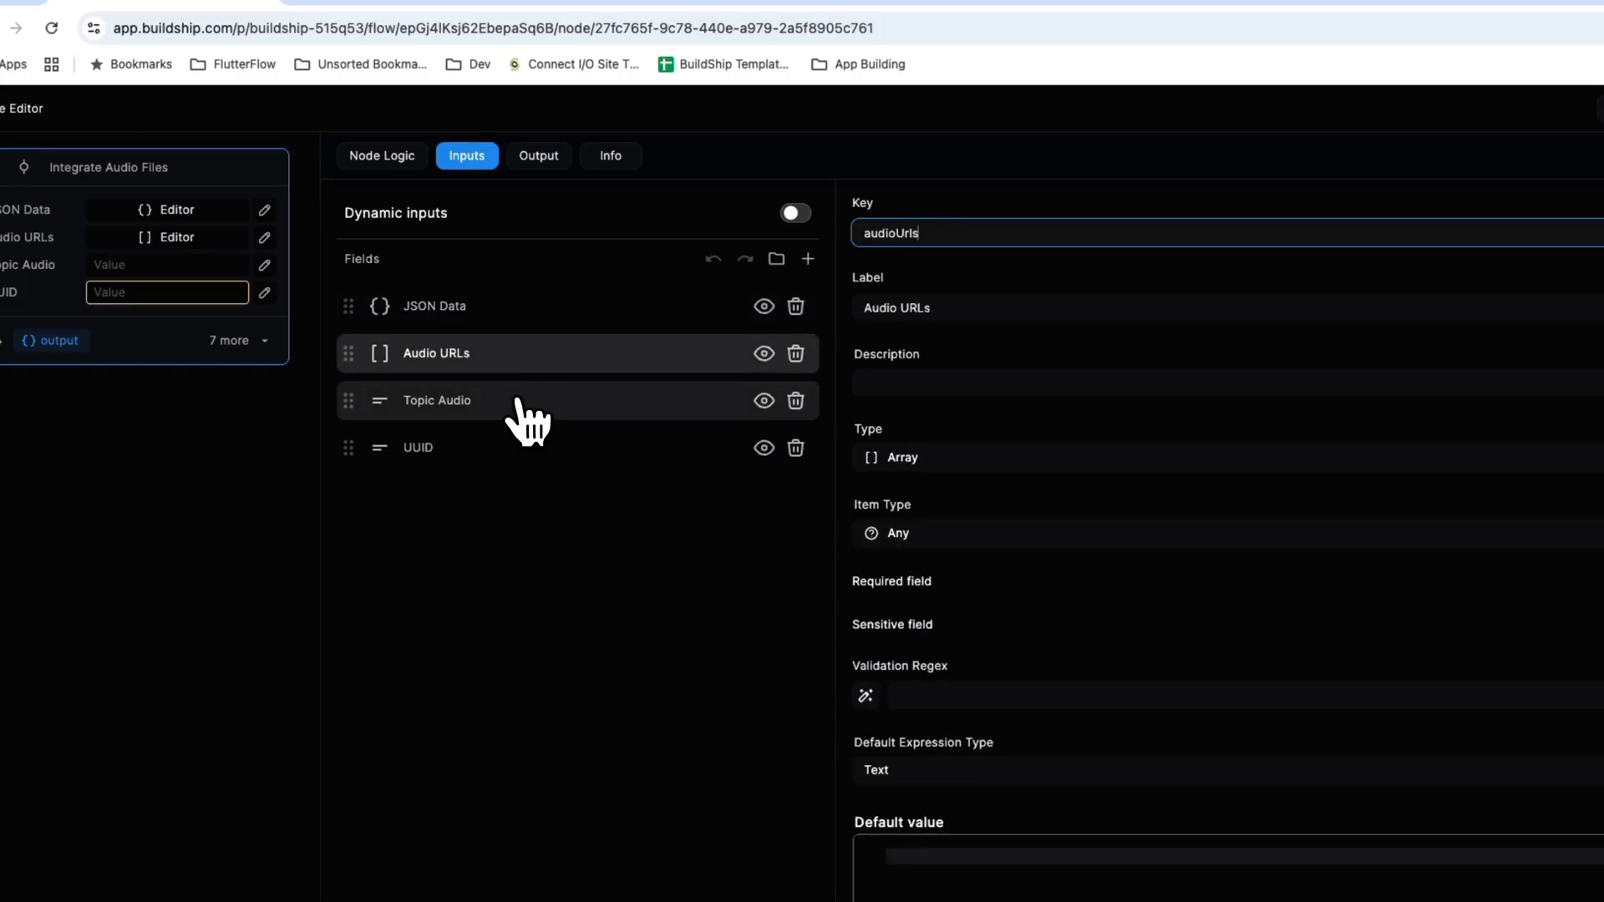
pyautogui.click(437, 400)
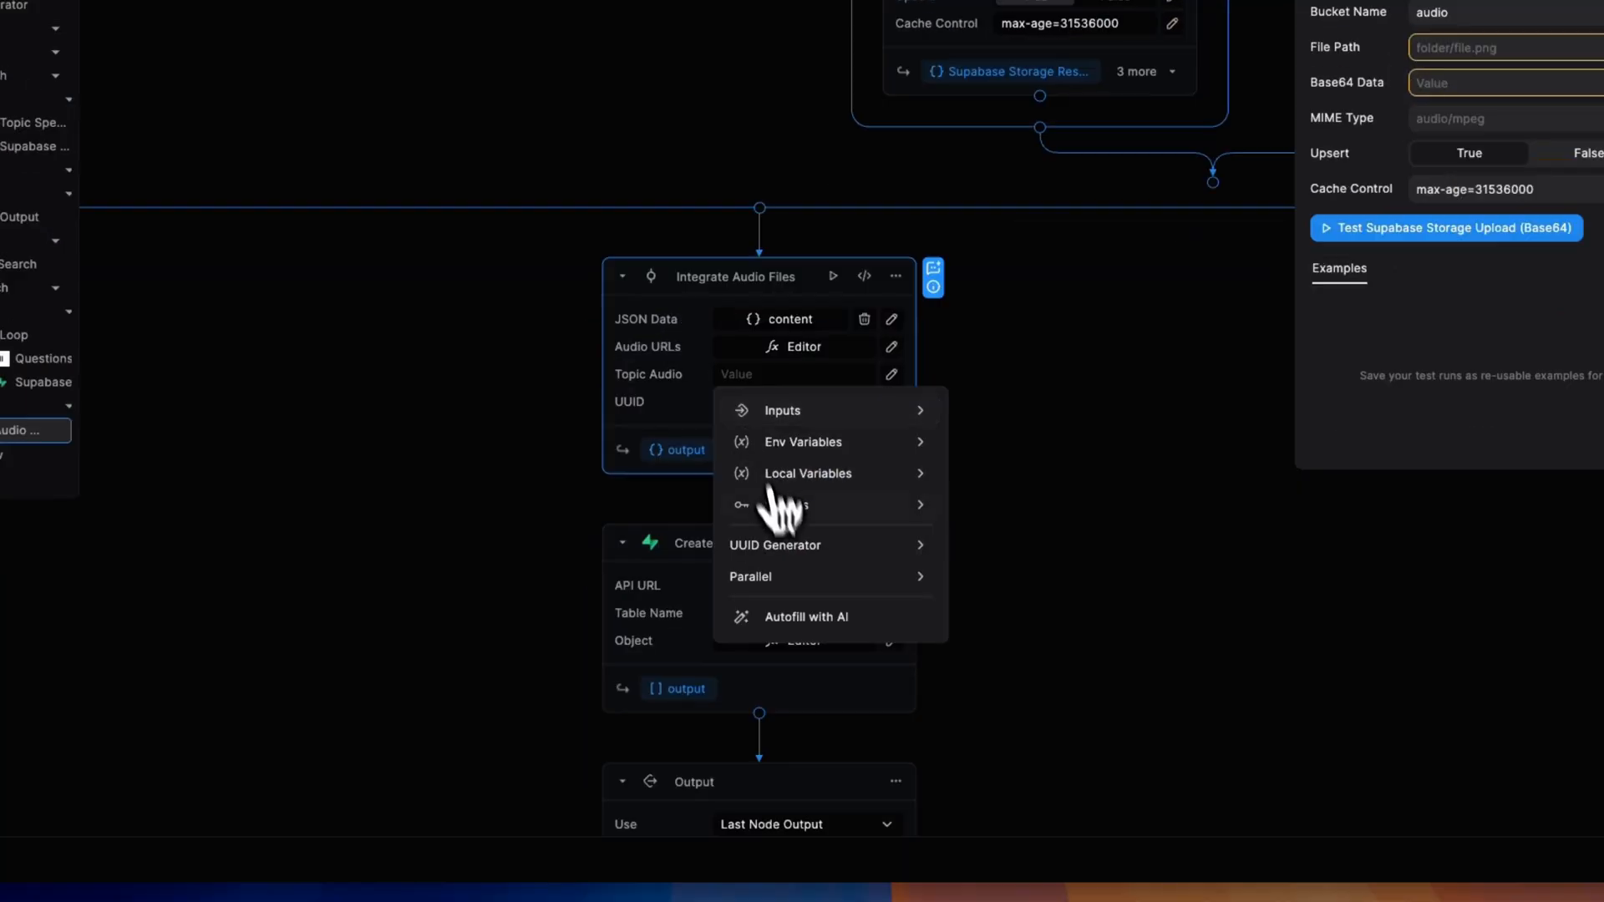
# - Map Topic Audio to Parallel > Switch > true > Supabase Storage Upload > url
pyautogui.click(750, 576)
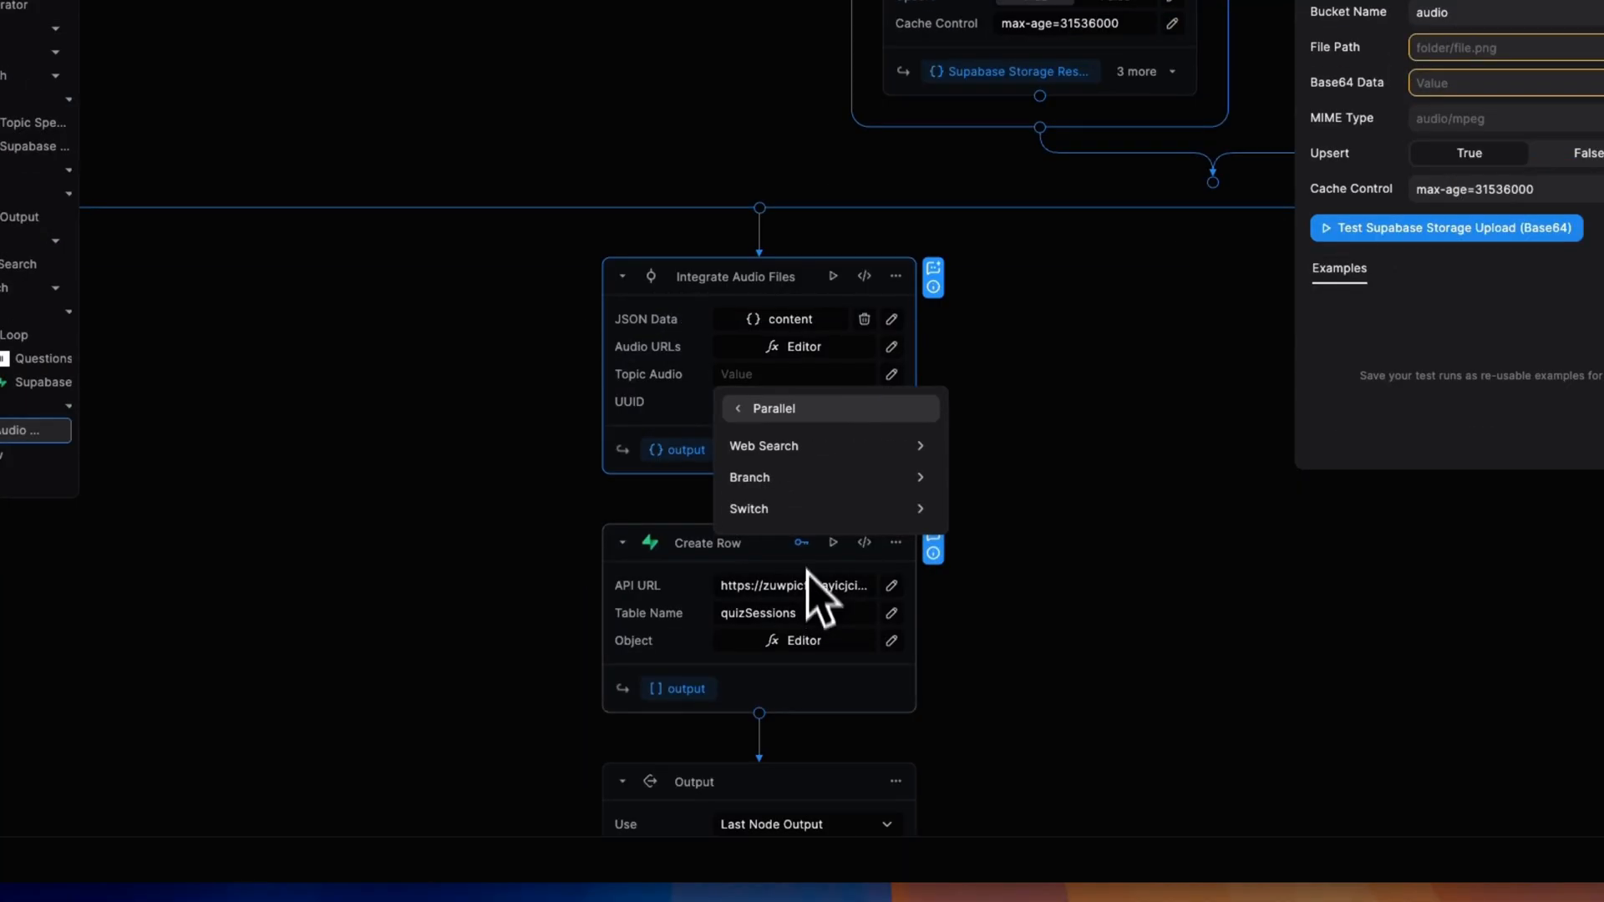
pyautogui.click(748, 509)
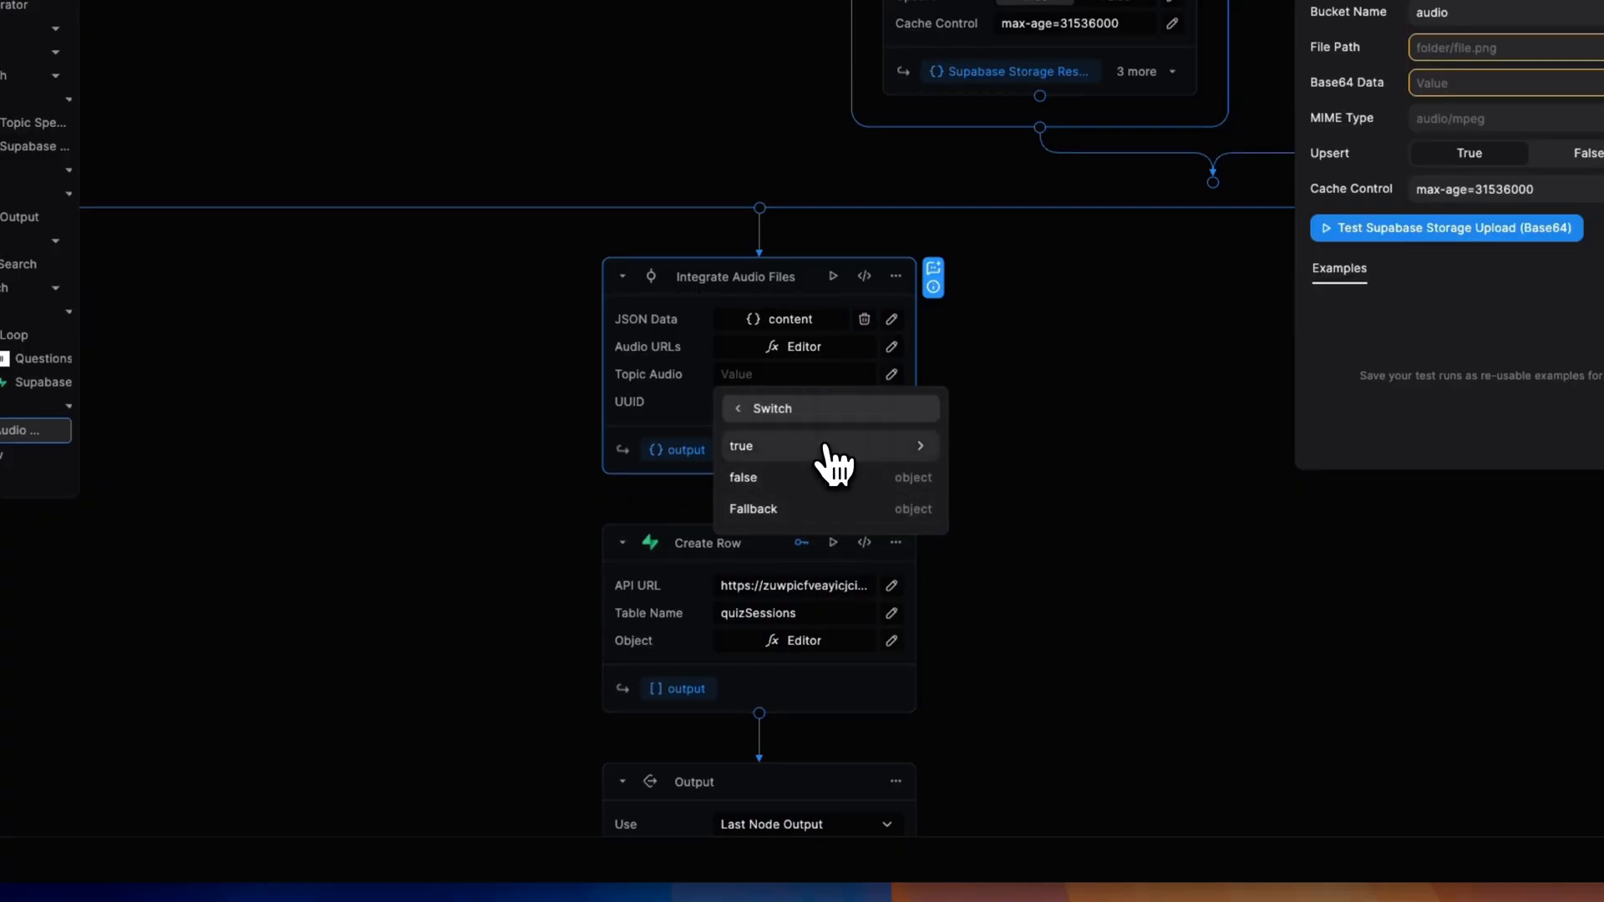
pyautogui.click(742, 446)
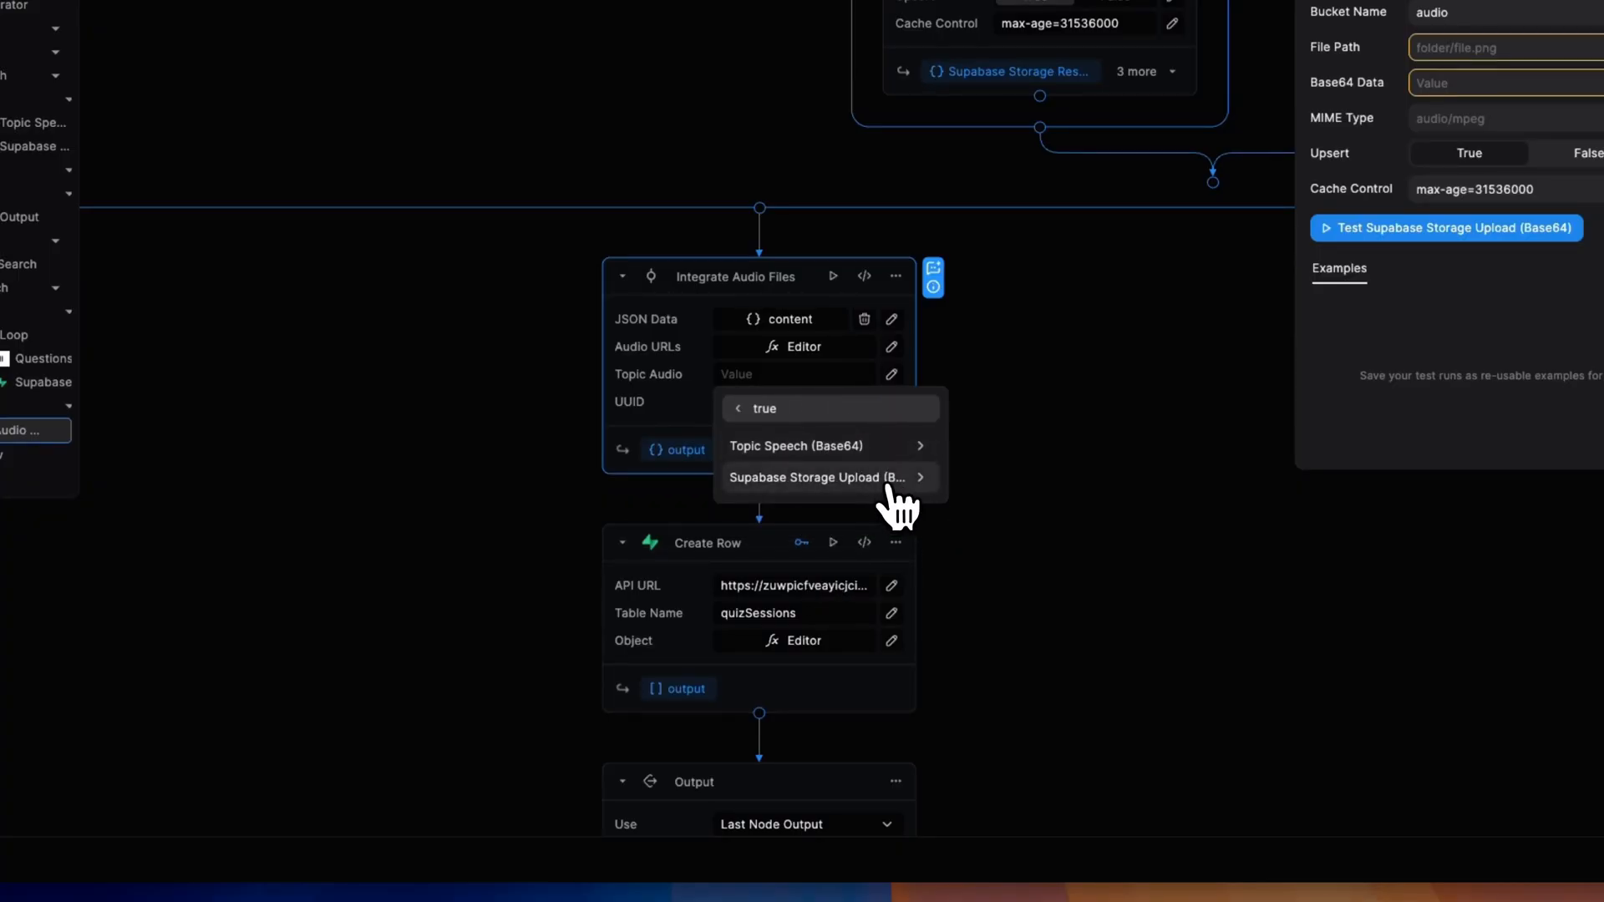
pyautogui.click(813, 477)
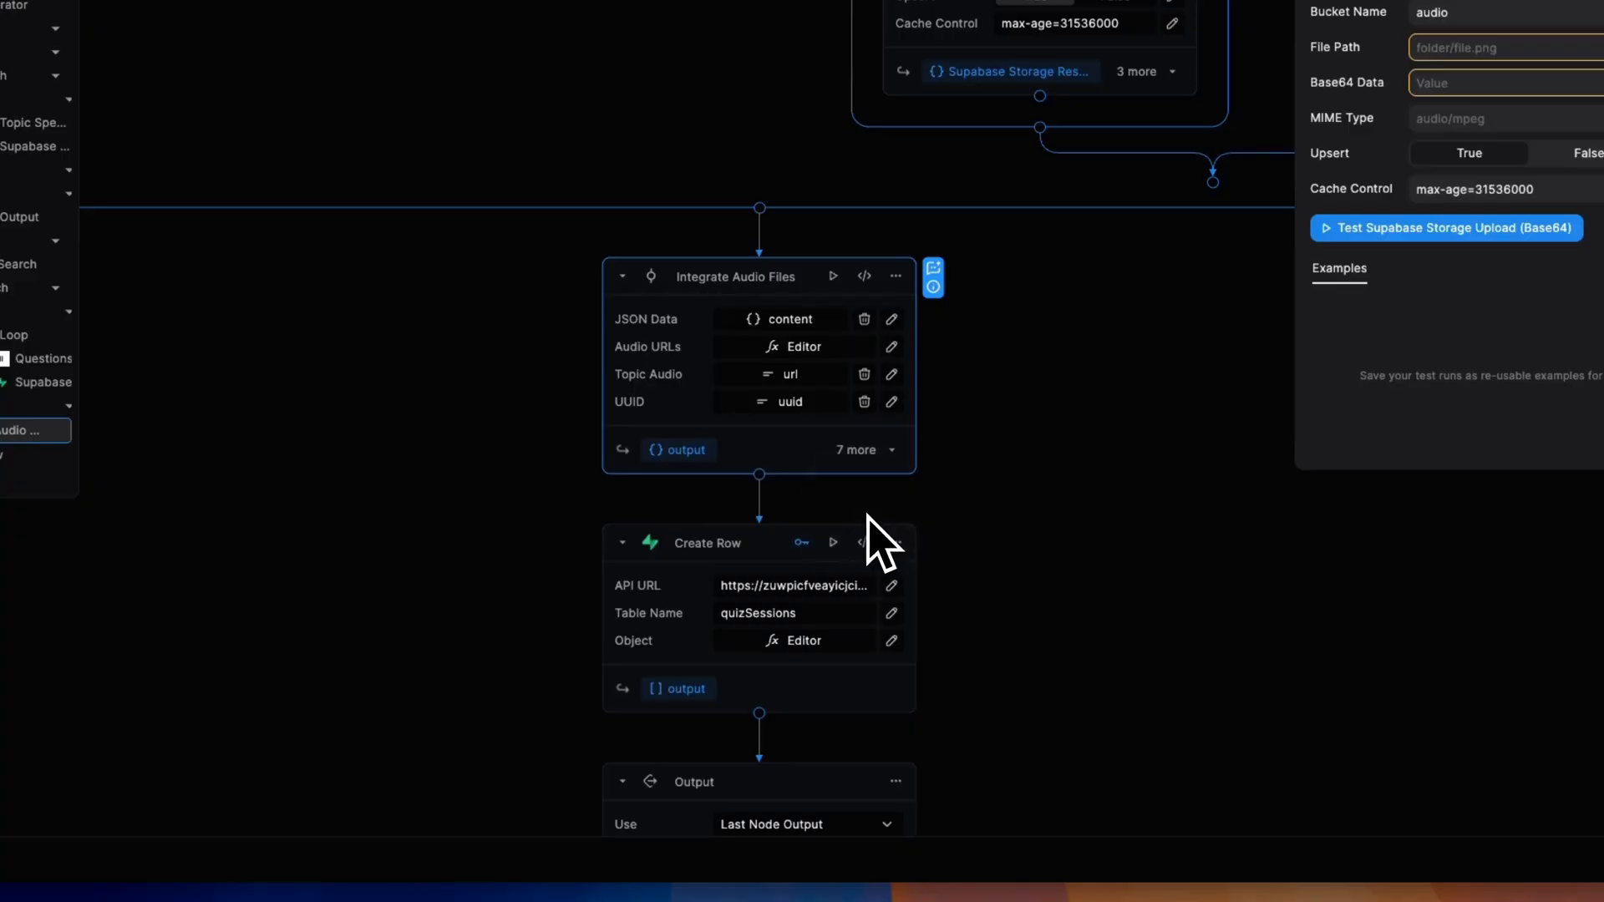
pyautogui.click(891, 346)
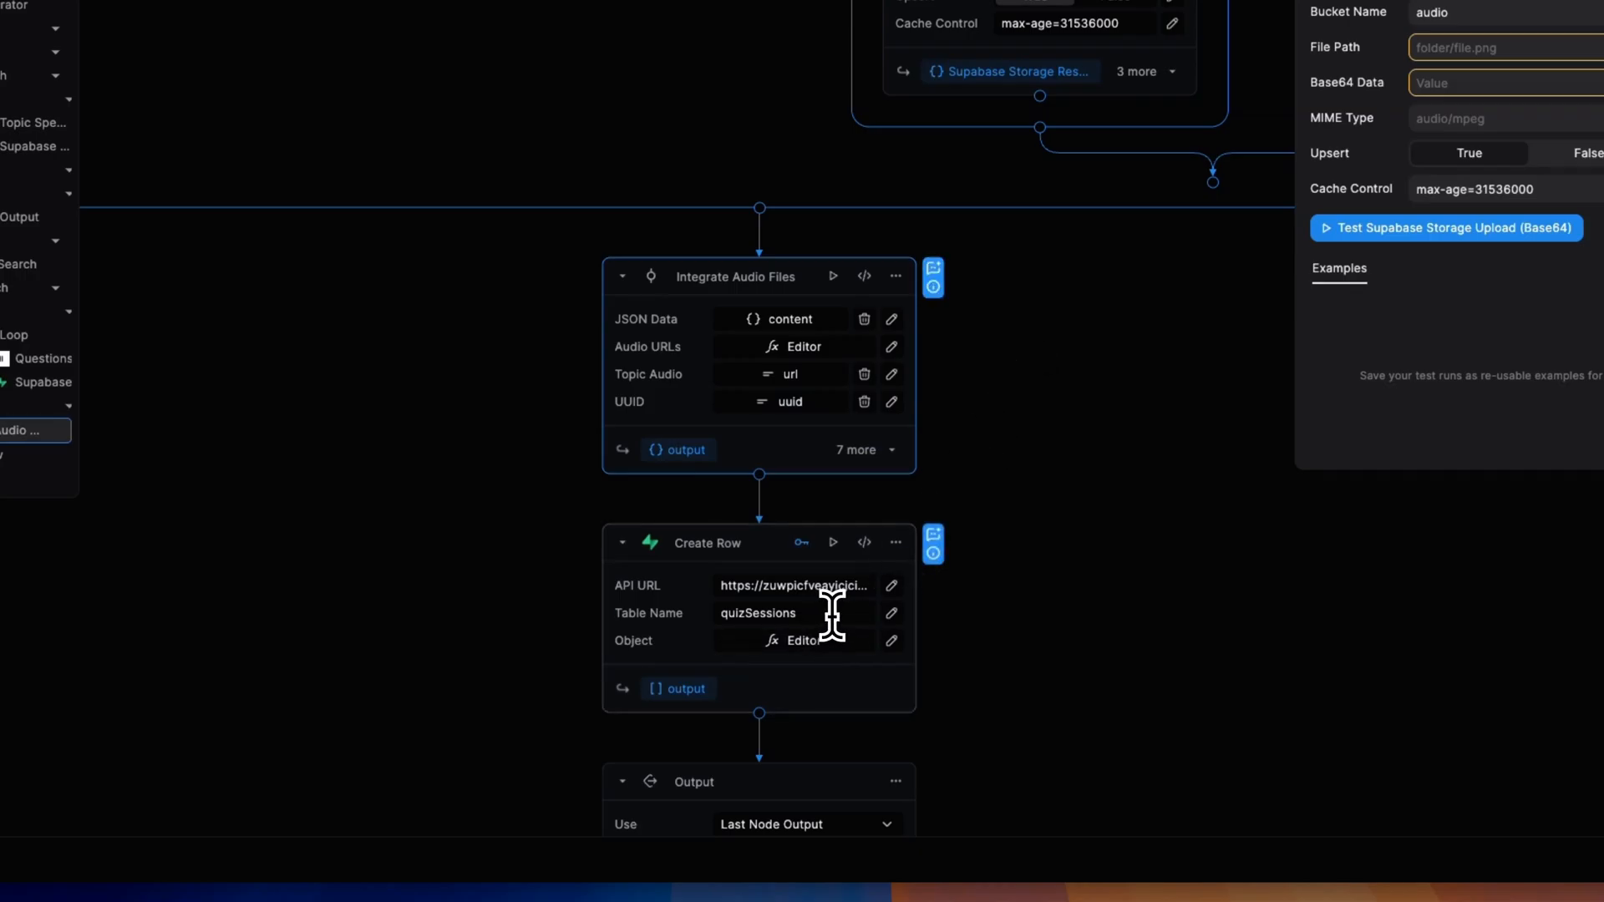
pyautogui.moveTo(1007, 655)
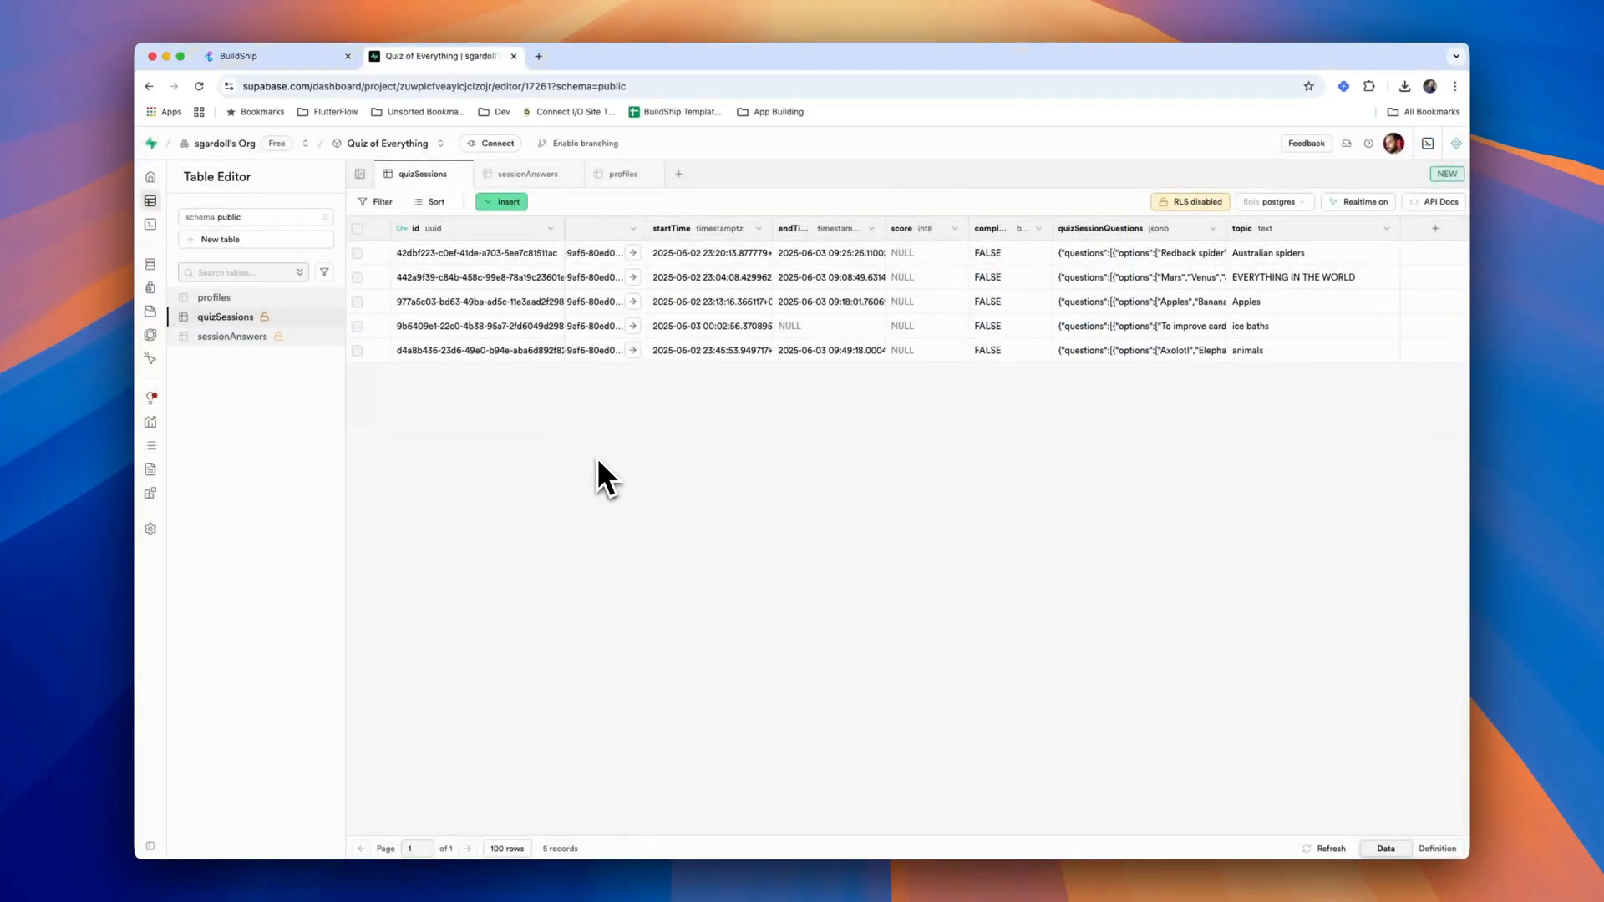
pyautogui.moveTo(268, 328)
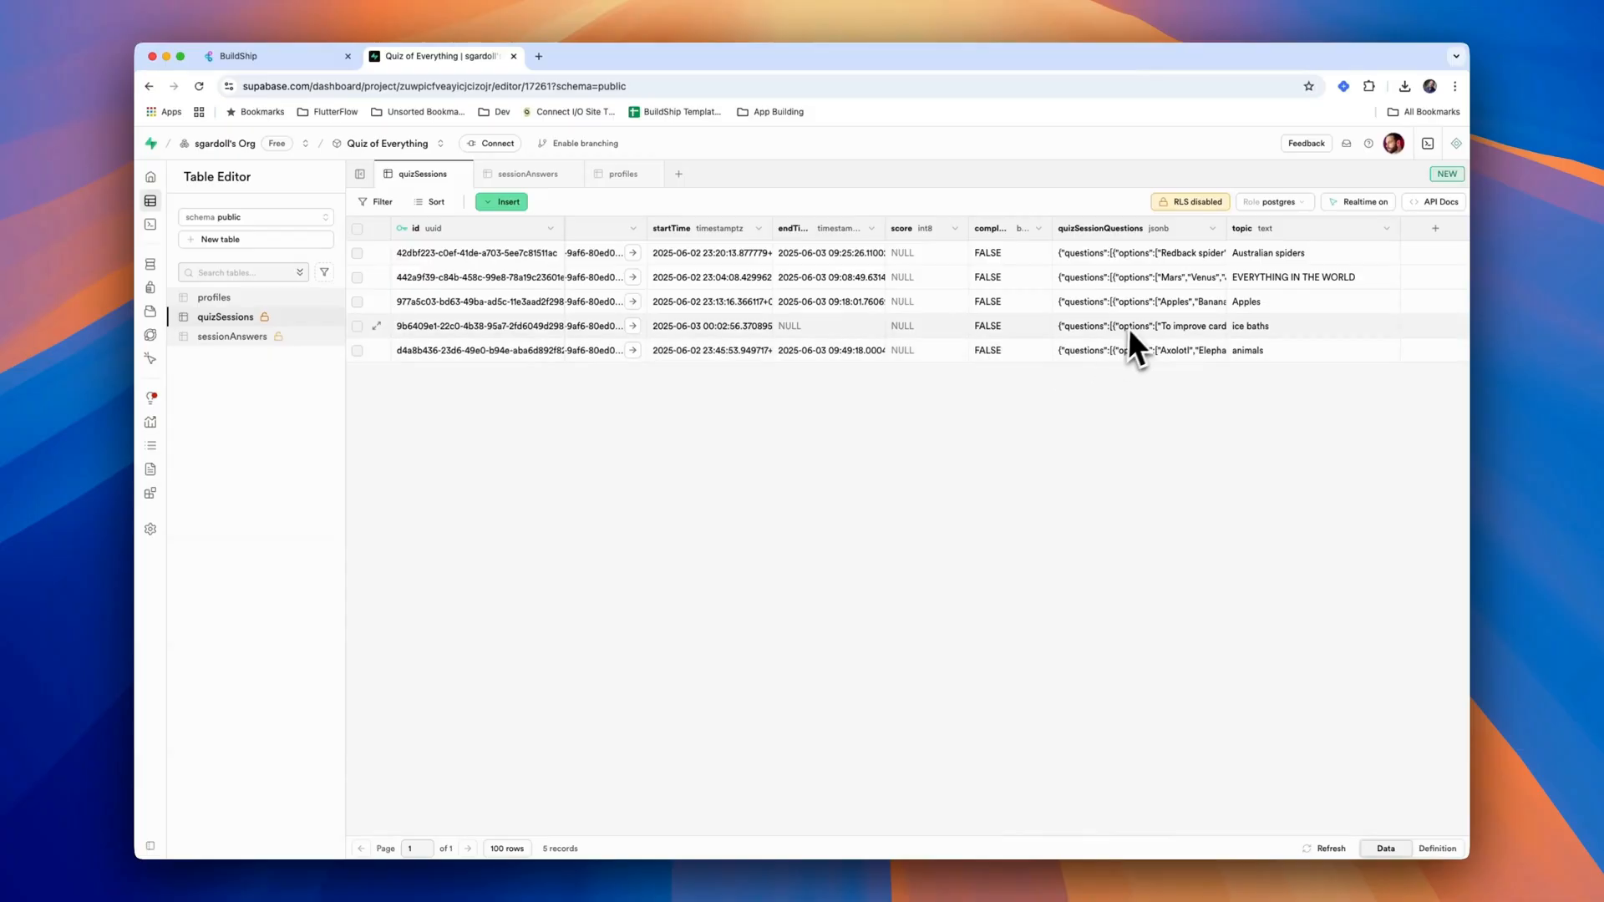
# - Expand the Apples session's quizSessionQuestions JSON to view each question's audioUrl
pyautogui.click(1126, 301)
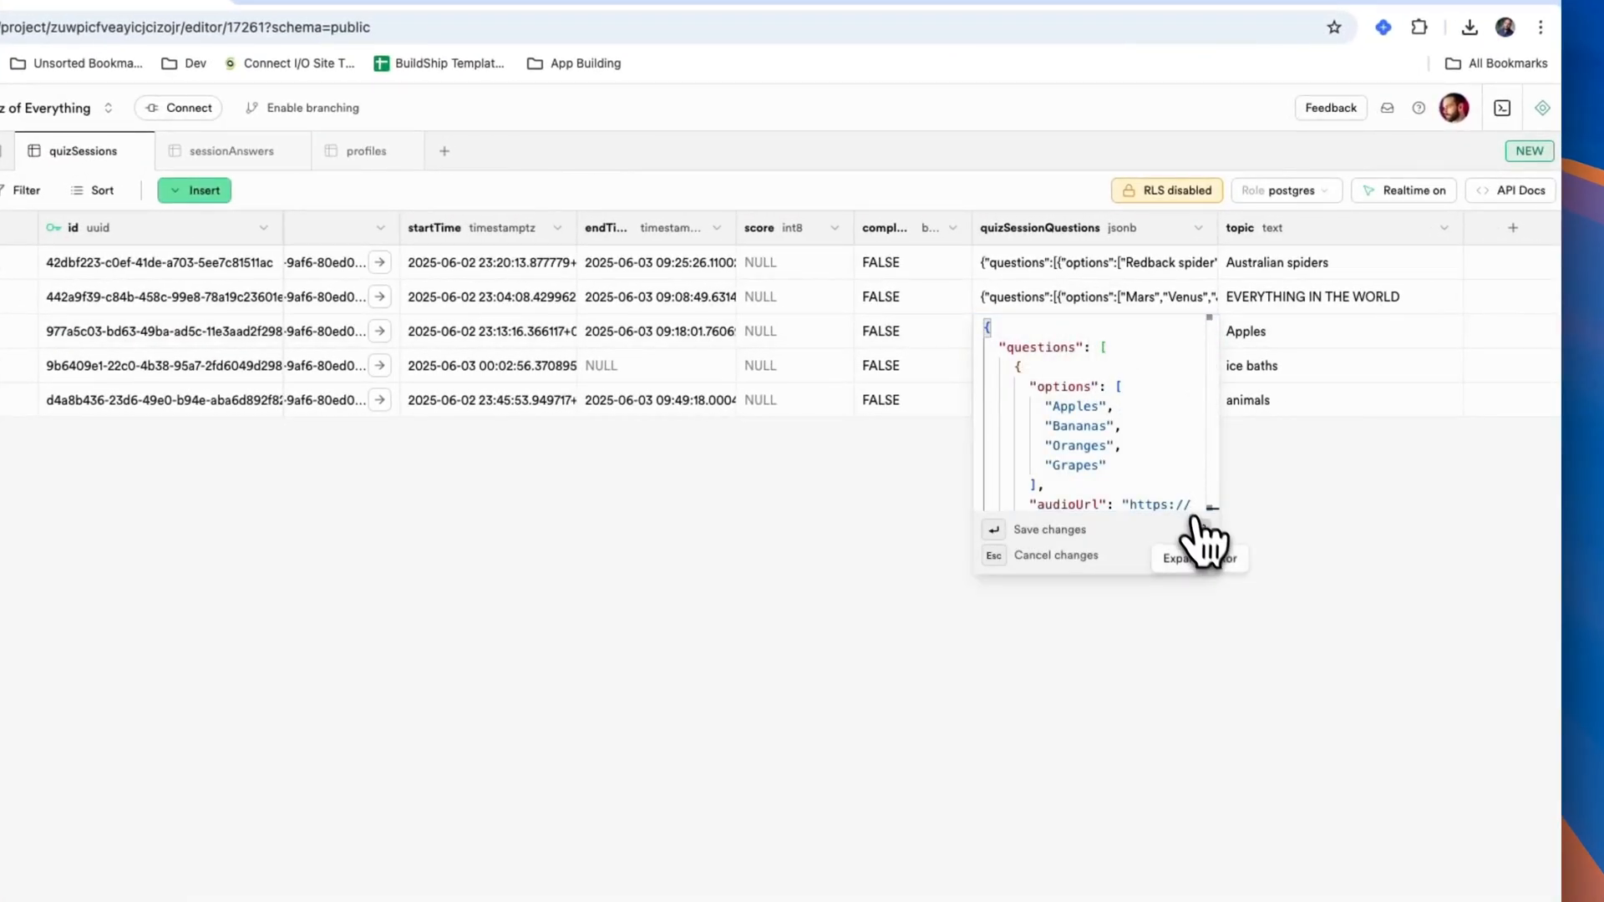
pyautogui.click(1198, 558)
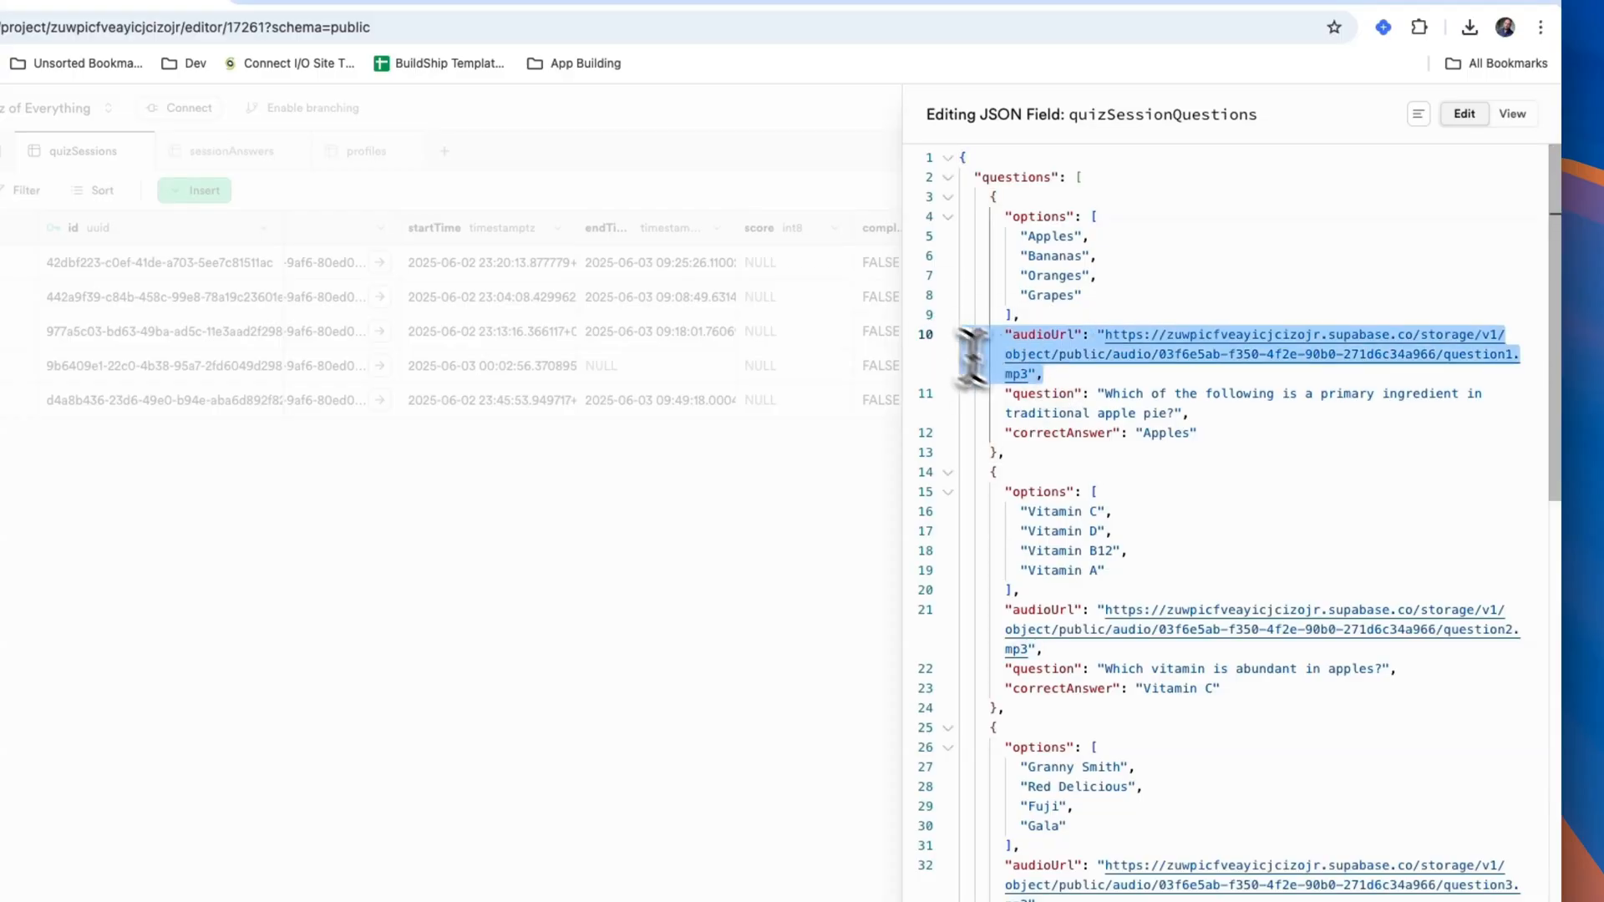
pyautogui.scroll(-3)
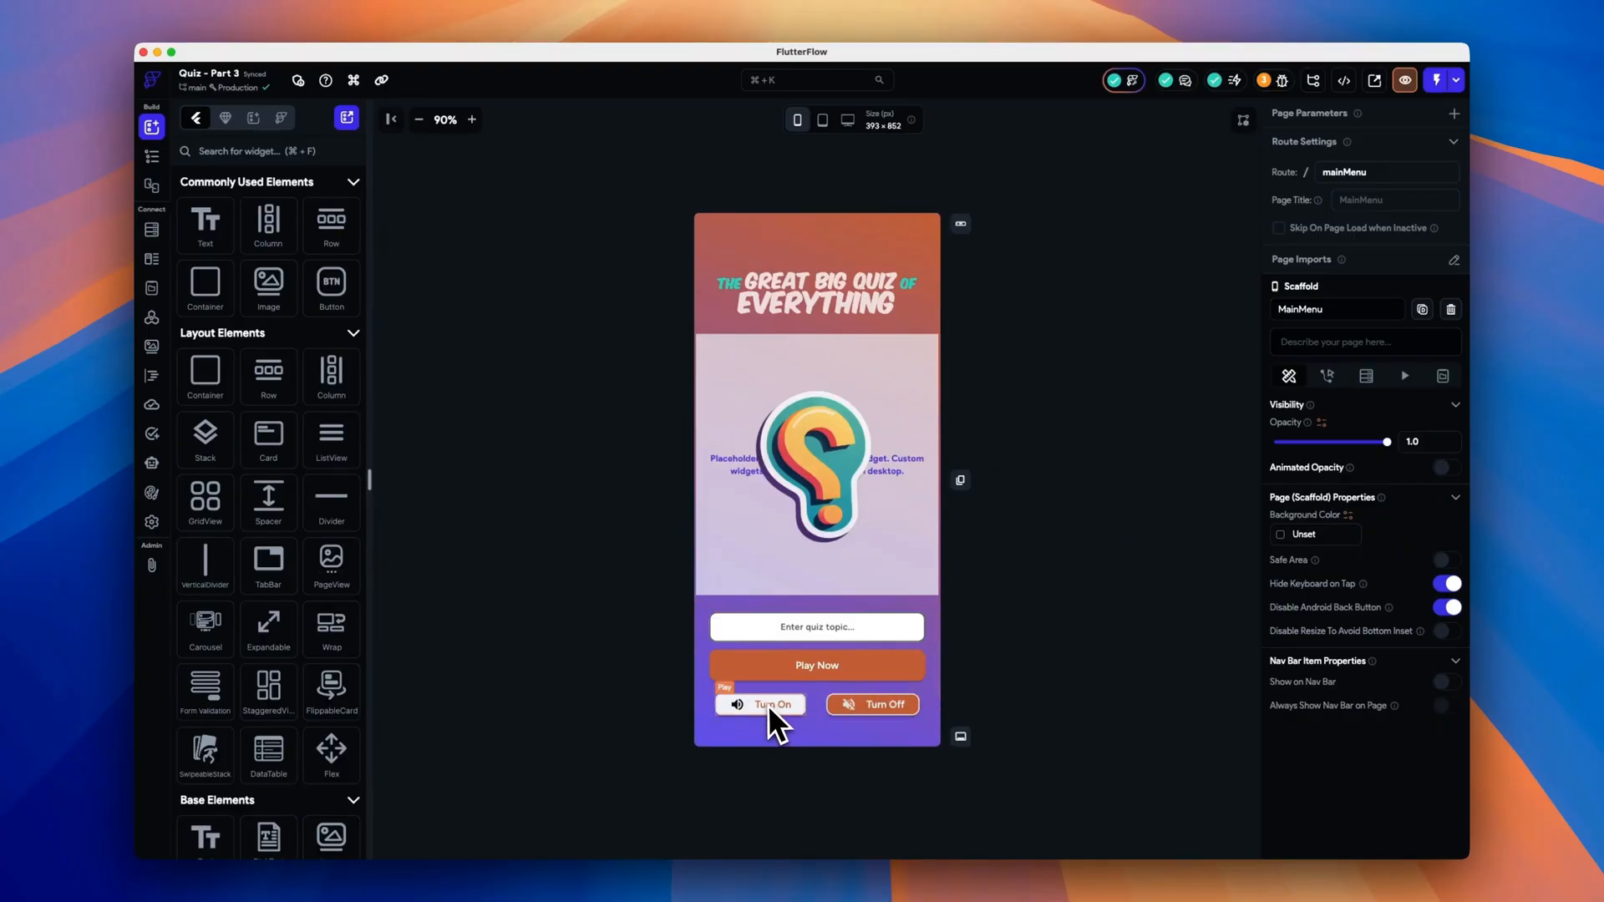
# - Inspect the Turn Off button, then bring up the Play Now button's Action Flow Editor
pyautogui.click(871, 703)
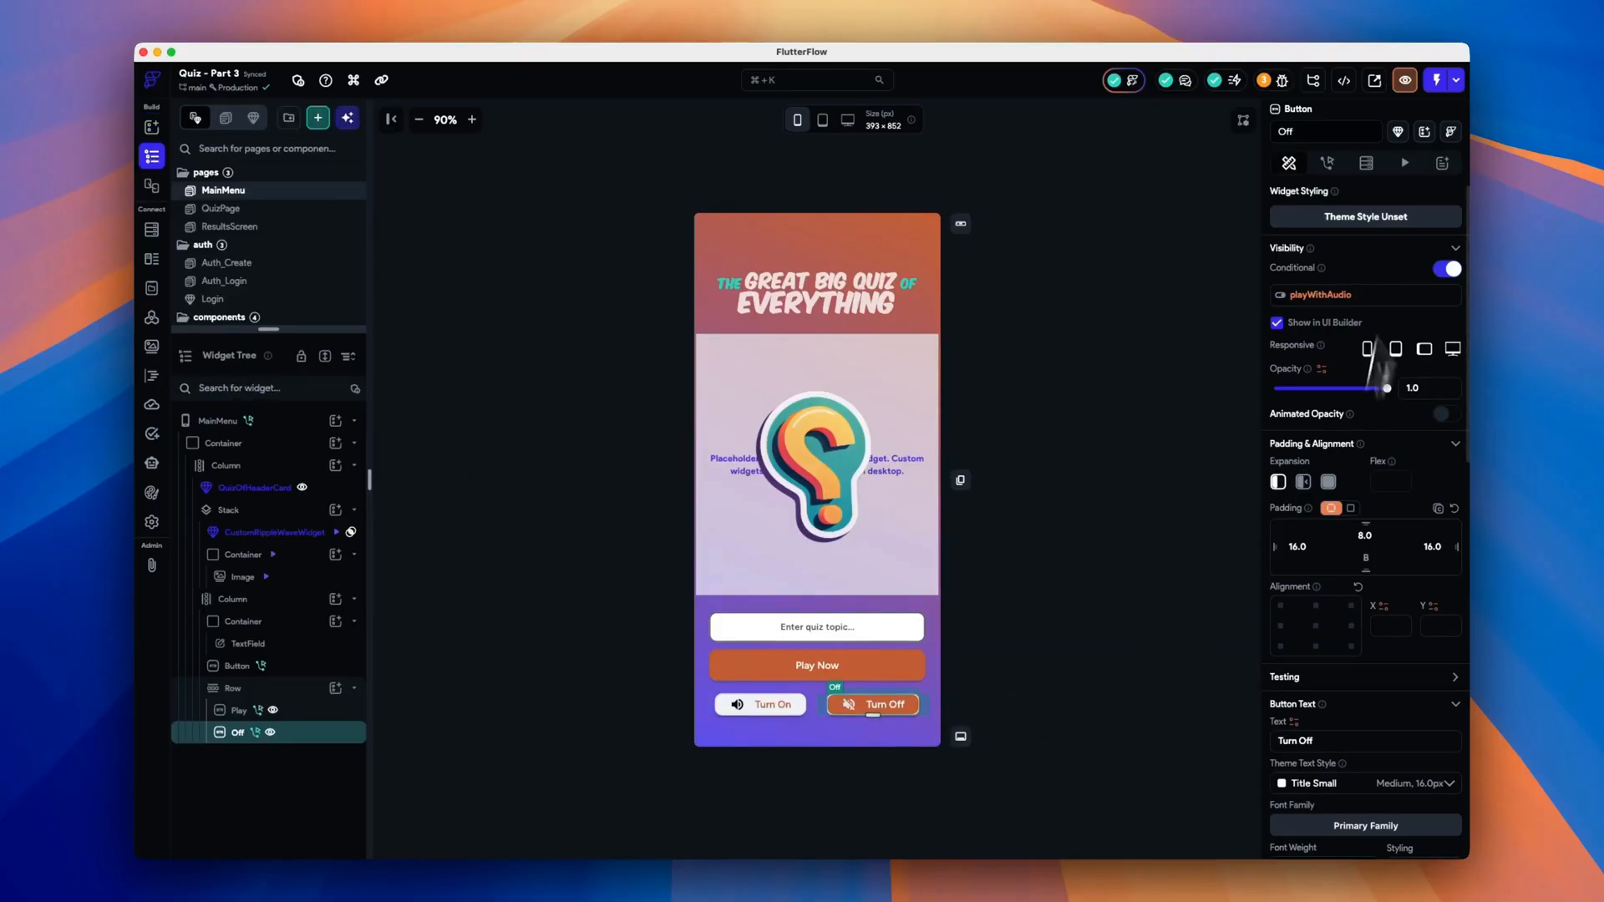
pyautogui.click(1327, 163)
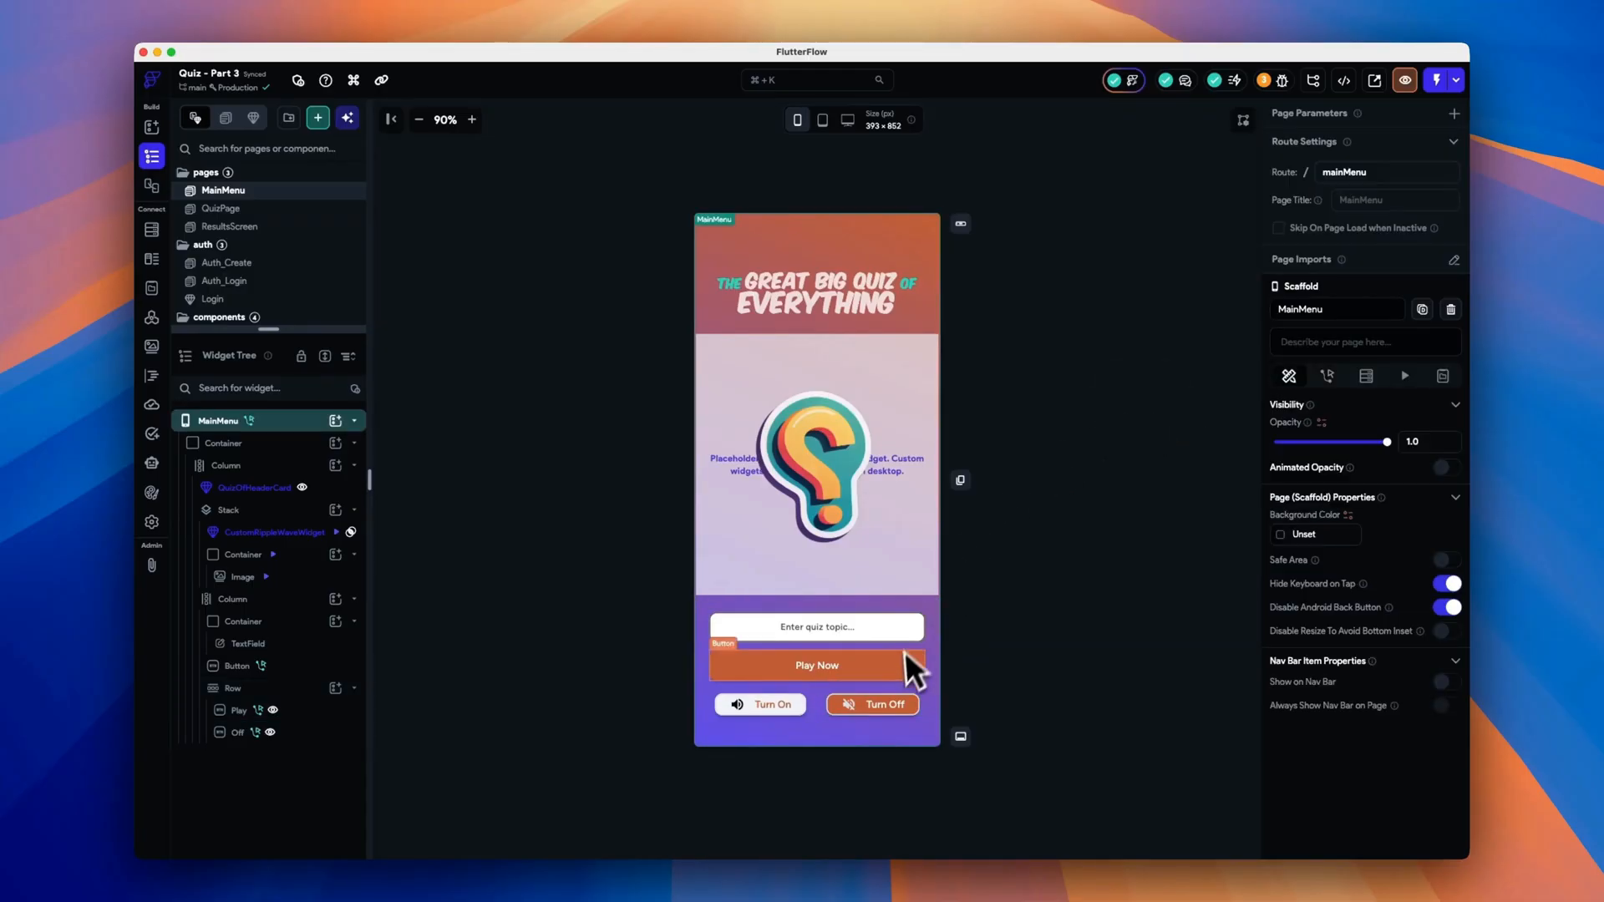
pyautogui.click(816, 665)
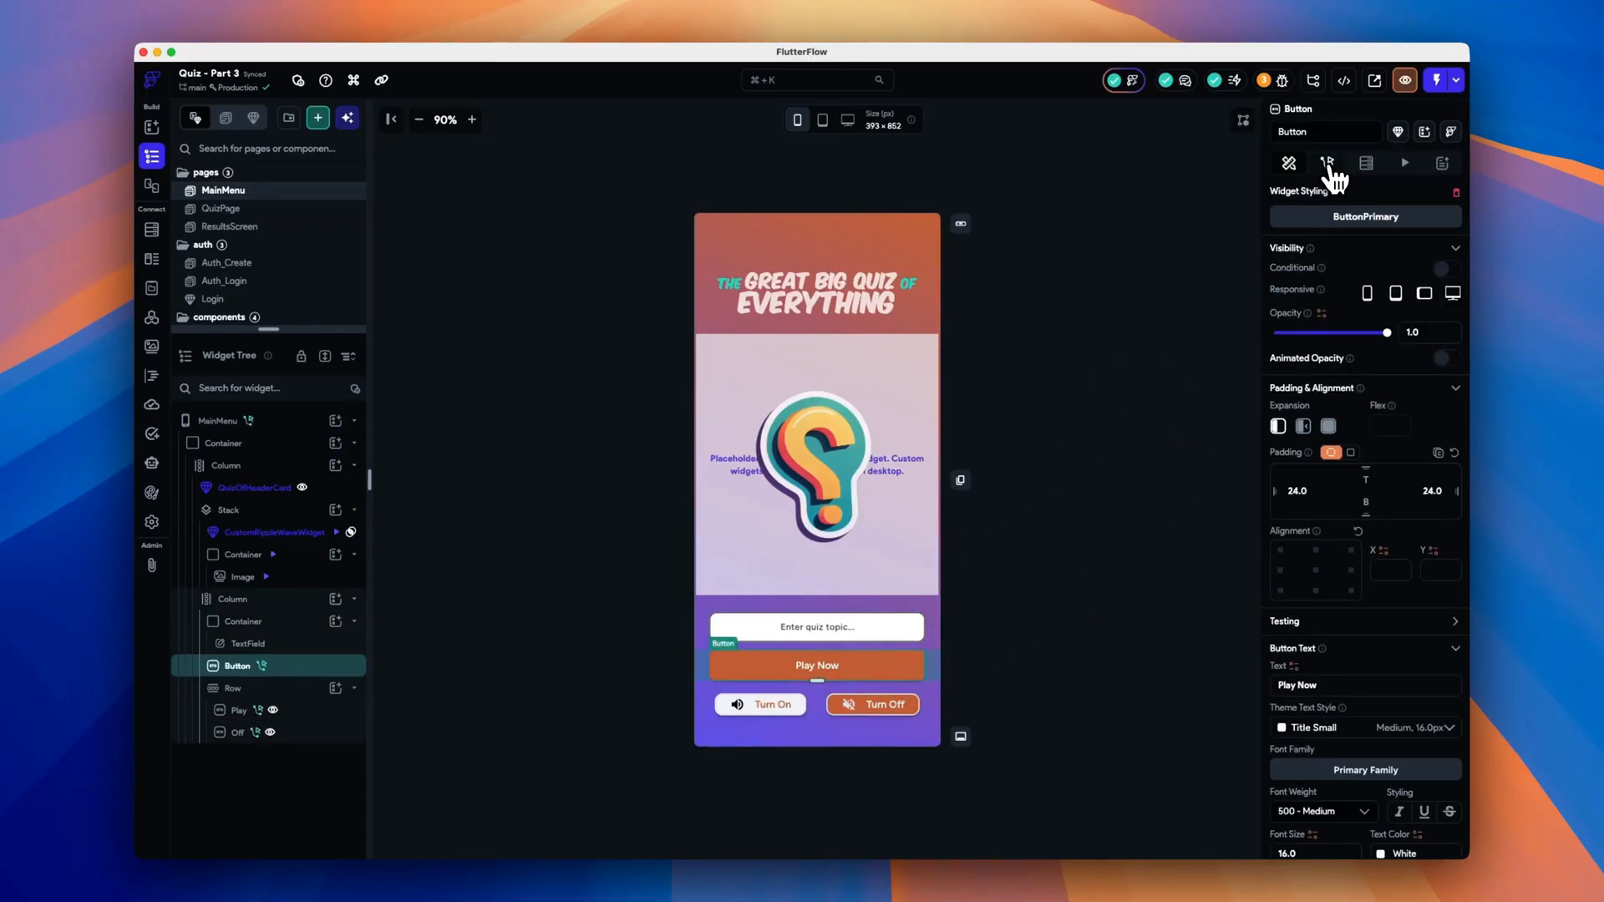
pyautogui.click(1326, 163)
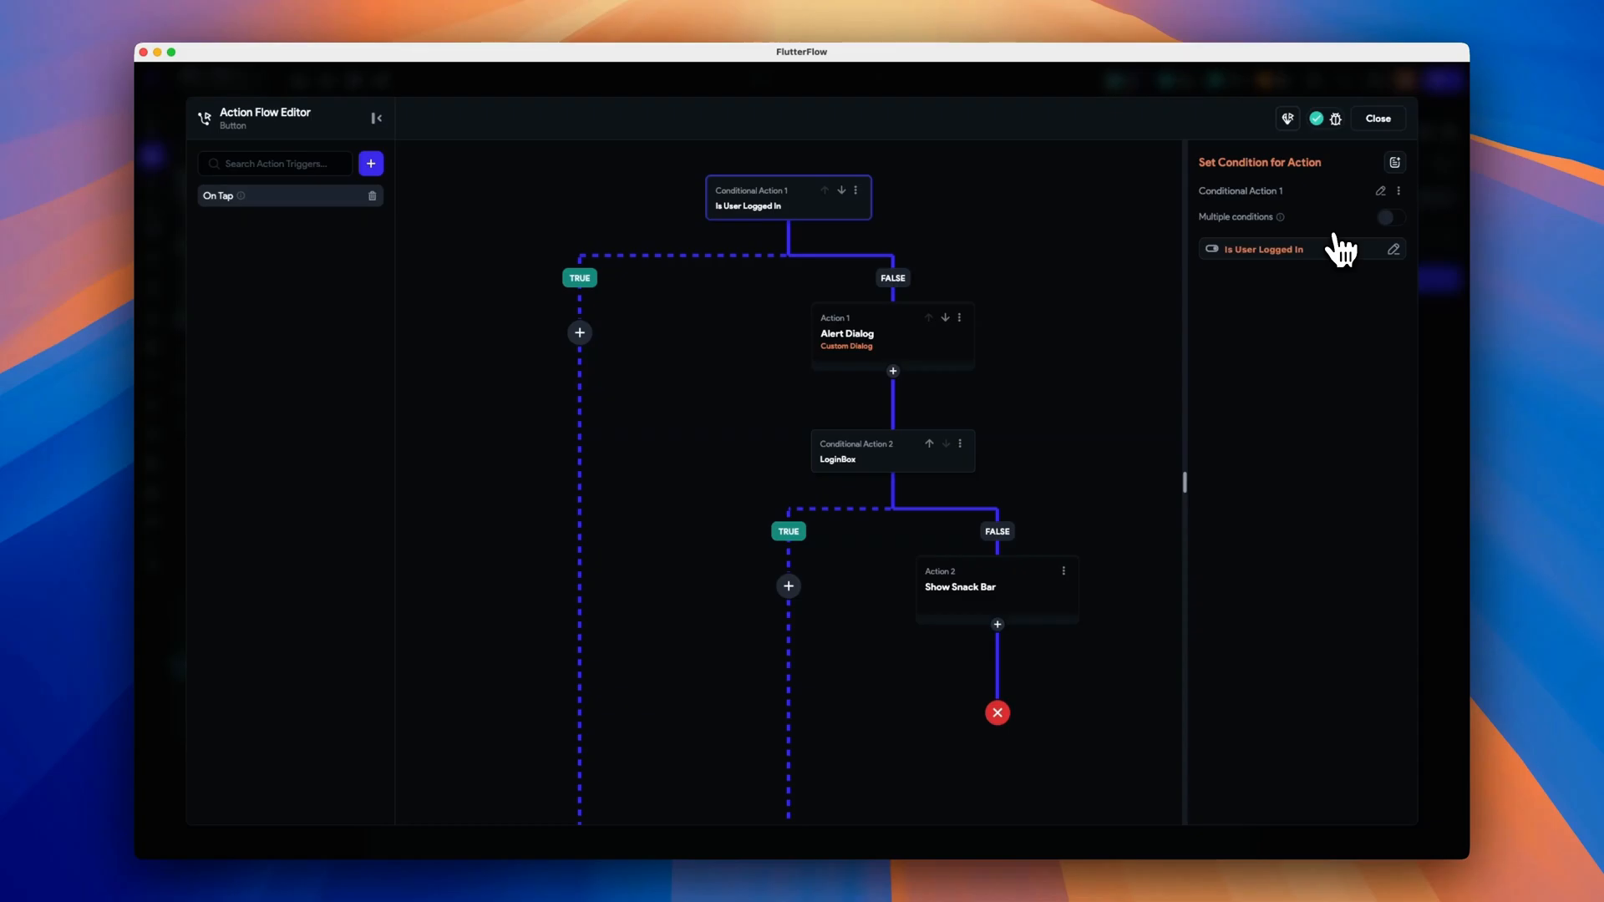
pyautogui.scroll(-3)
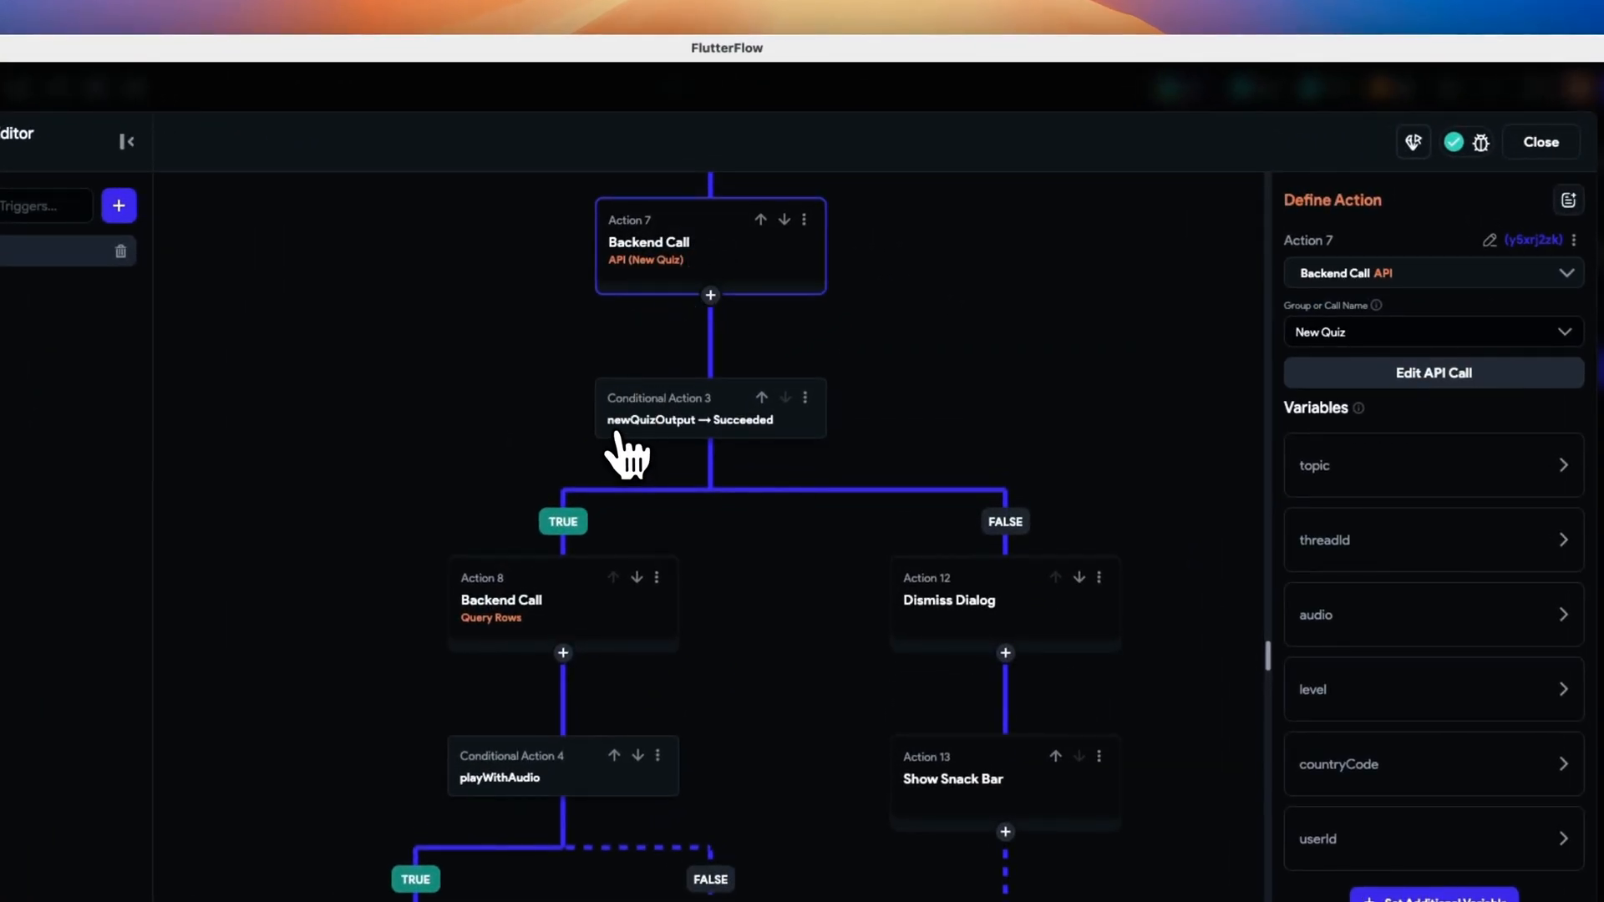
pyautogui.click(688, 408)
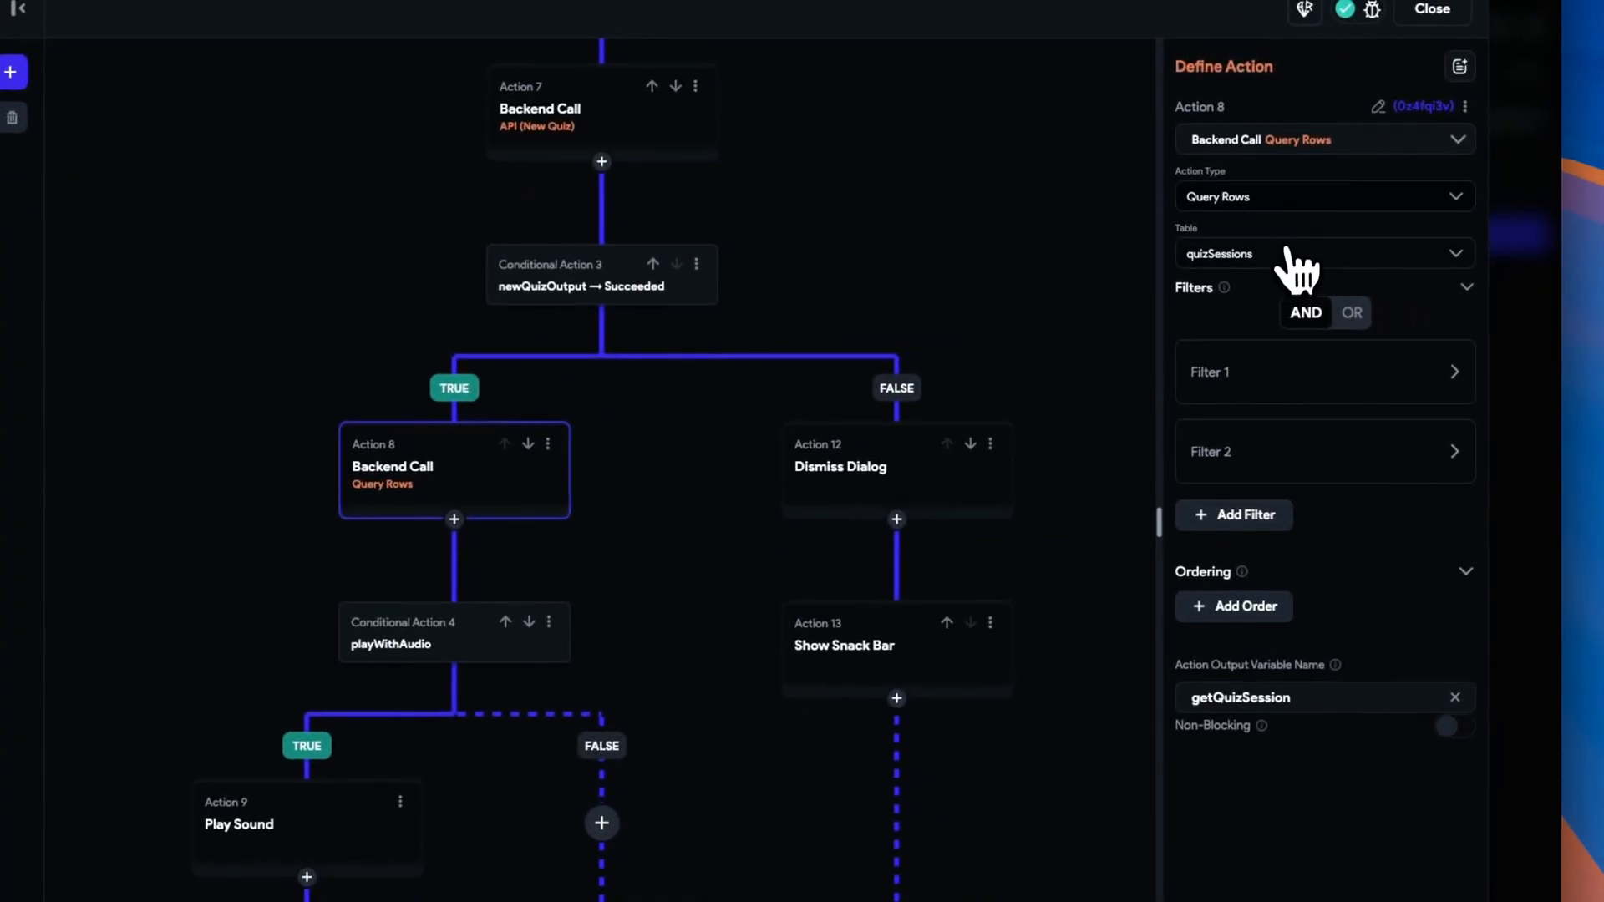
pyautogui.click(1324, 371)
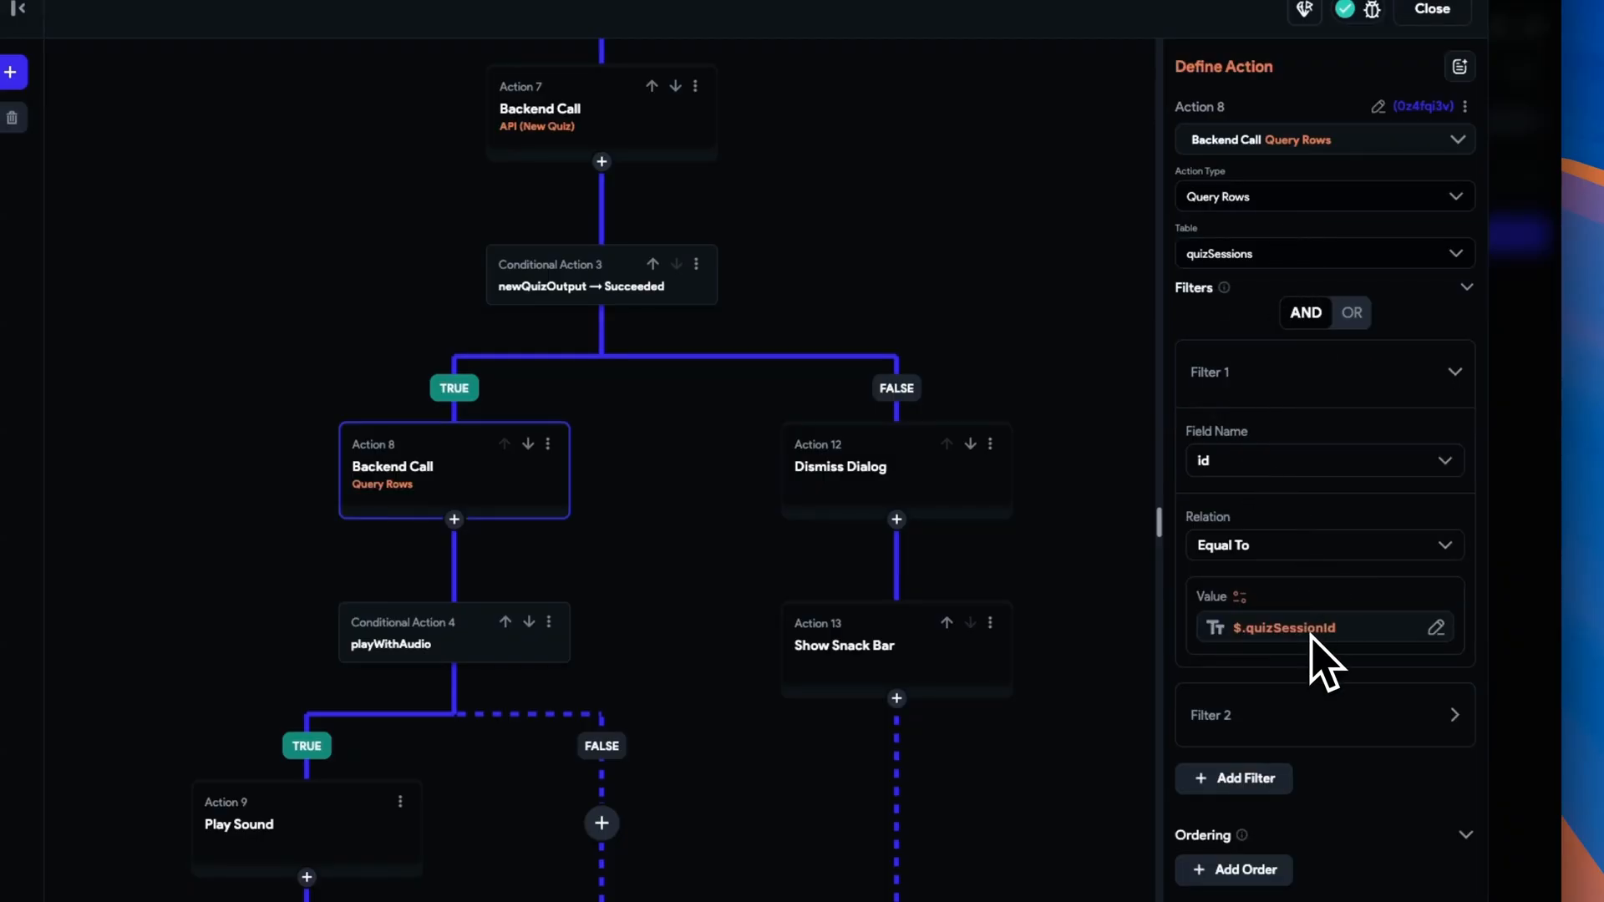
pyautogui.scroll(-3)
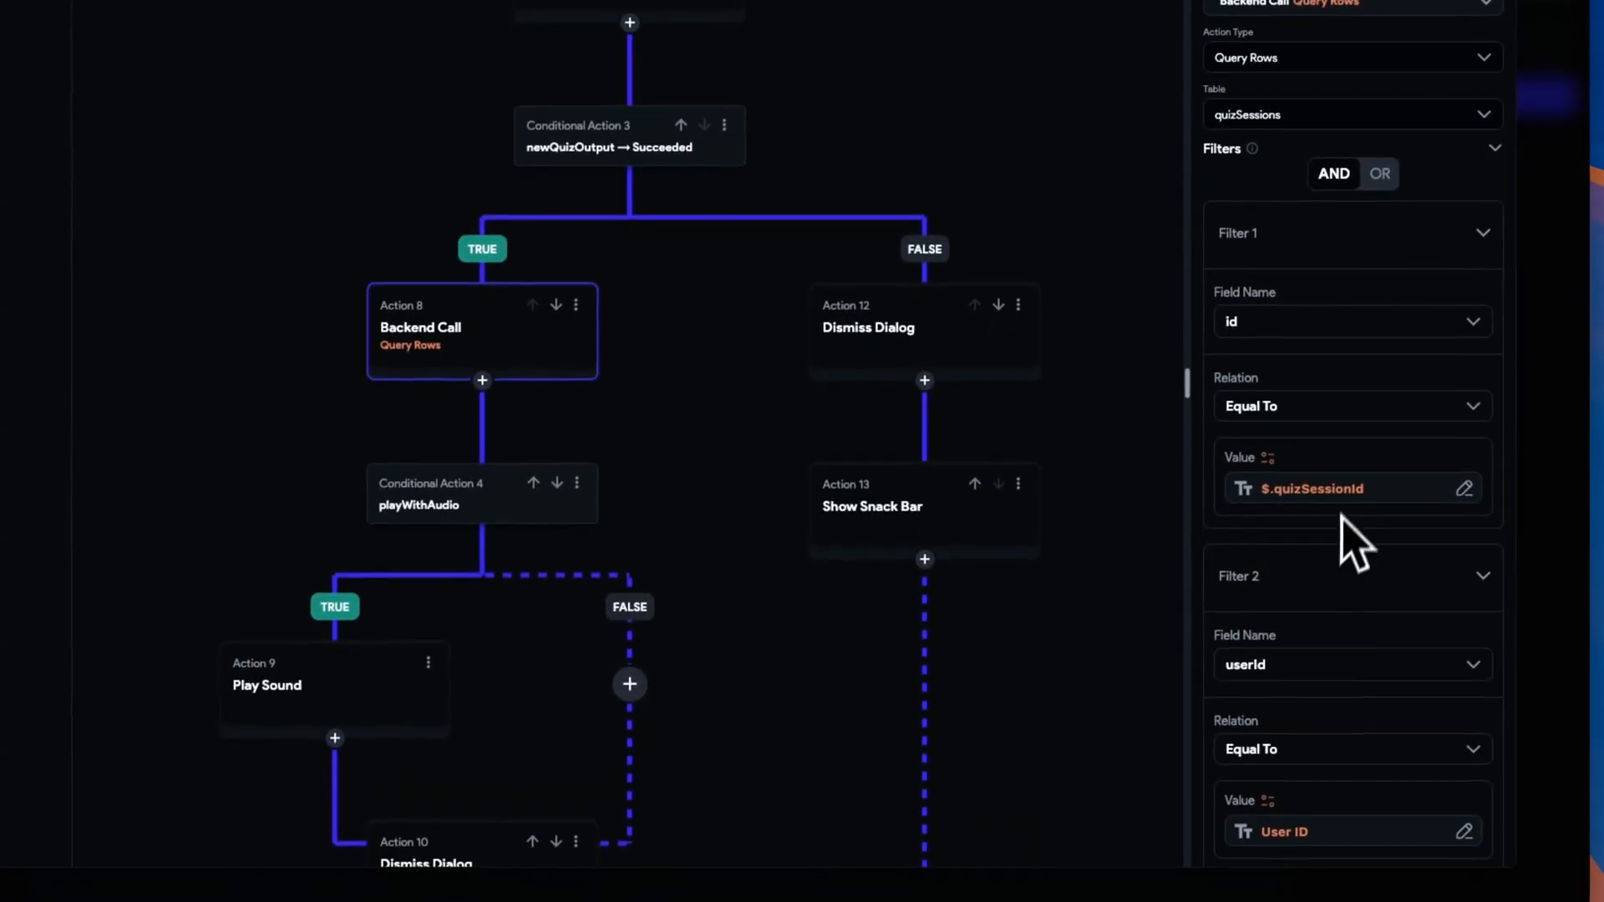
pyautogui.click(1309, 488)
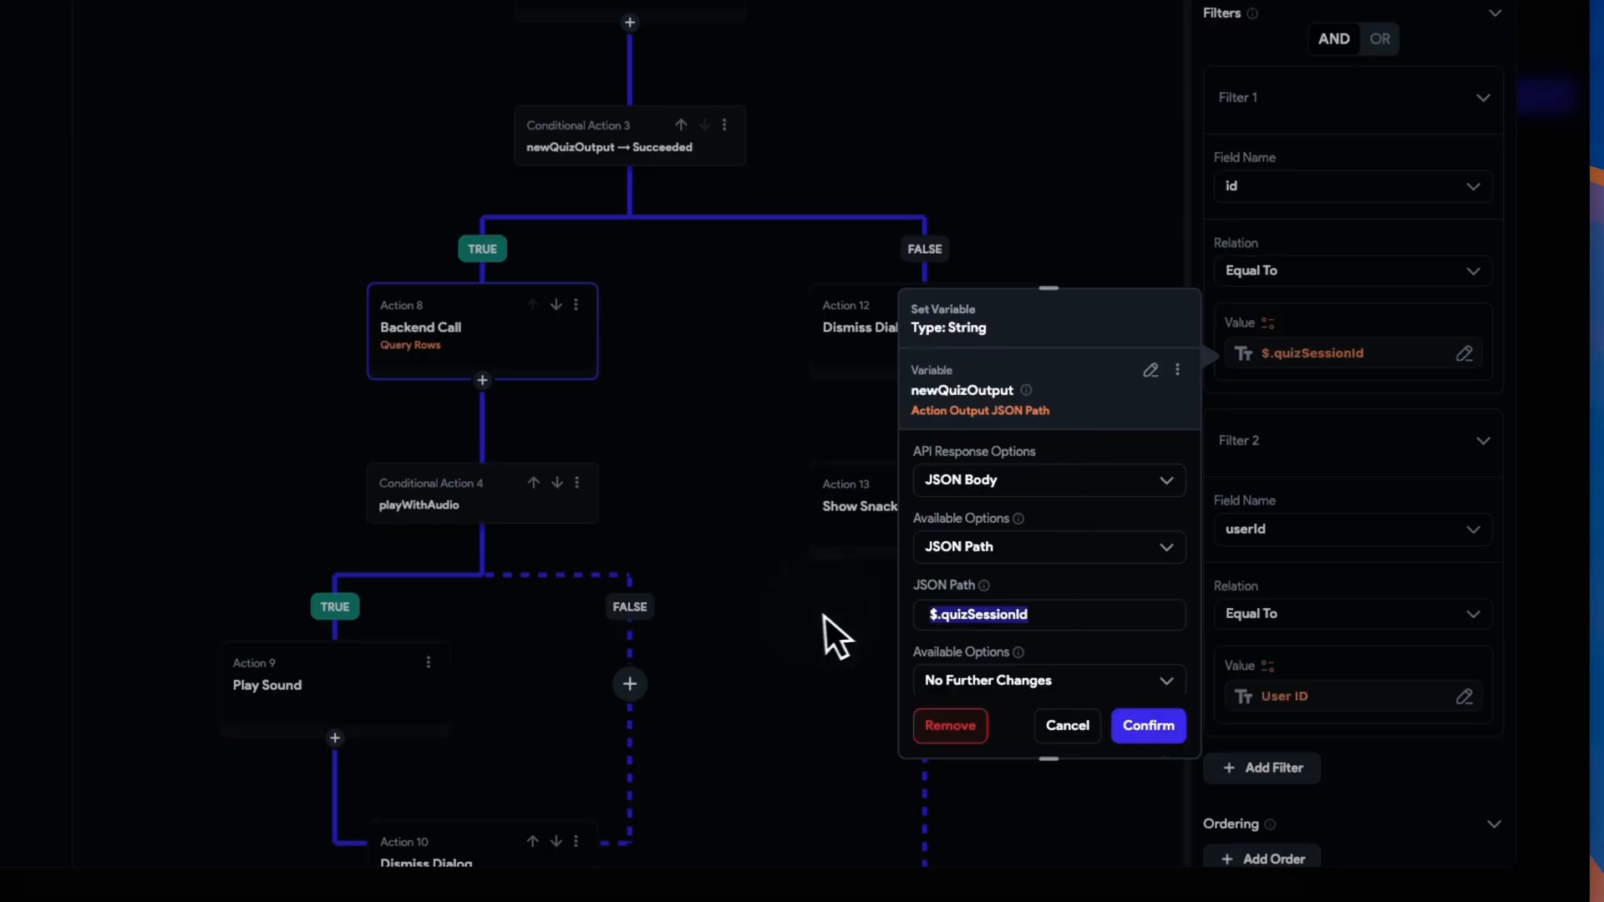
pyautogui.click(1147, 725)
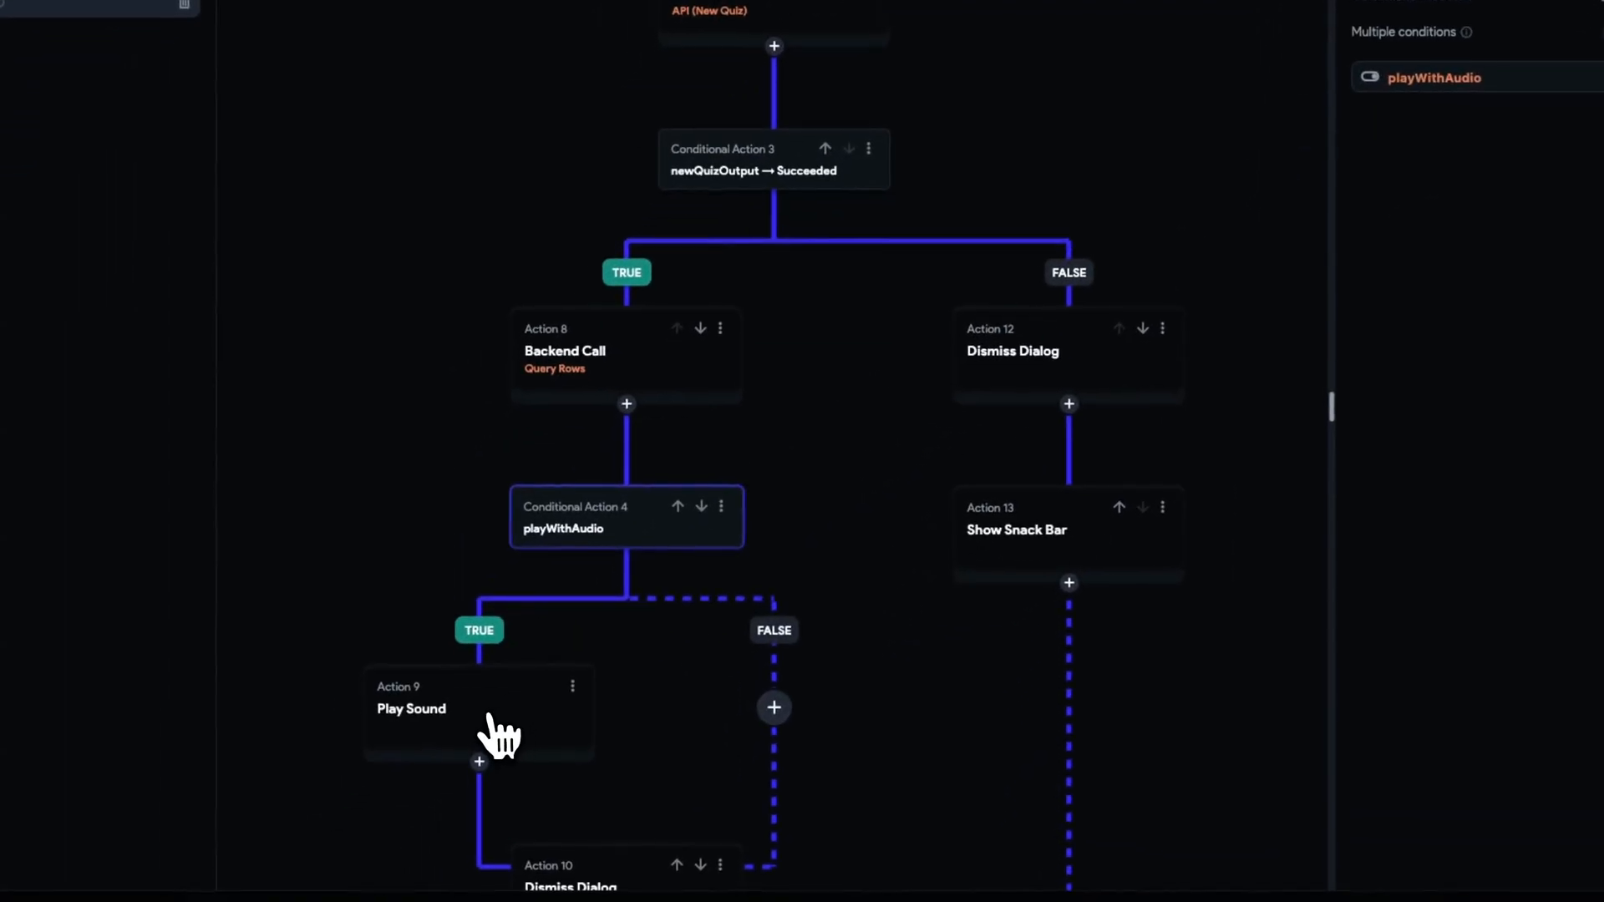
# - Set the Play Sound audio path to Item at Index First > quizSessionQuestions > topicAudio
pyautogui.click(411, 709)
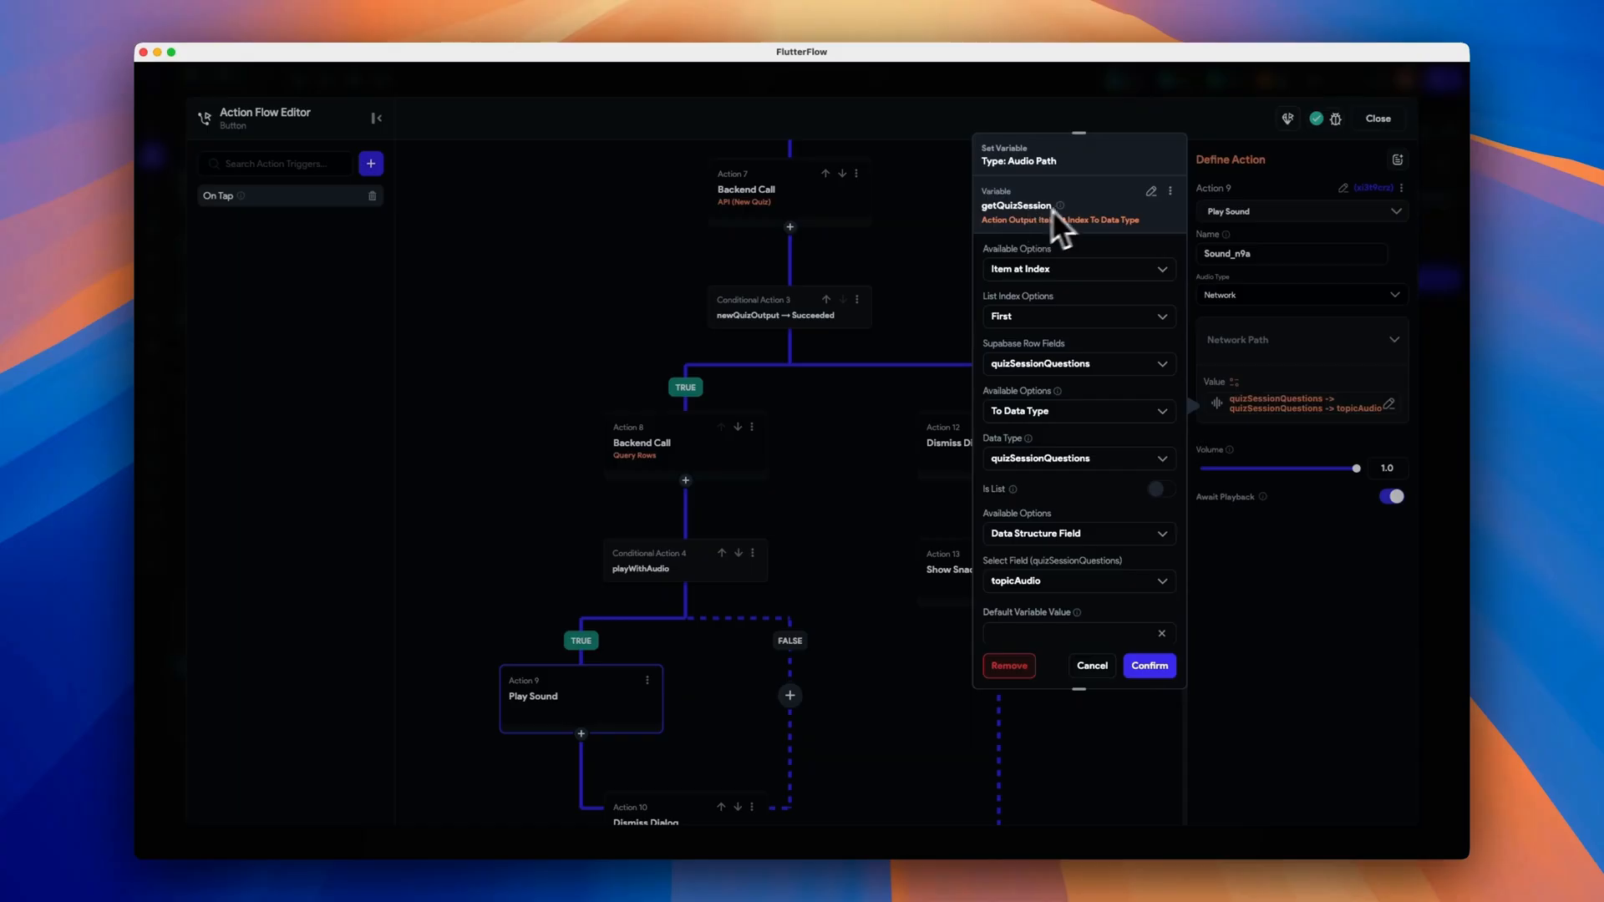
pyautogui.click(1022, 205)
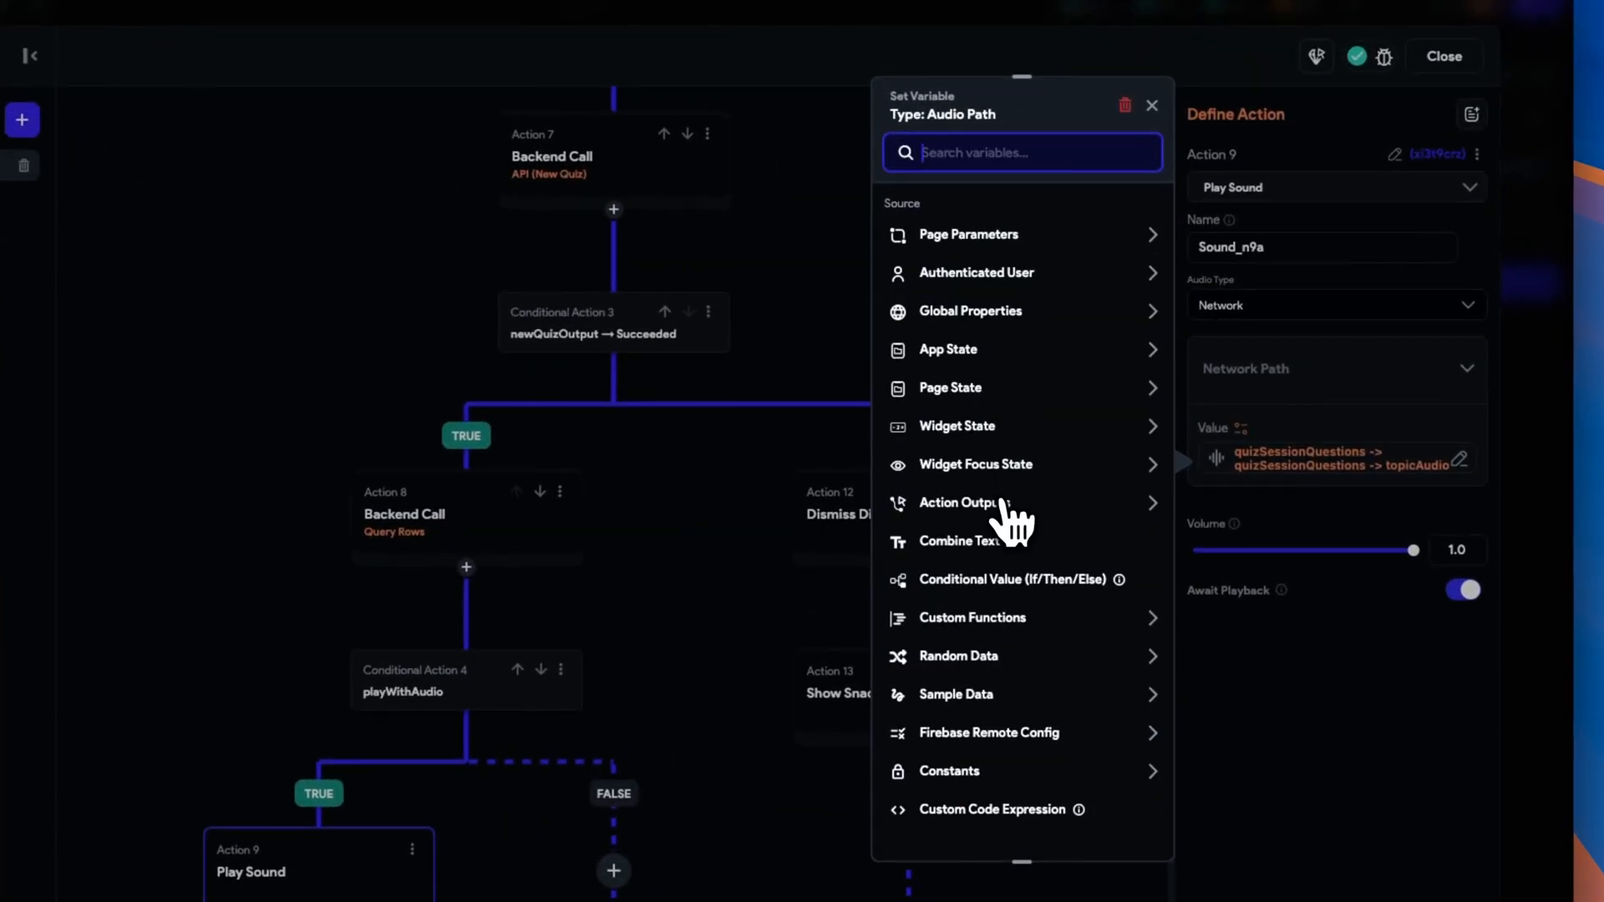
pyautogui.click(966, 502)
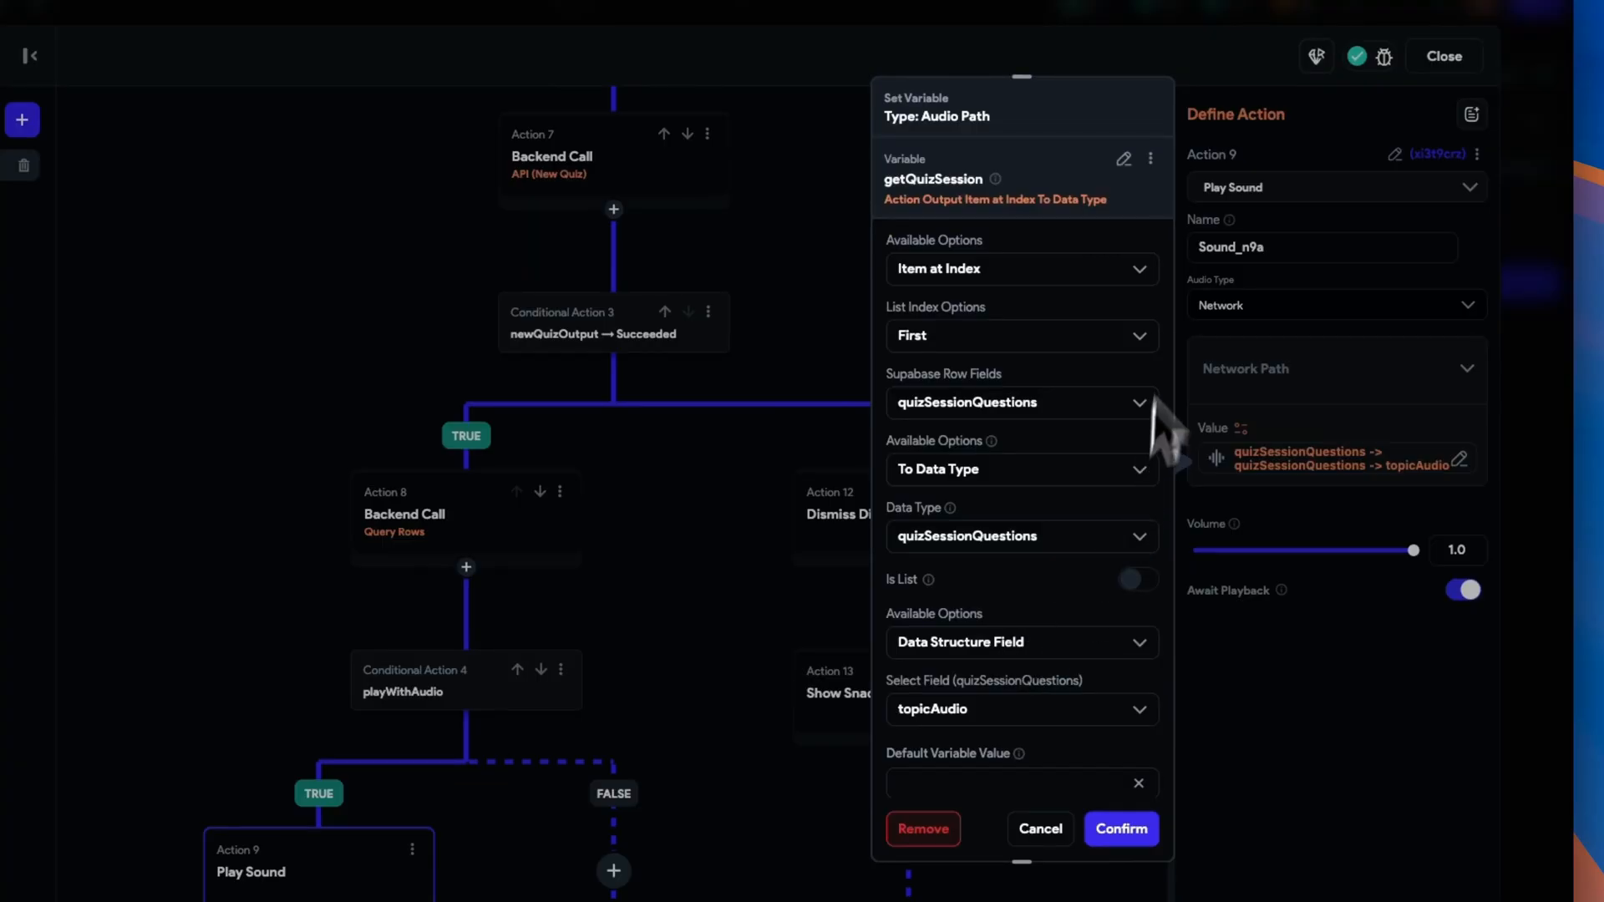
pyautogui.click(1020, 268)
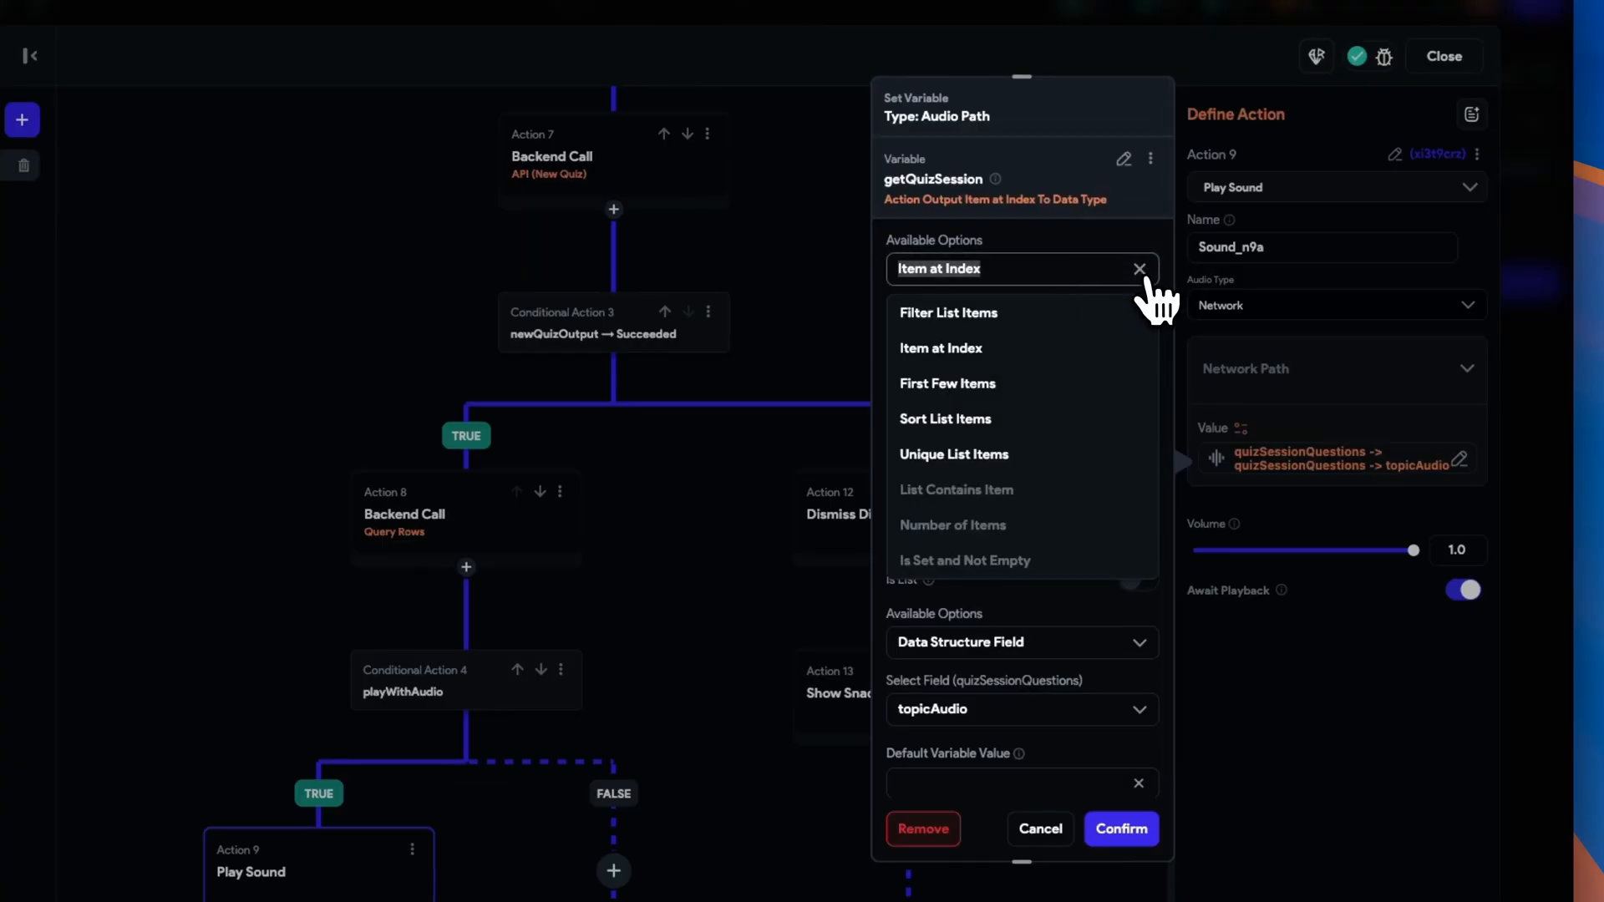
pyautogui.moveTo(1034, 363)
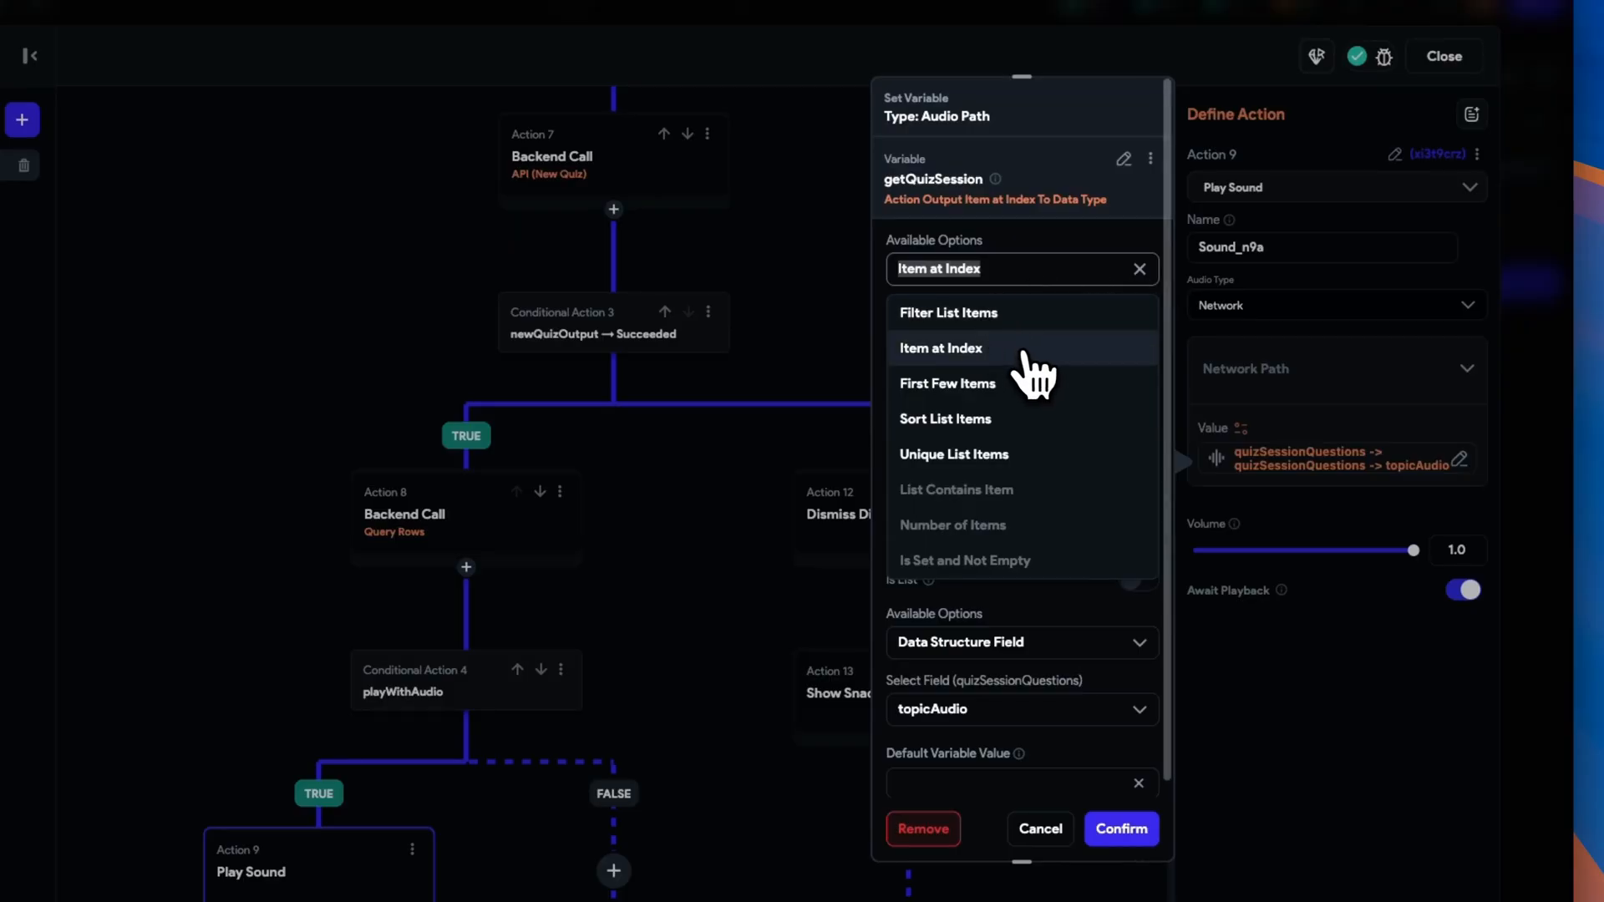
pyautogui.click(940, 347)
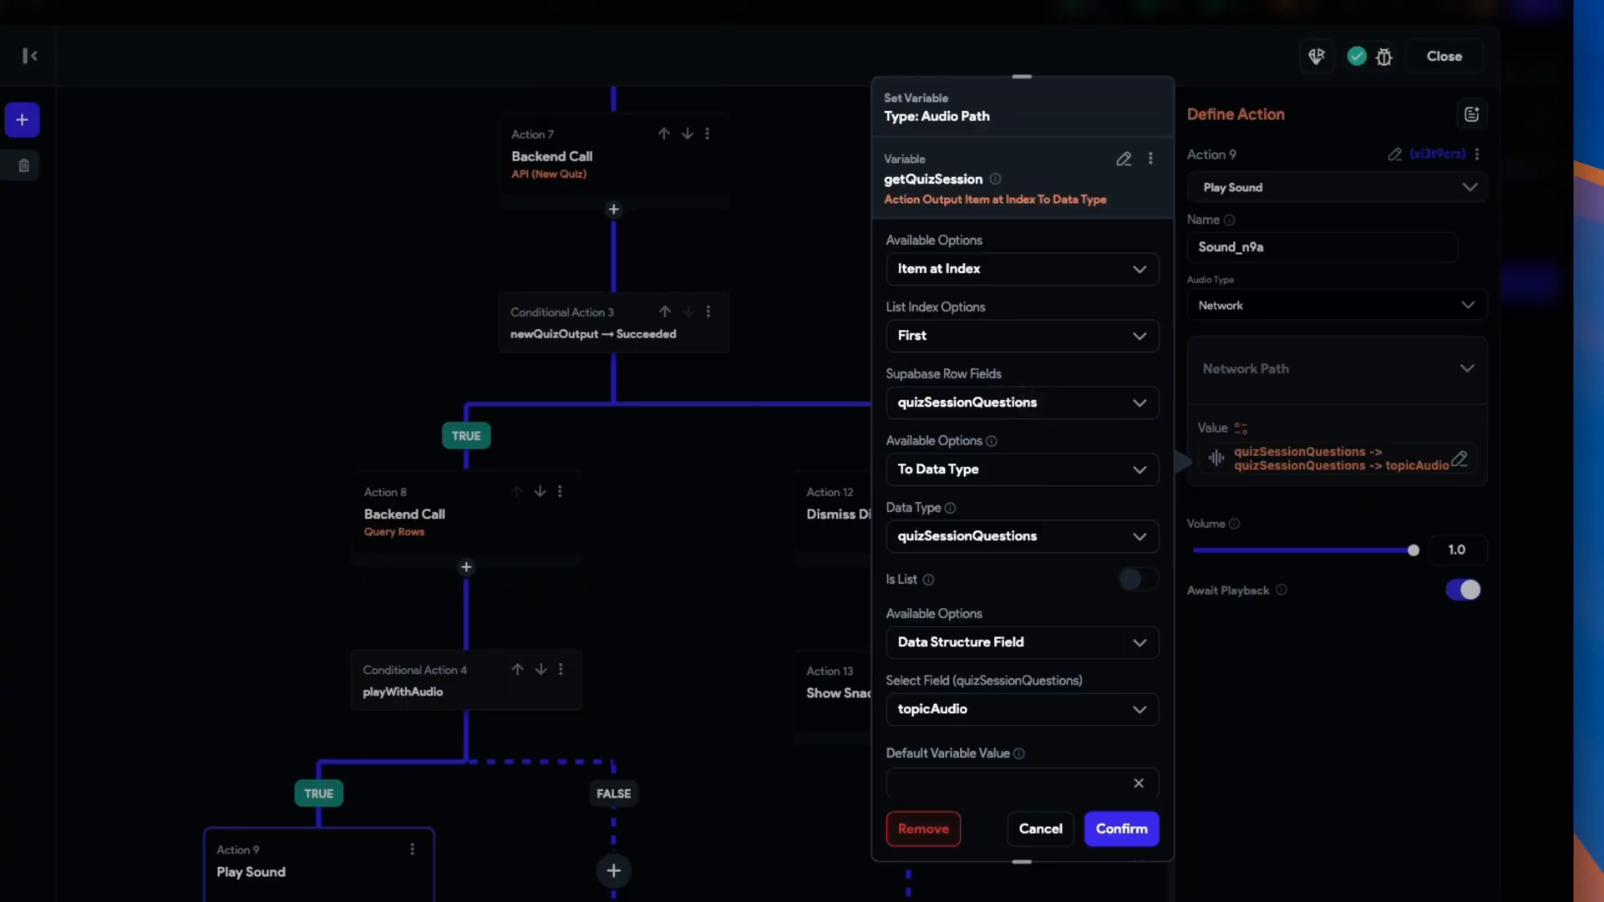
pyautogui.click(1020, 402)
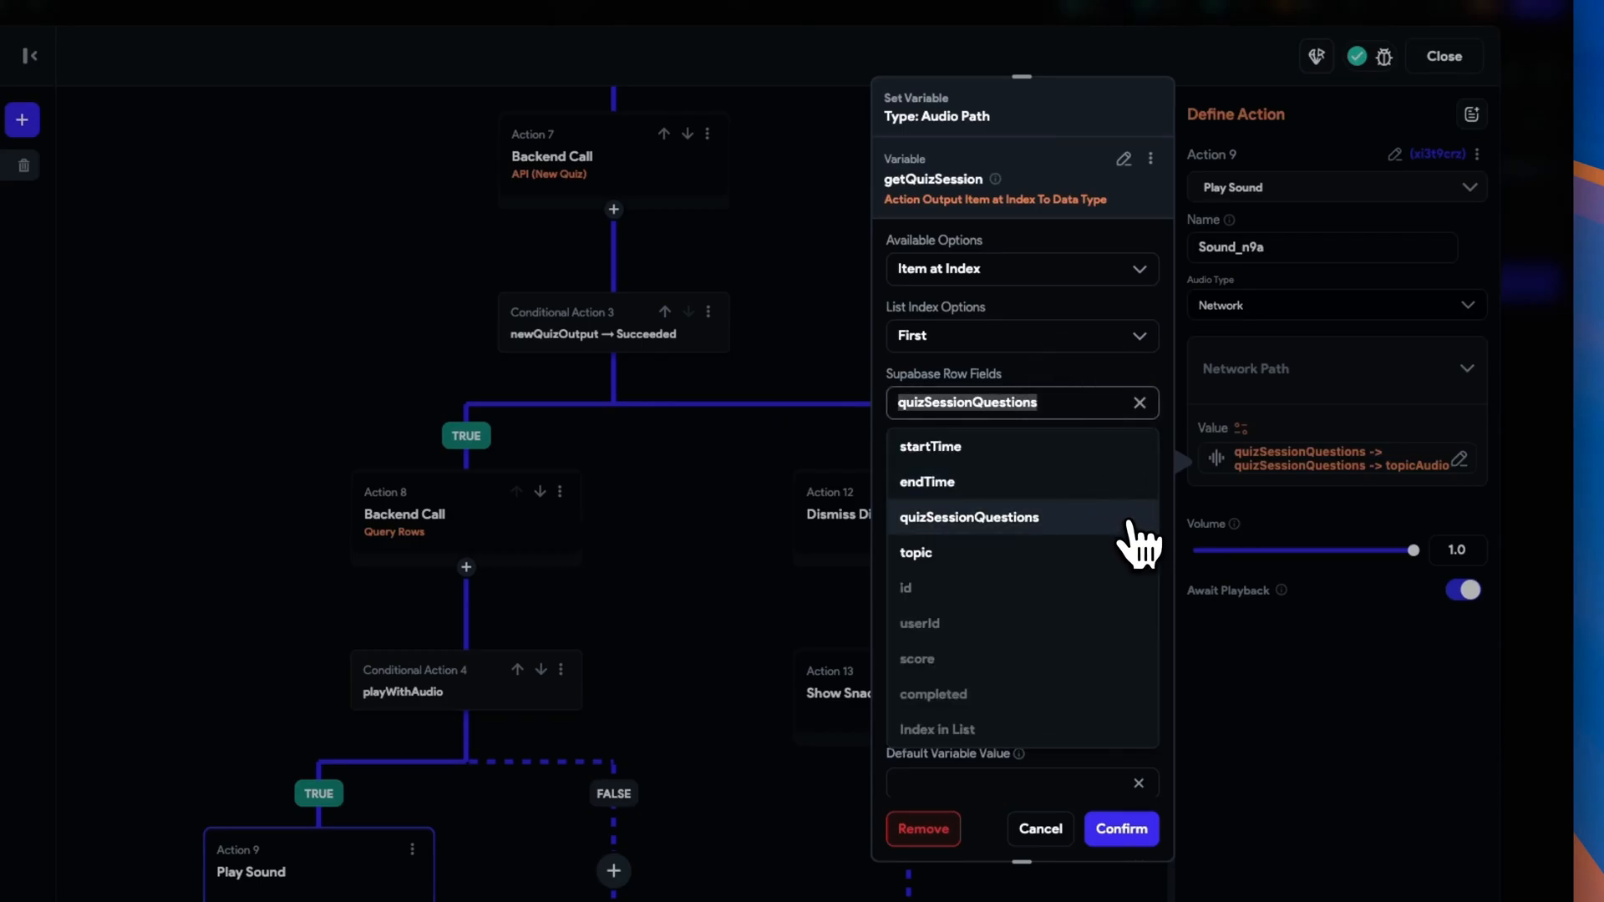
pyautogui.click(968, 516)
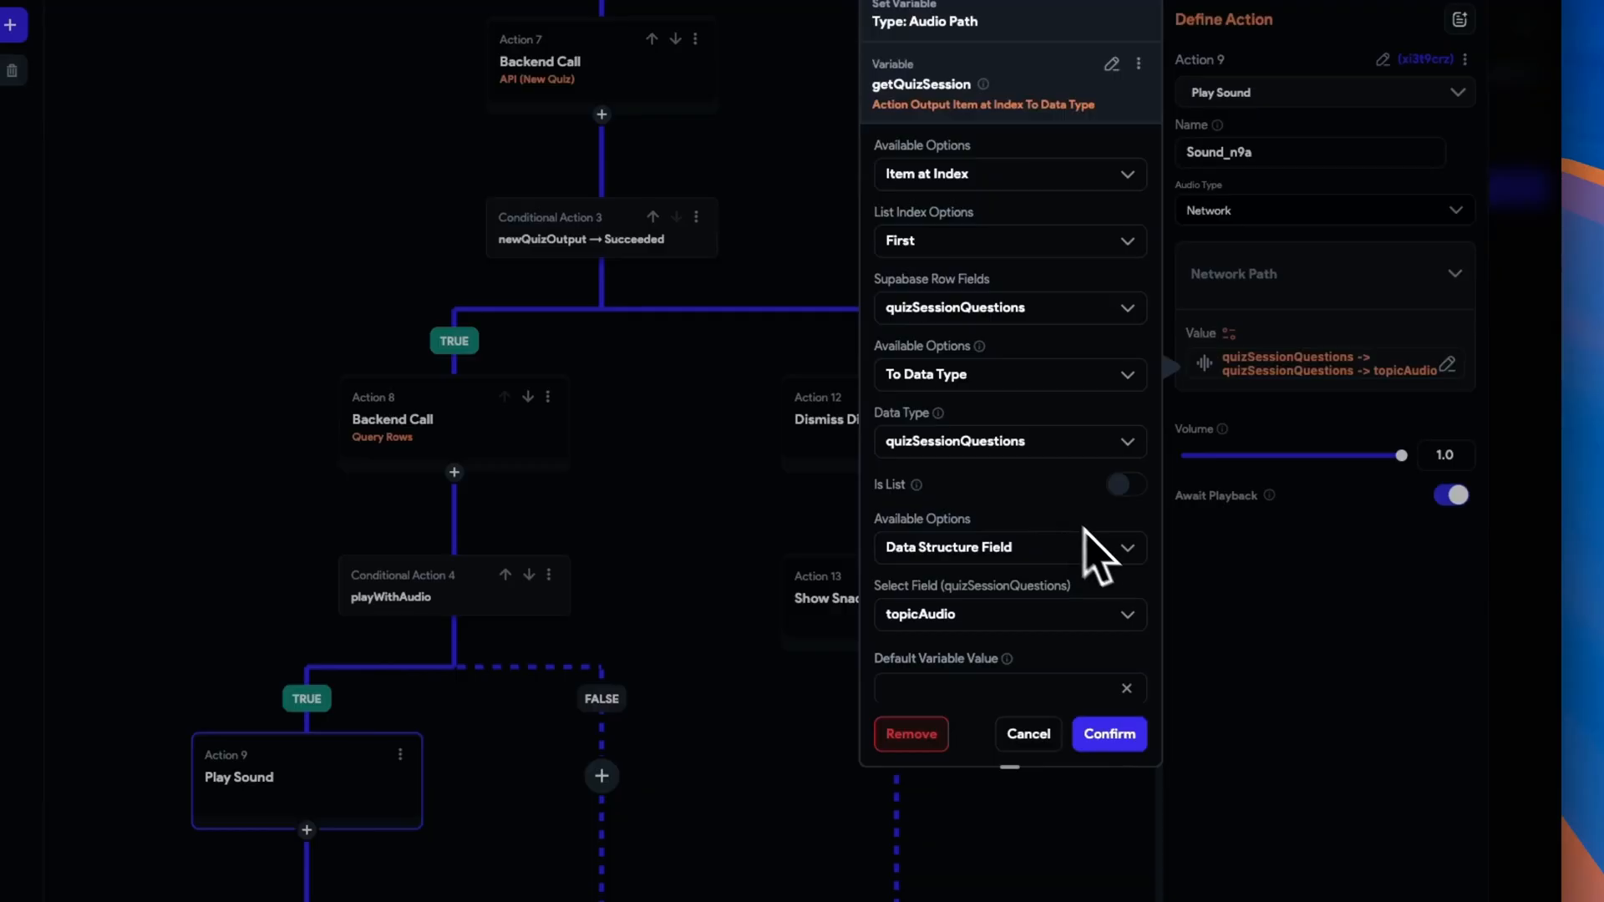
pyautogui.click(1007, 614)
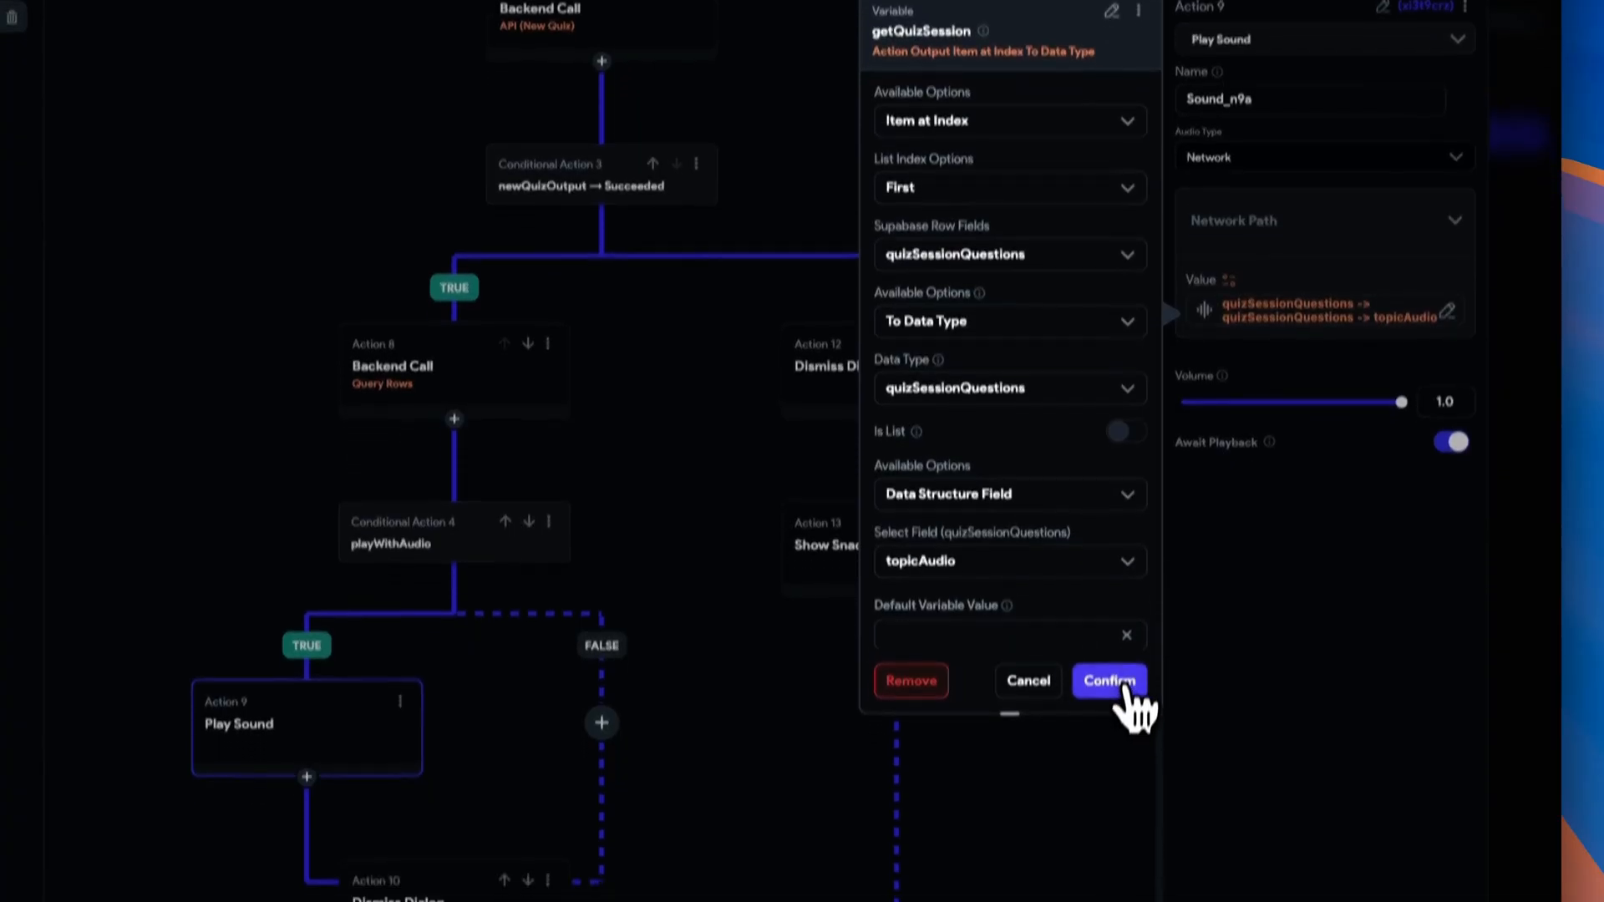
pyautogui.click(1109, 680)
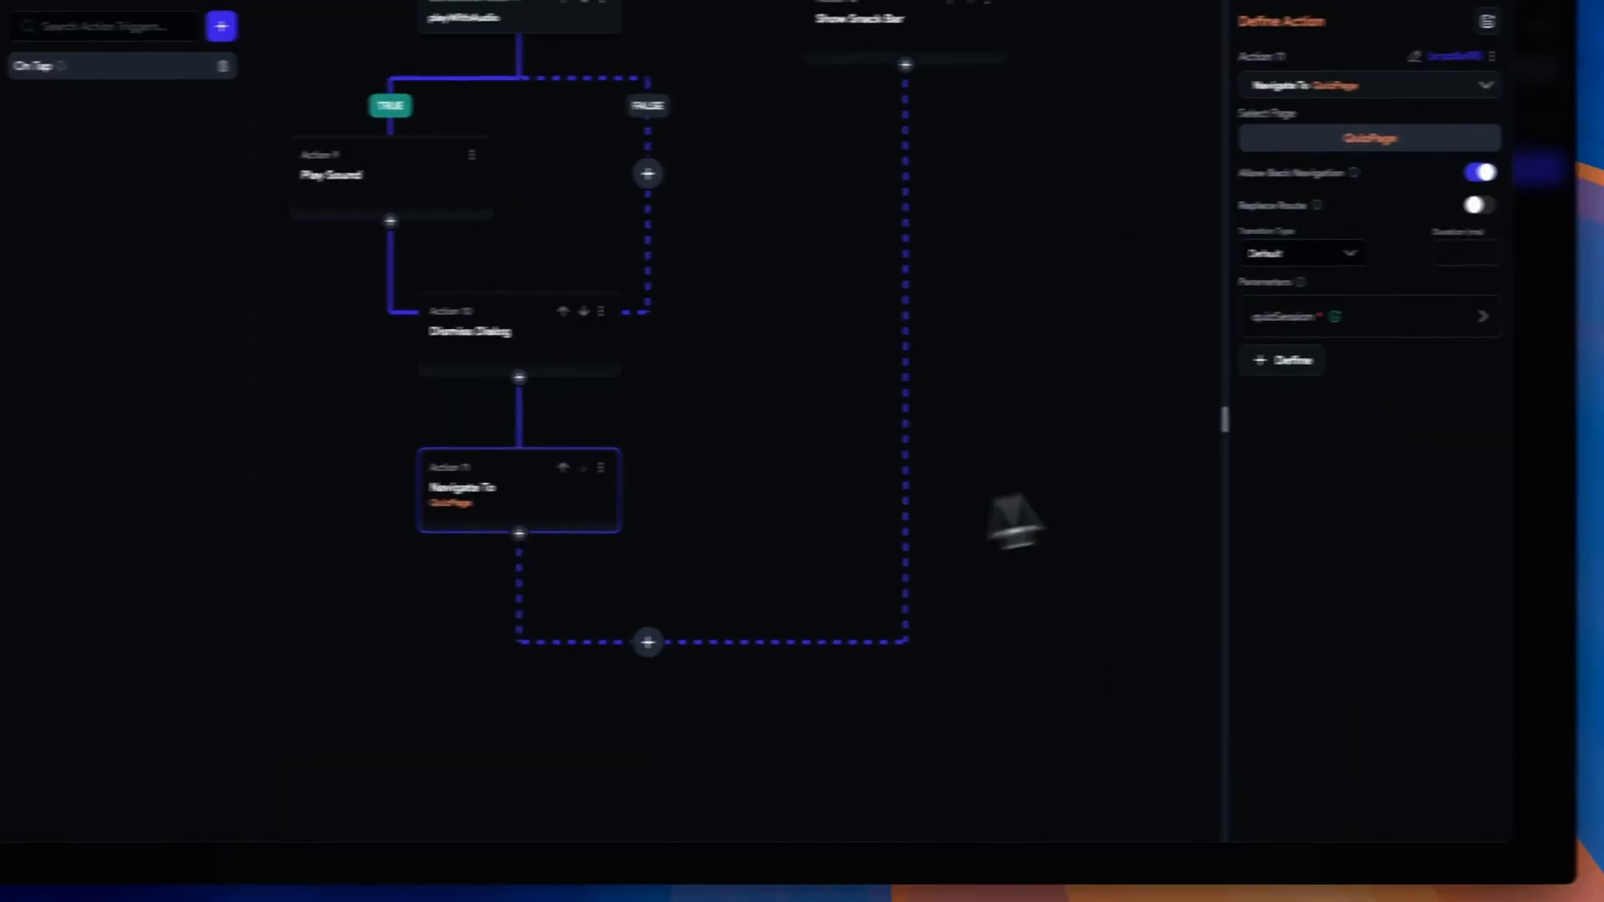
# - Verify QuizPage's quizSession parameter uses Item at Index First, closing without changes
pyautogui.click(1369, 315)
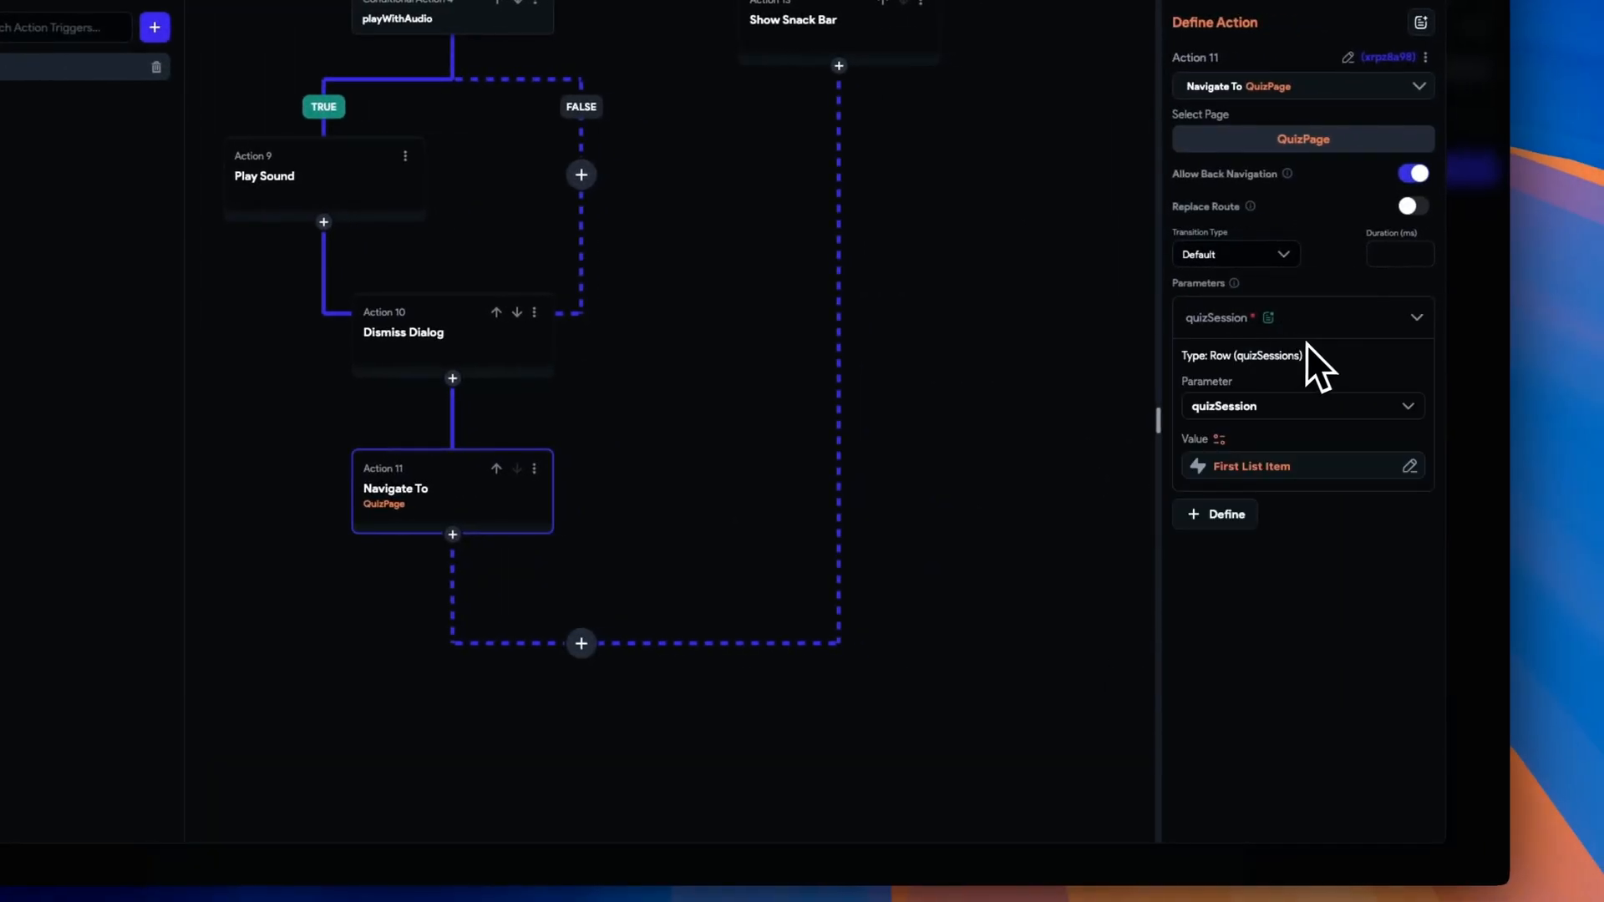
pyautogui.click(1251, 465)
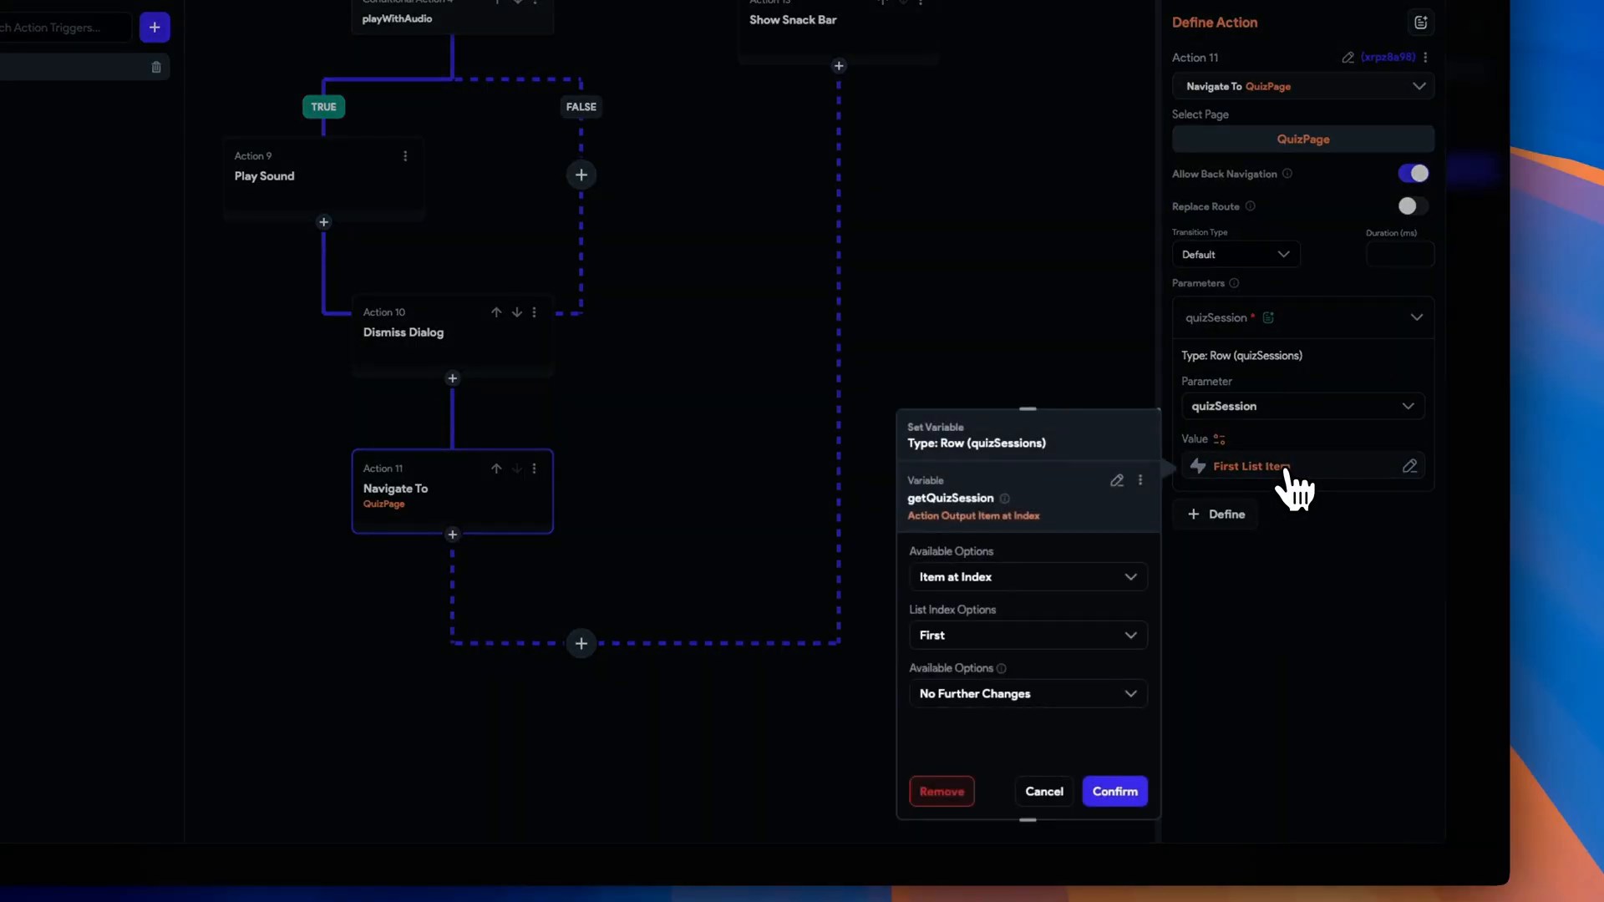
pyautogui.moveTo(1048, 547)
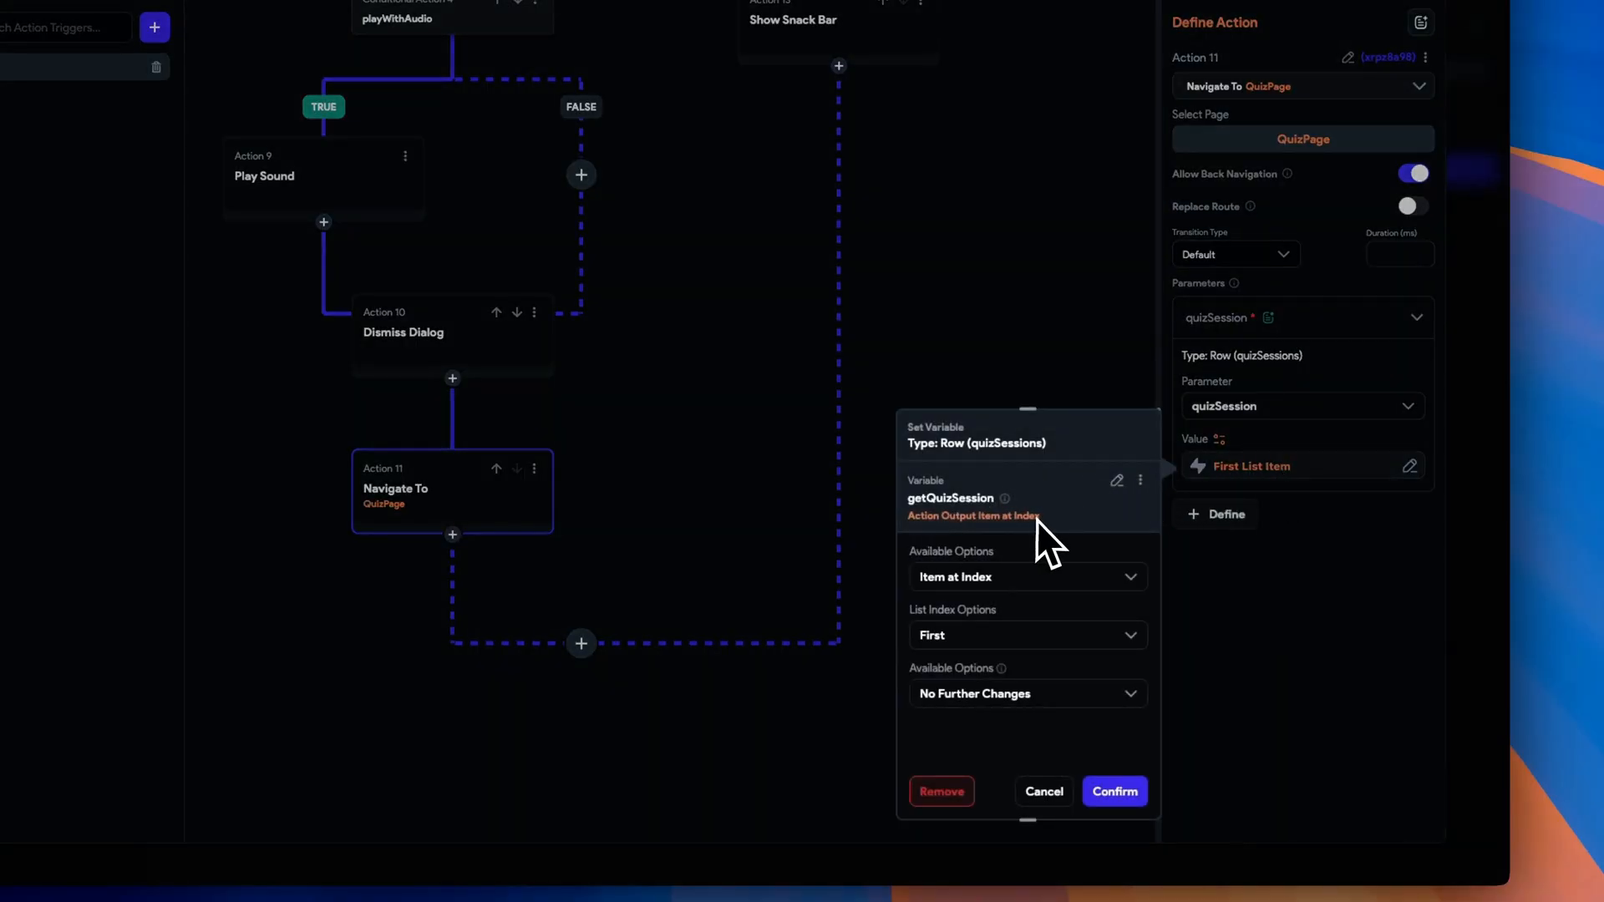
pyautogui.click(1023, 575)
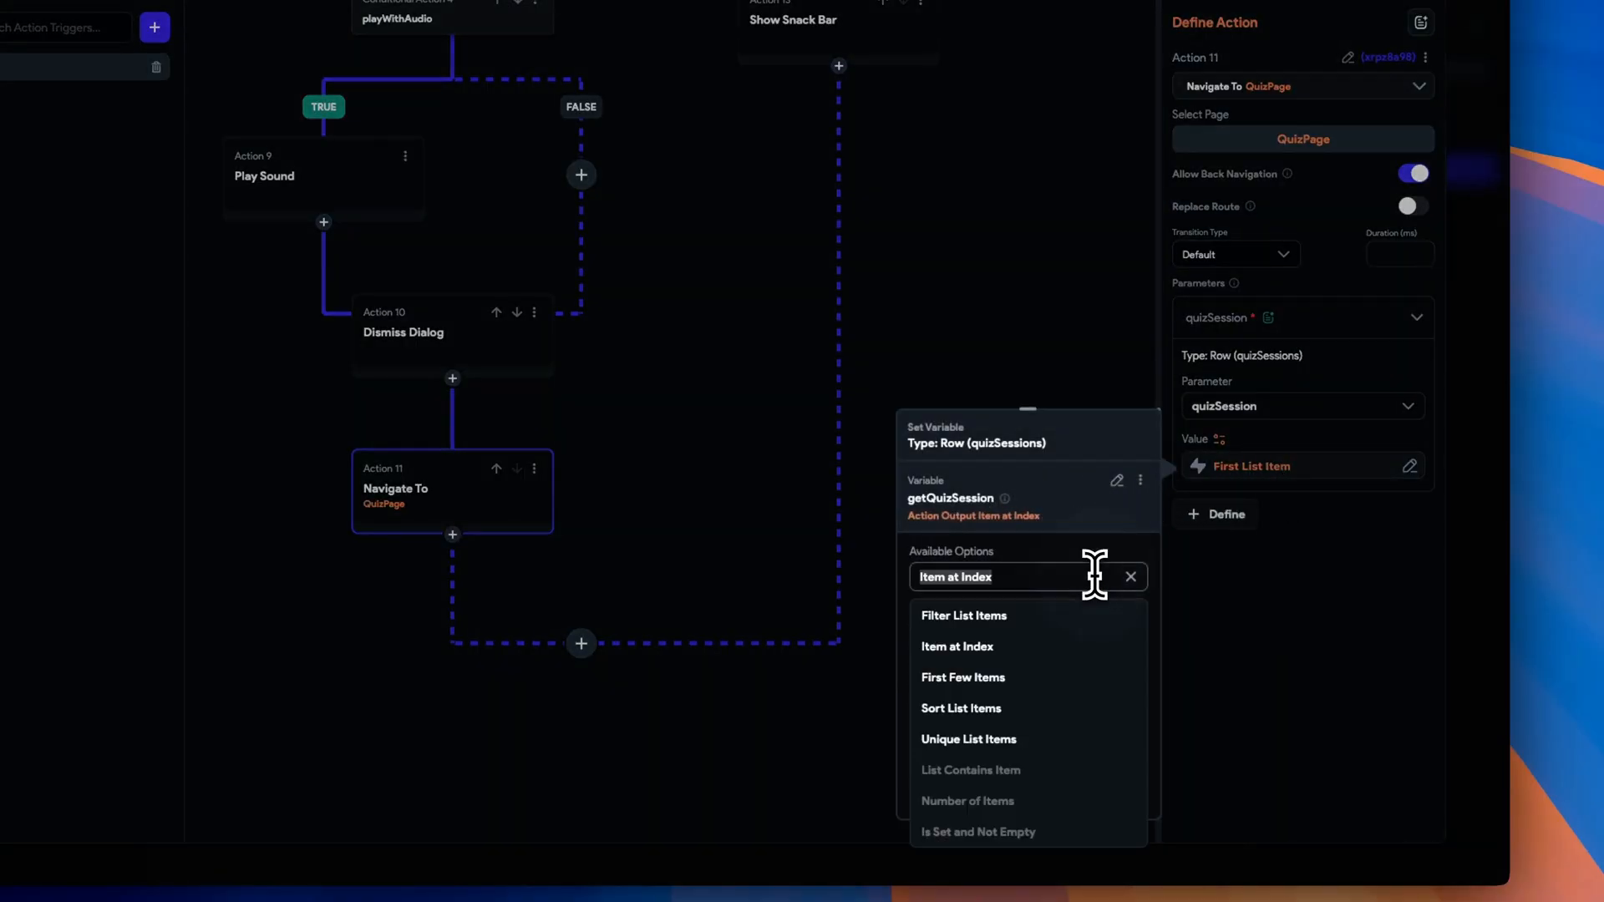
pyautogui.click(958, 645)
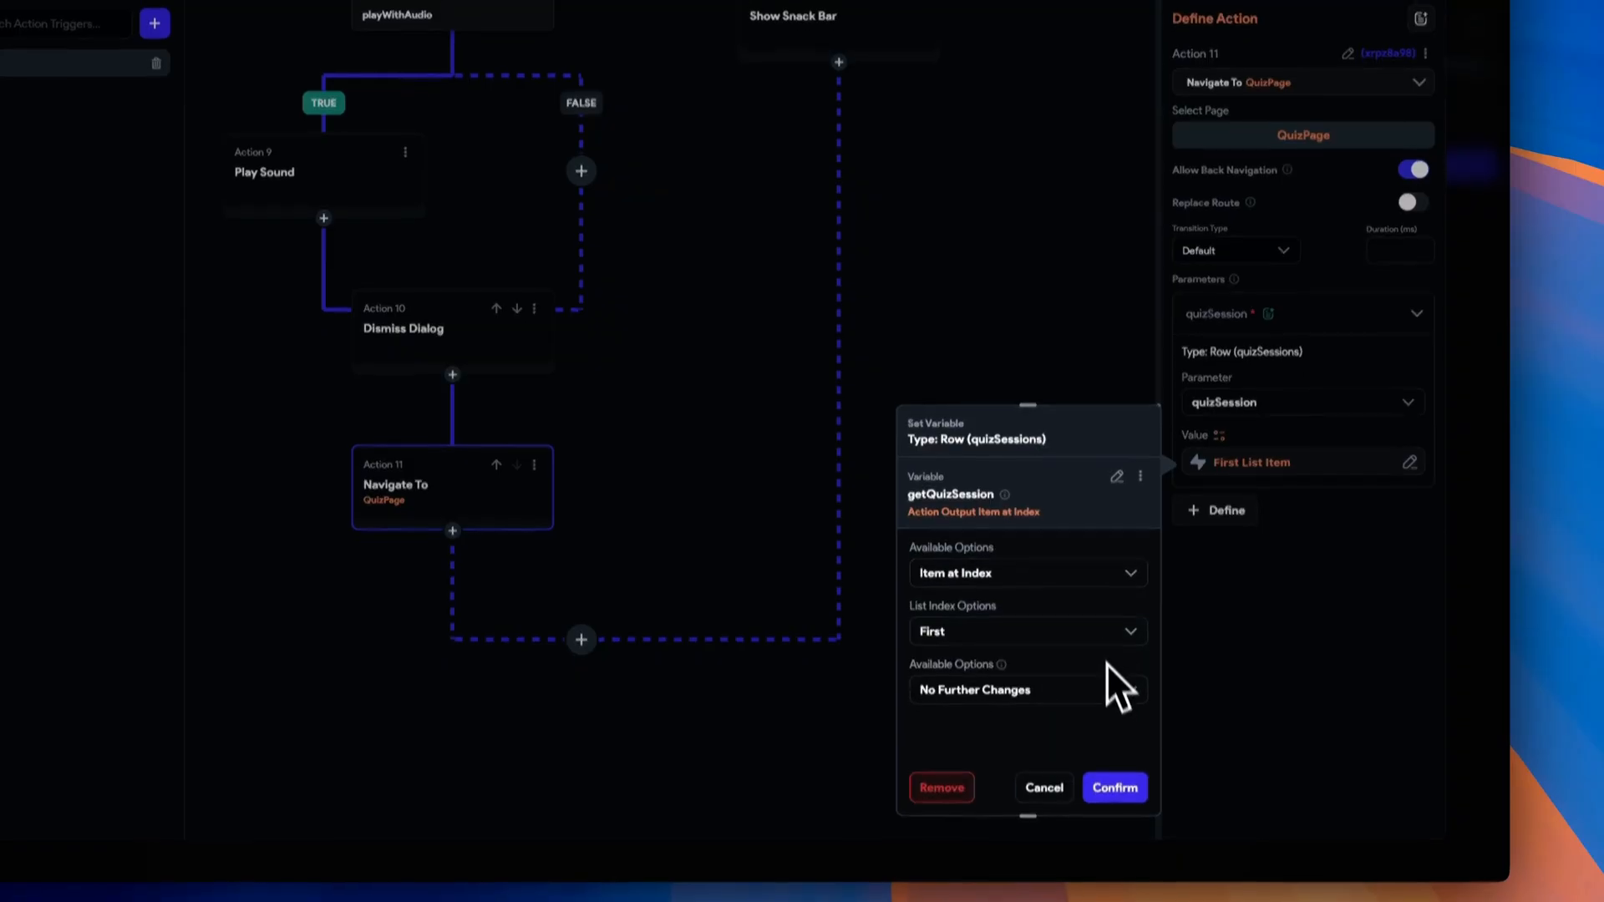
pyautogui.click(1114, 788)
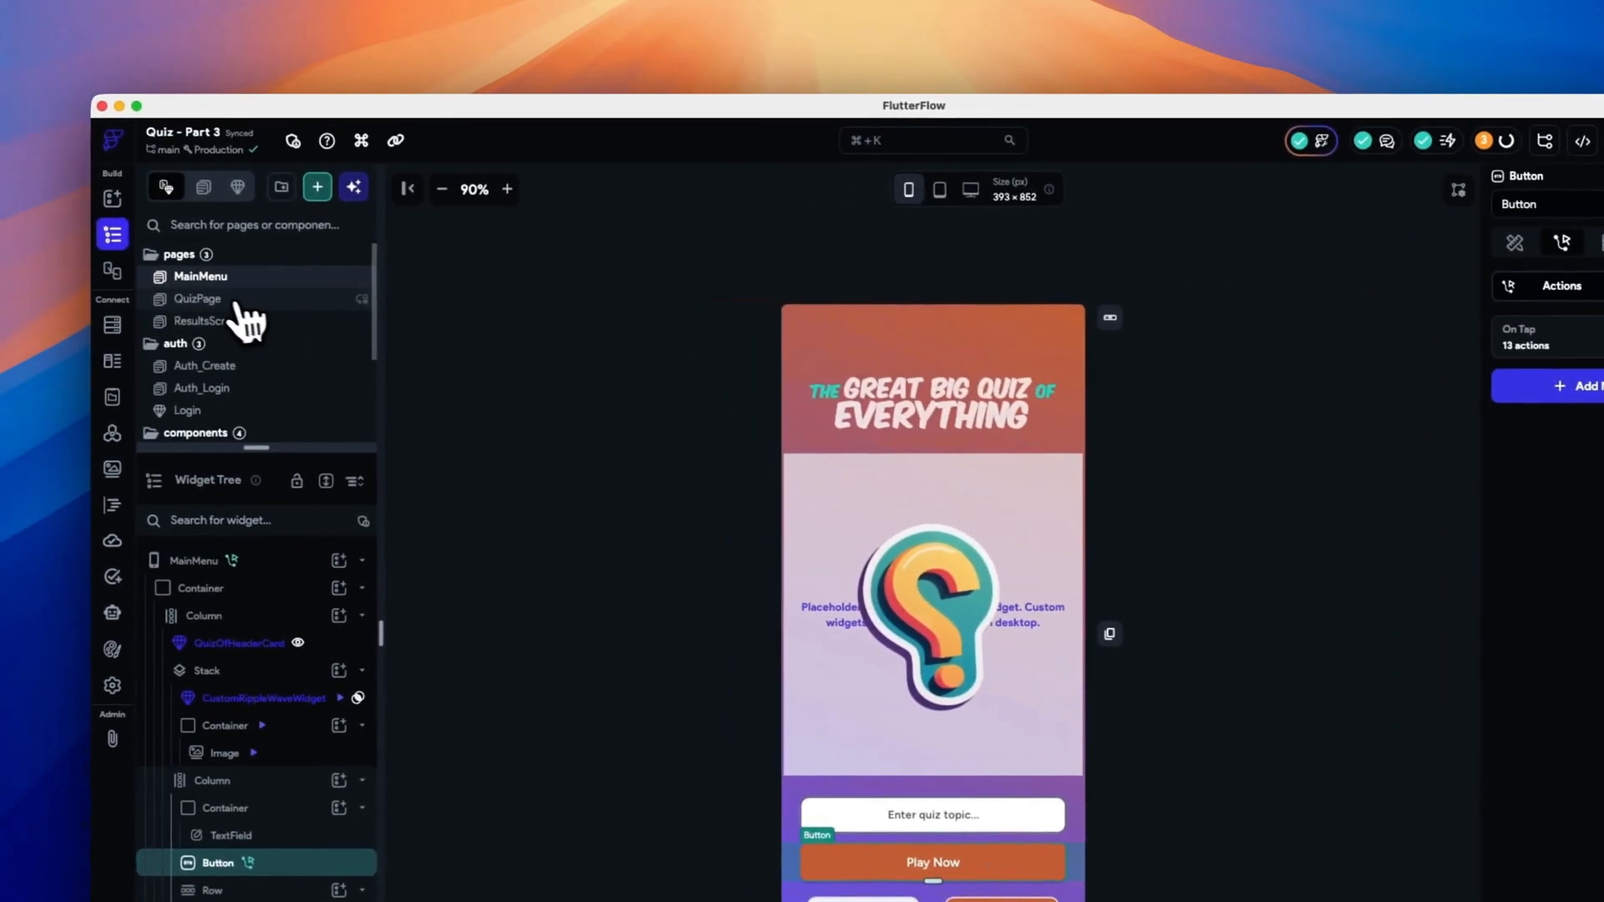
# - Select QuizPage in the page list
pyautogui.click(197, 297)
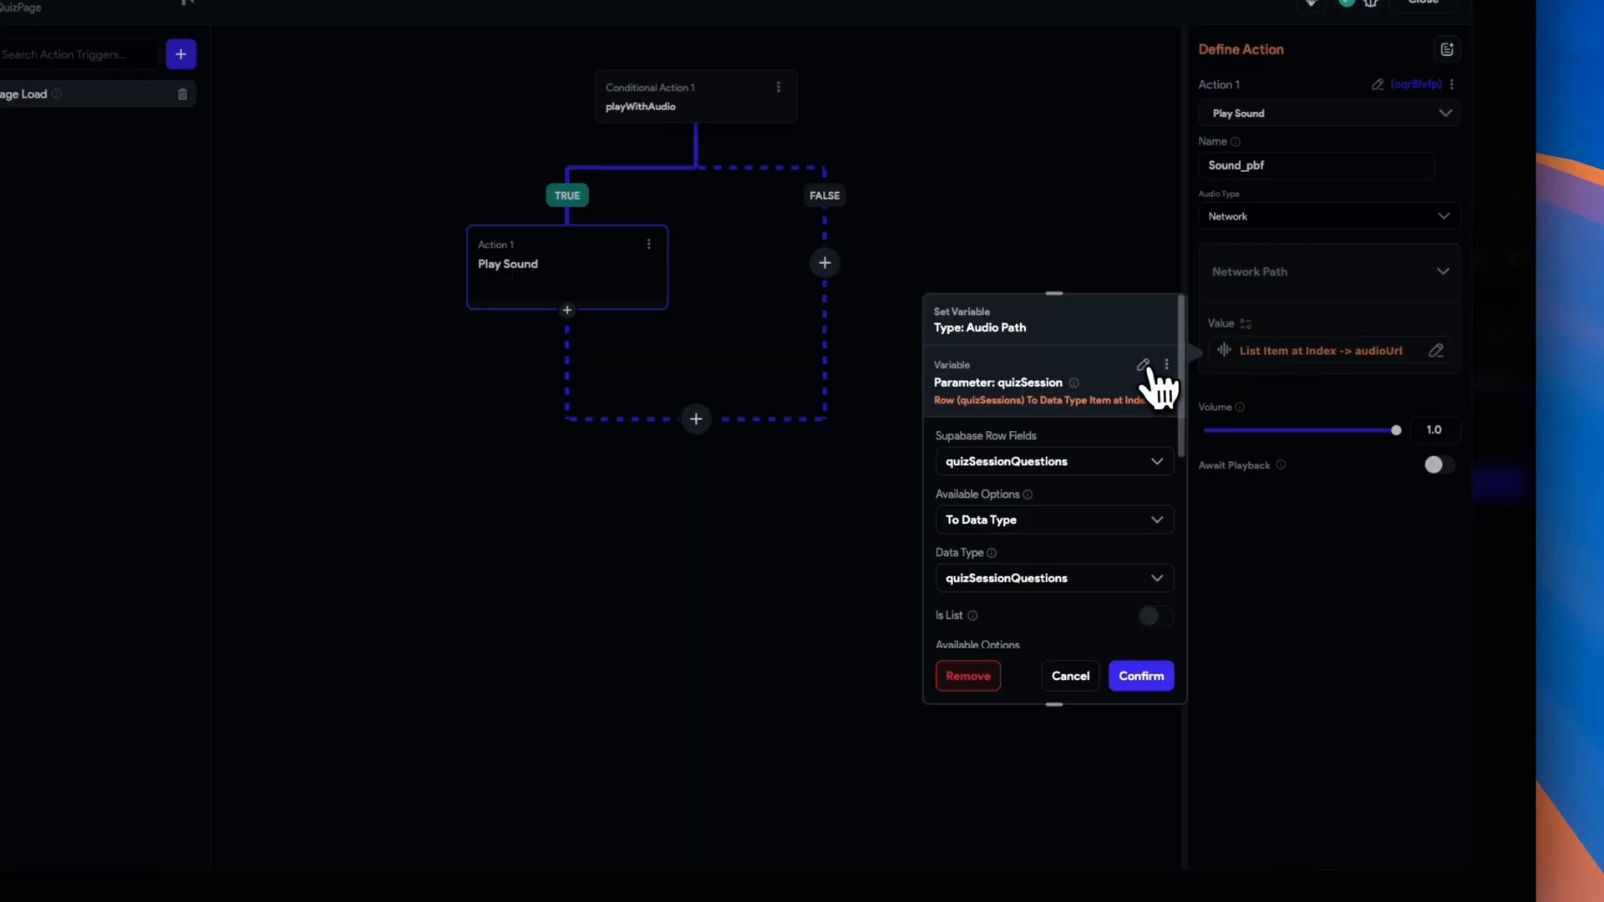
# - Point Play Sound at quizSession questions[lastQuestionAnswered] audioUrl and confirm
pyautogui.click(1143, 365)
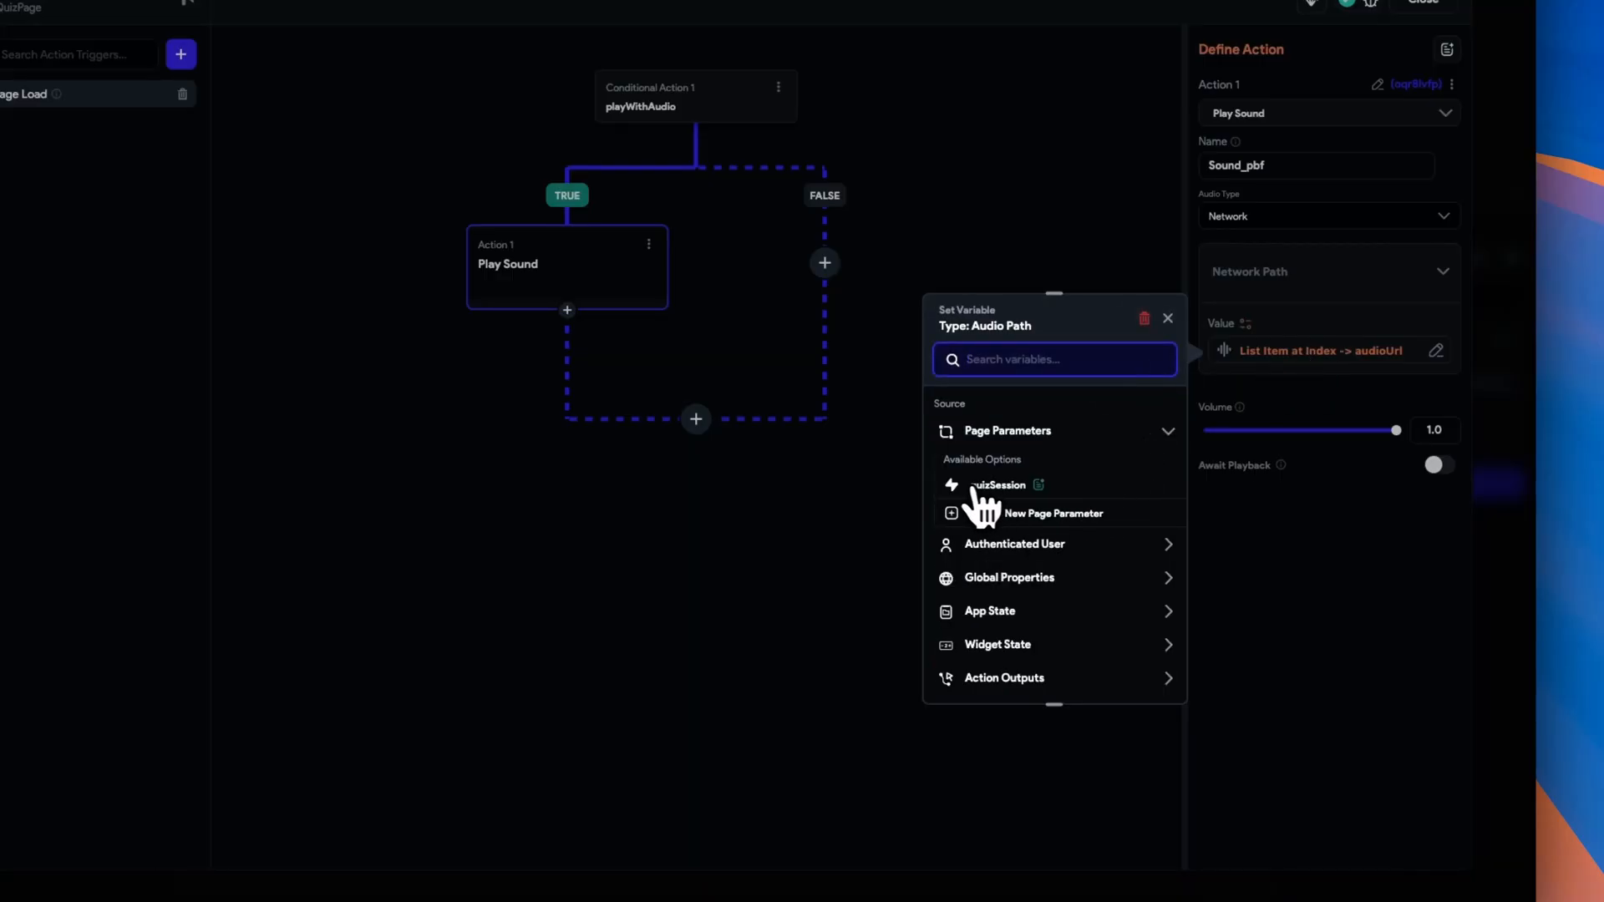
pyautogui.click(997, 483)
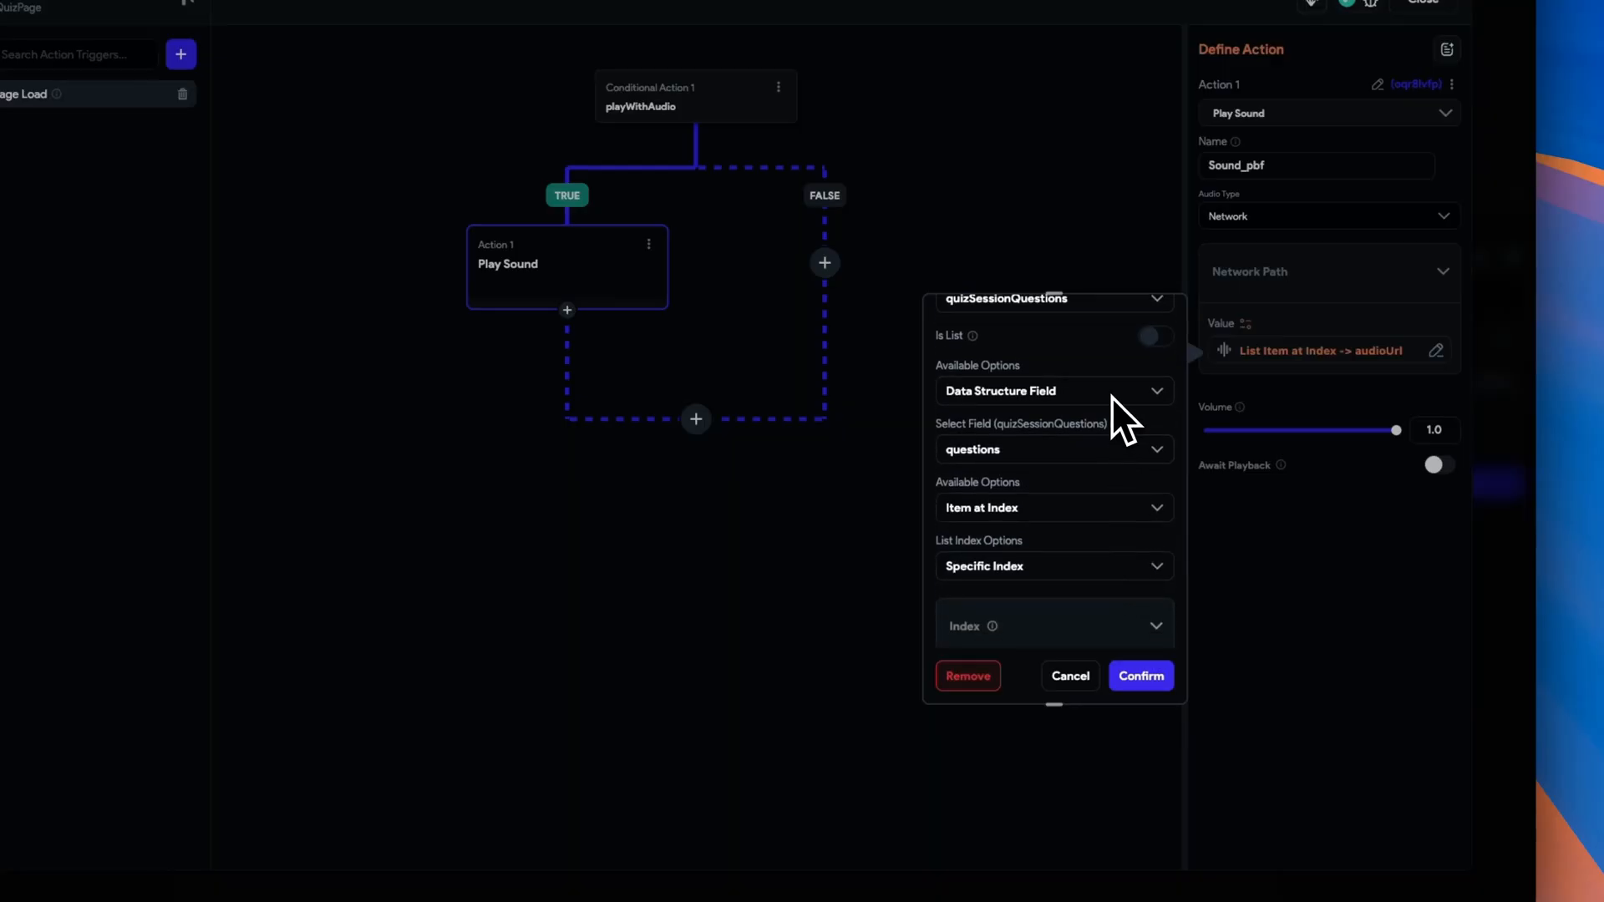
pyautogui.click(1052, 450)
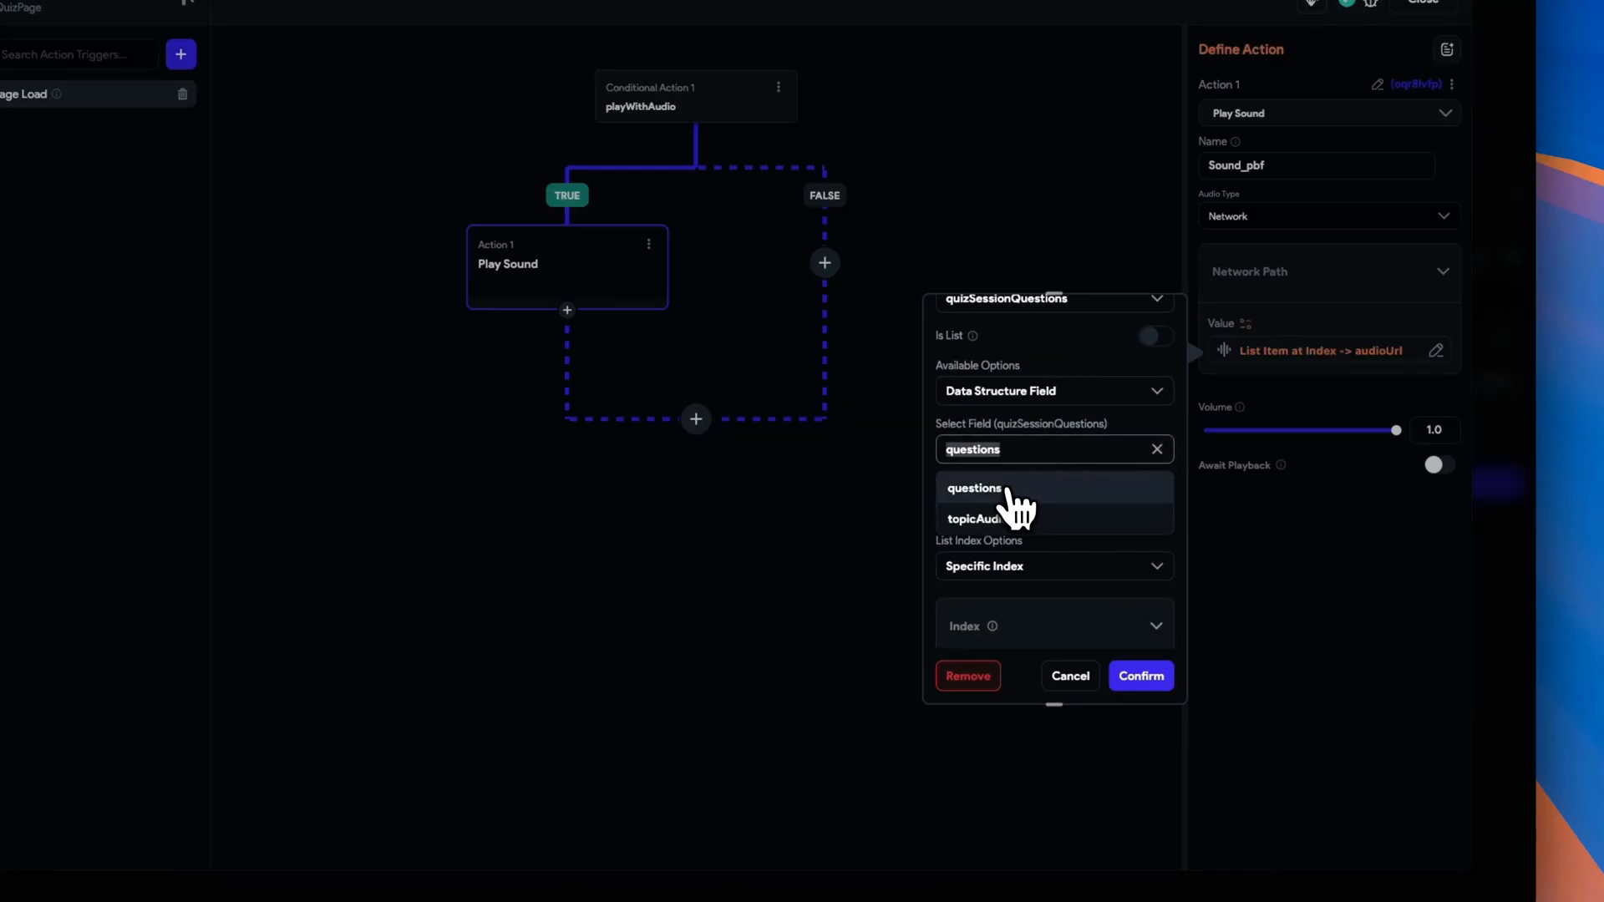
pyautogui.click(974, 488)
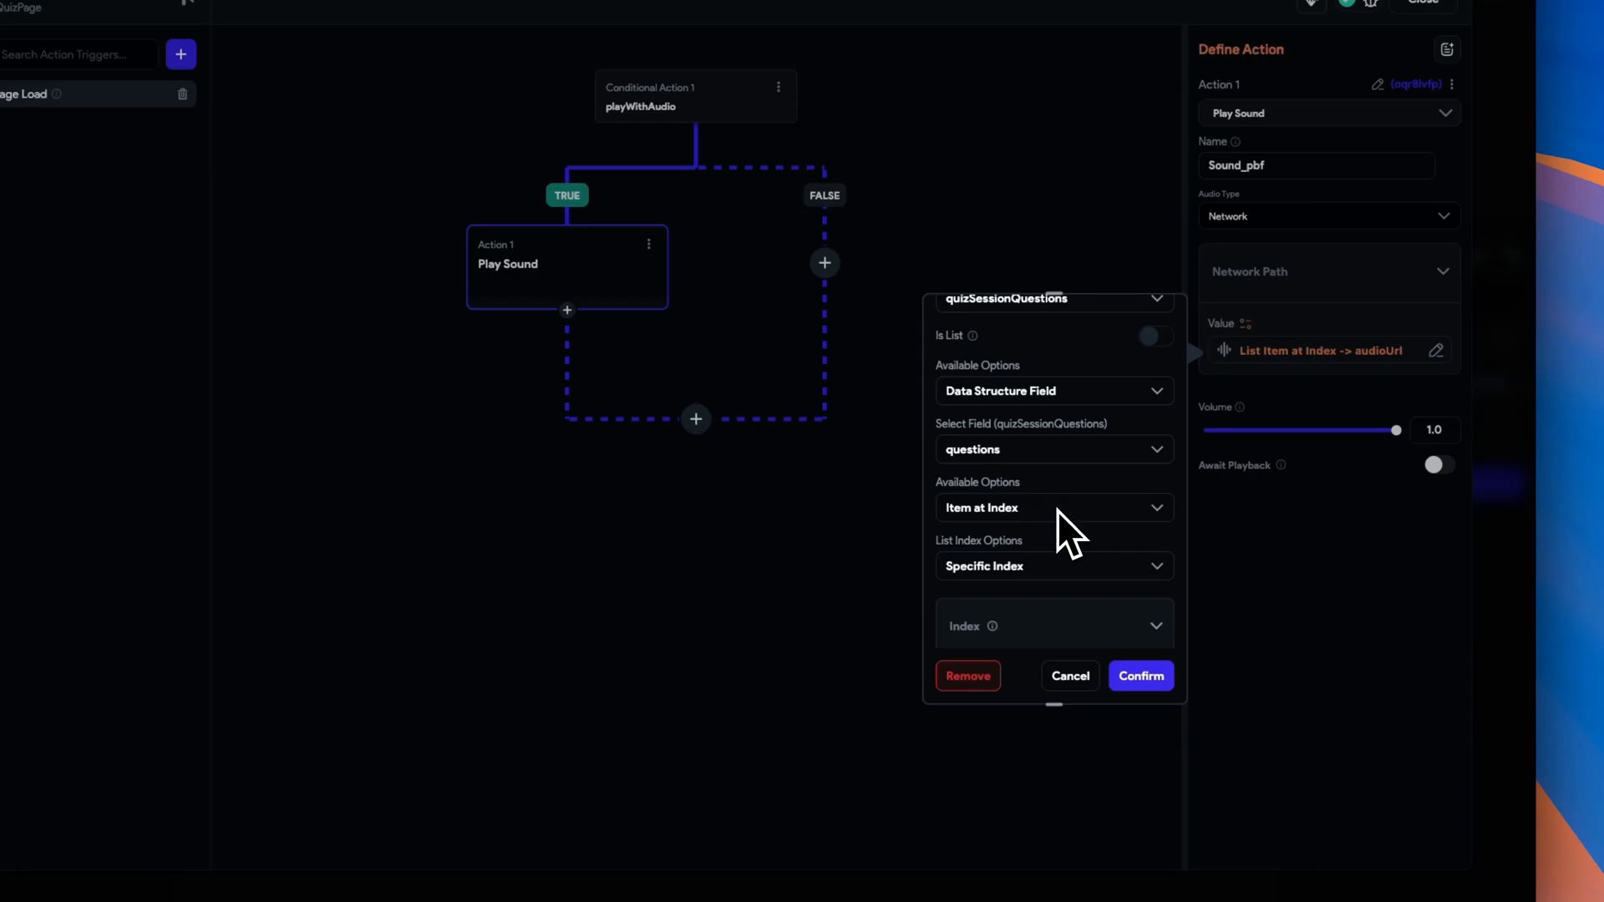
pyautogui.click(1039, 525)
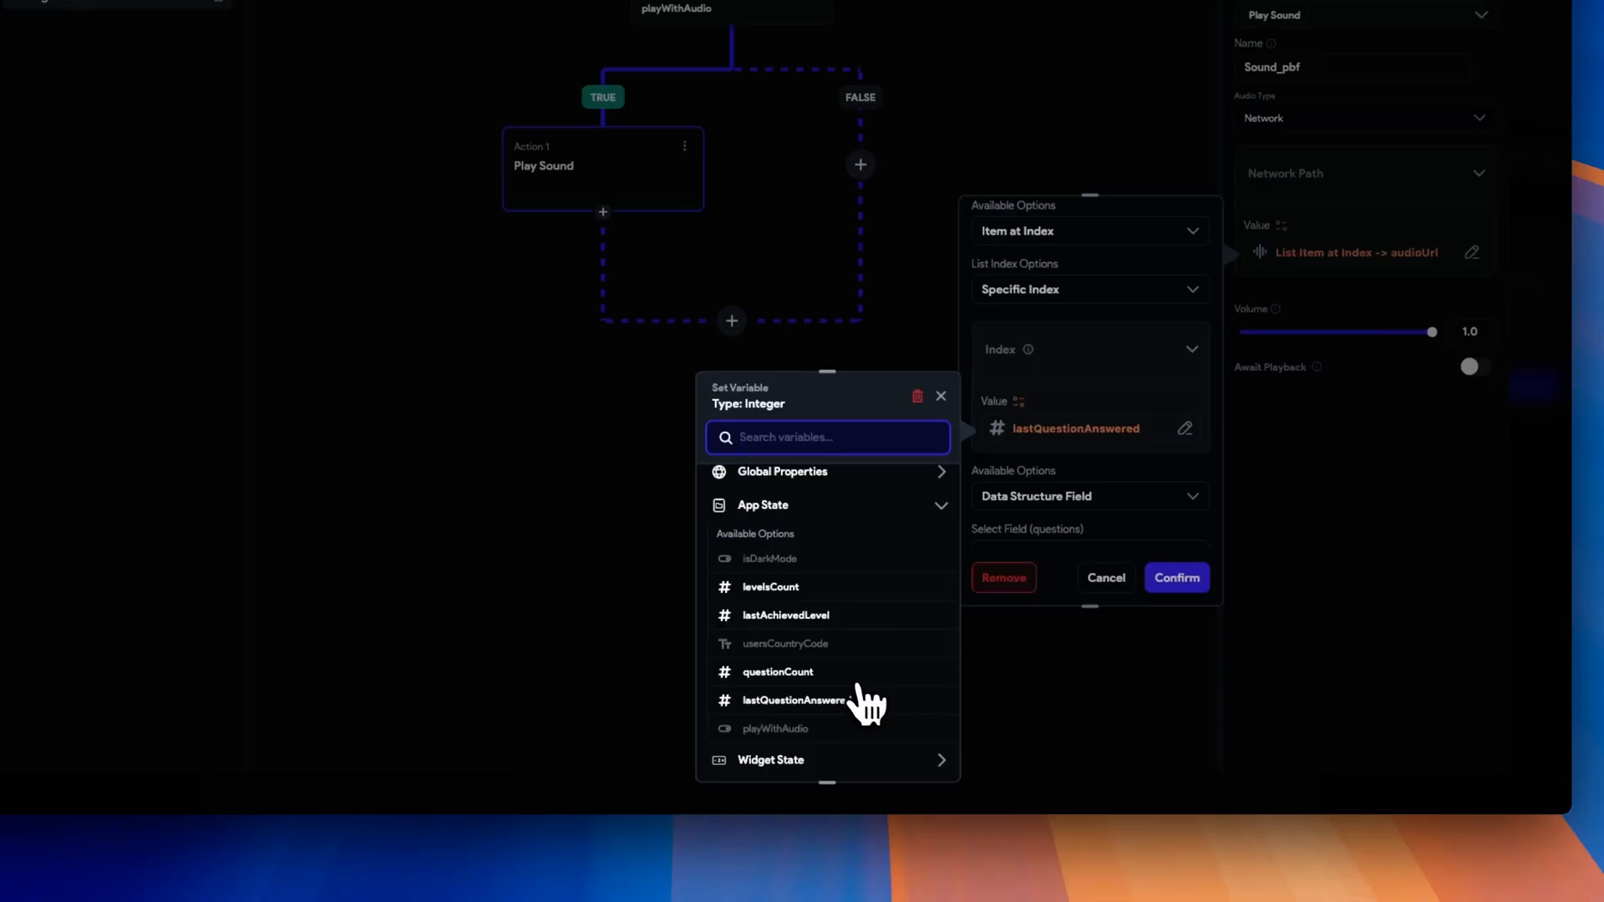
pyautogui.click(793, 701)
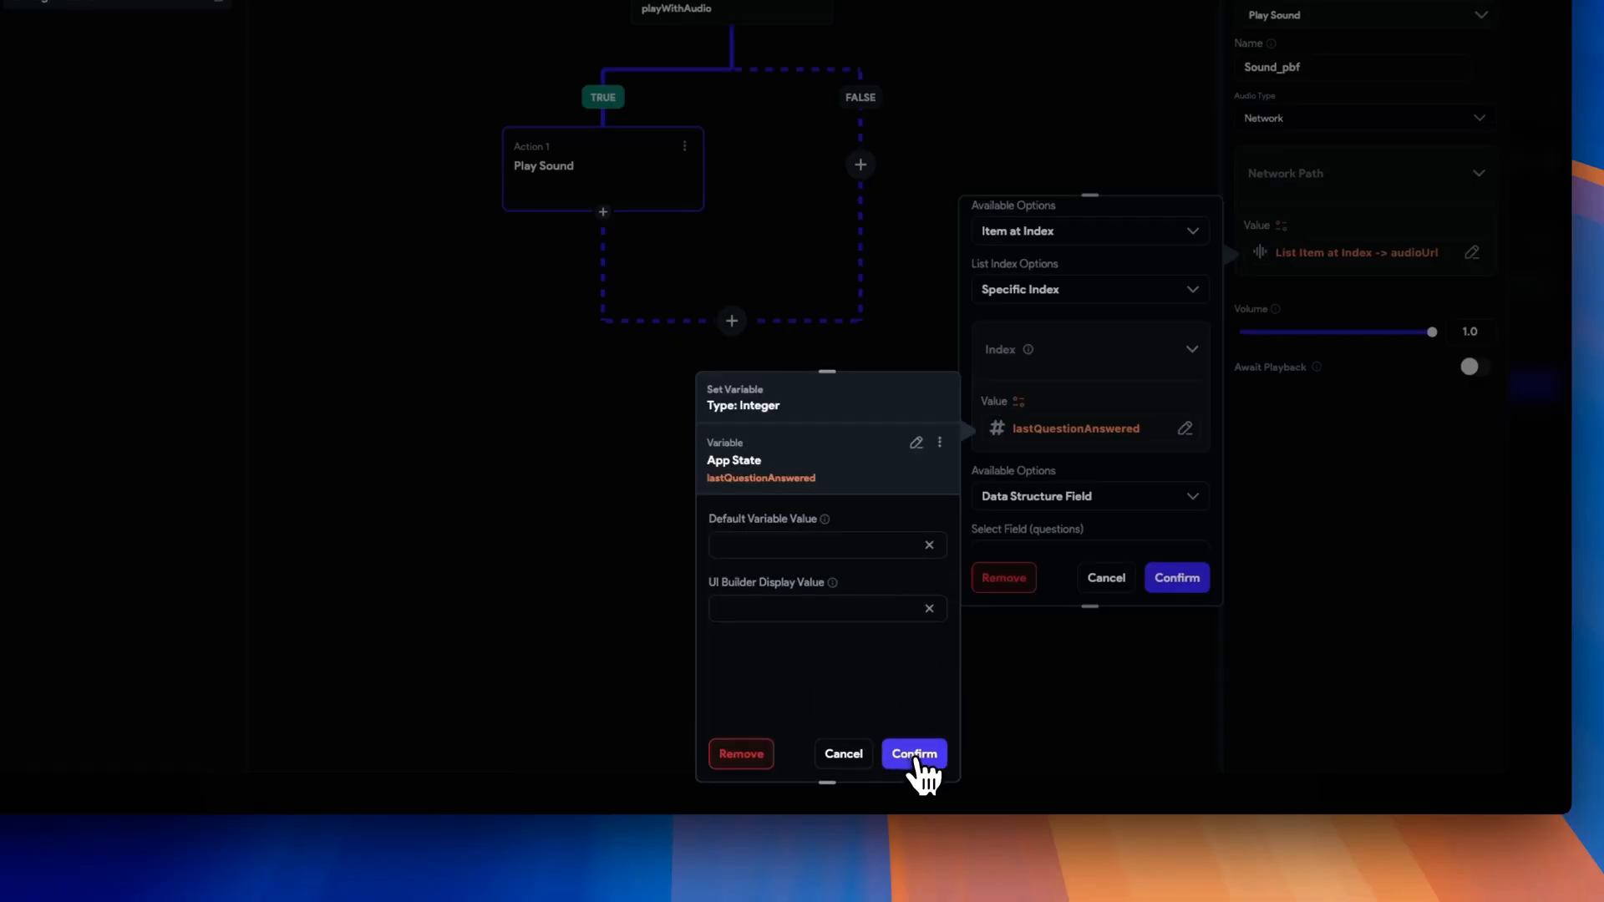
pyautogui.click(912, 754)
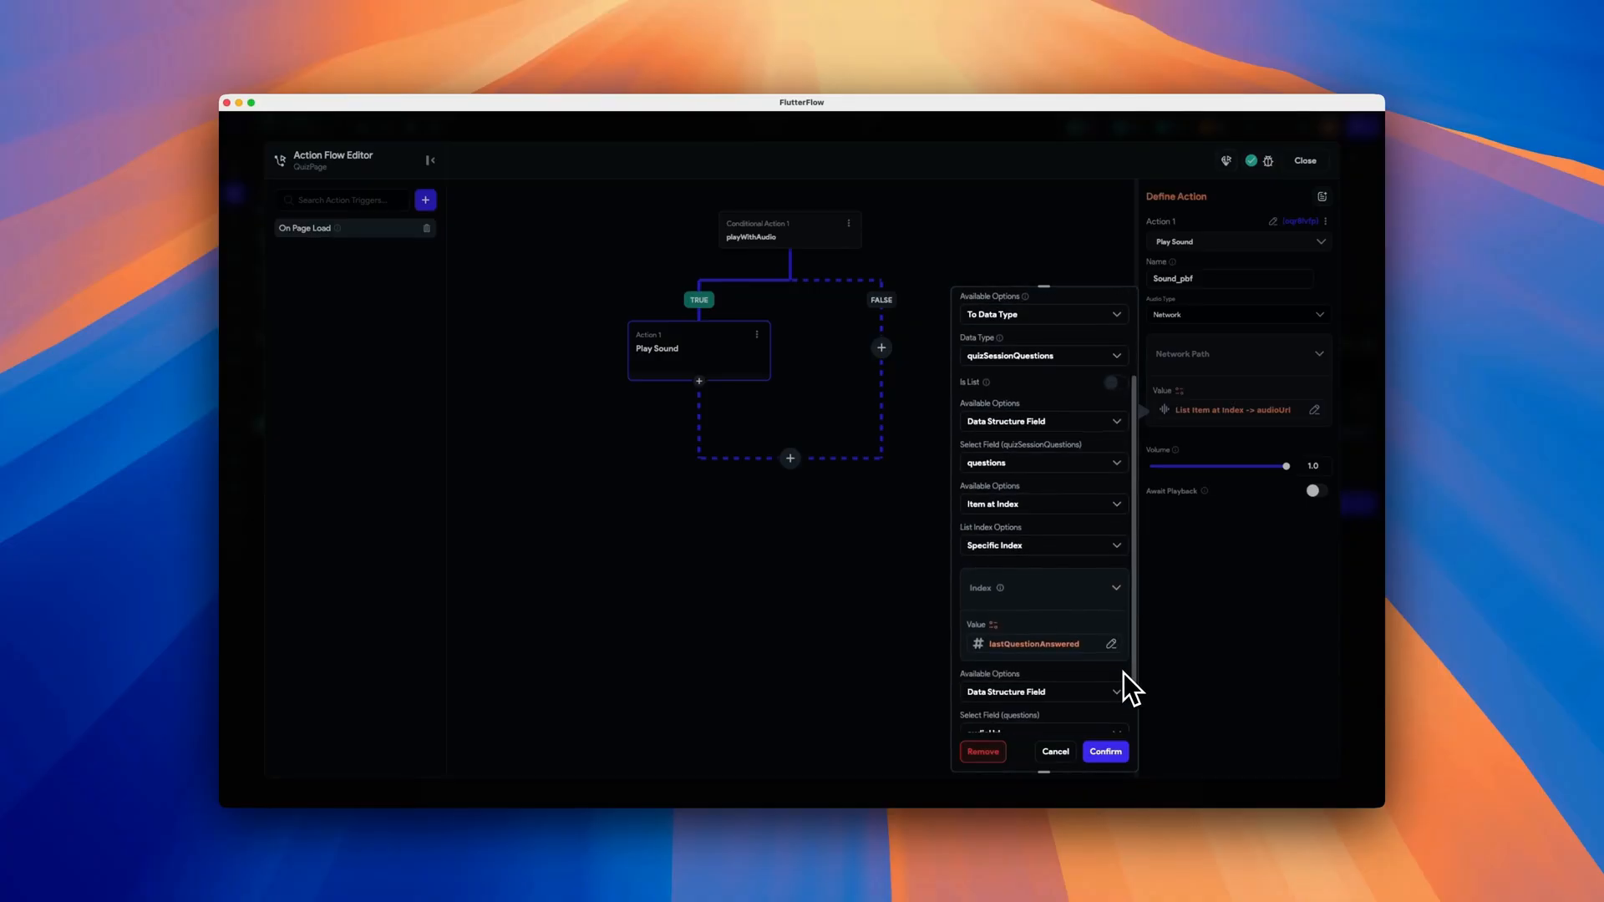
pyautogui.scroll(-3)
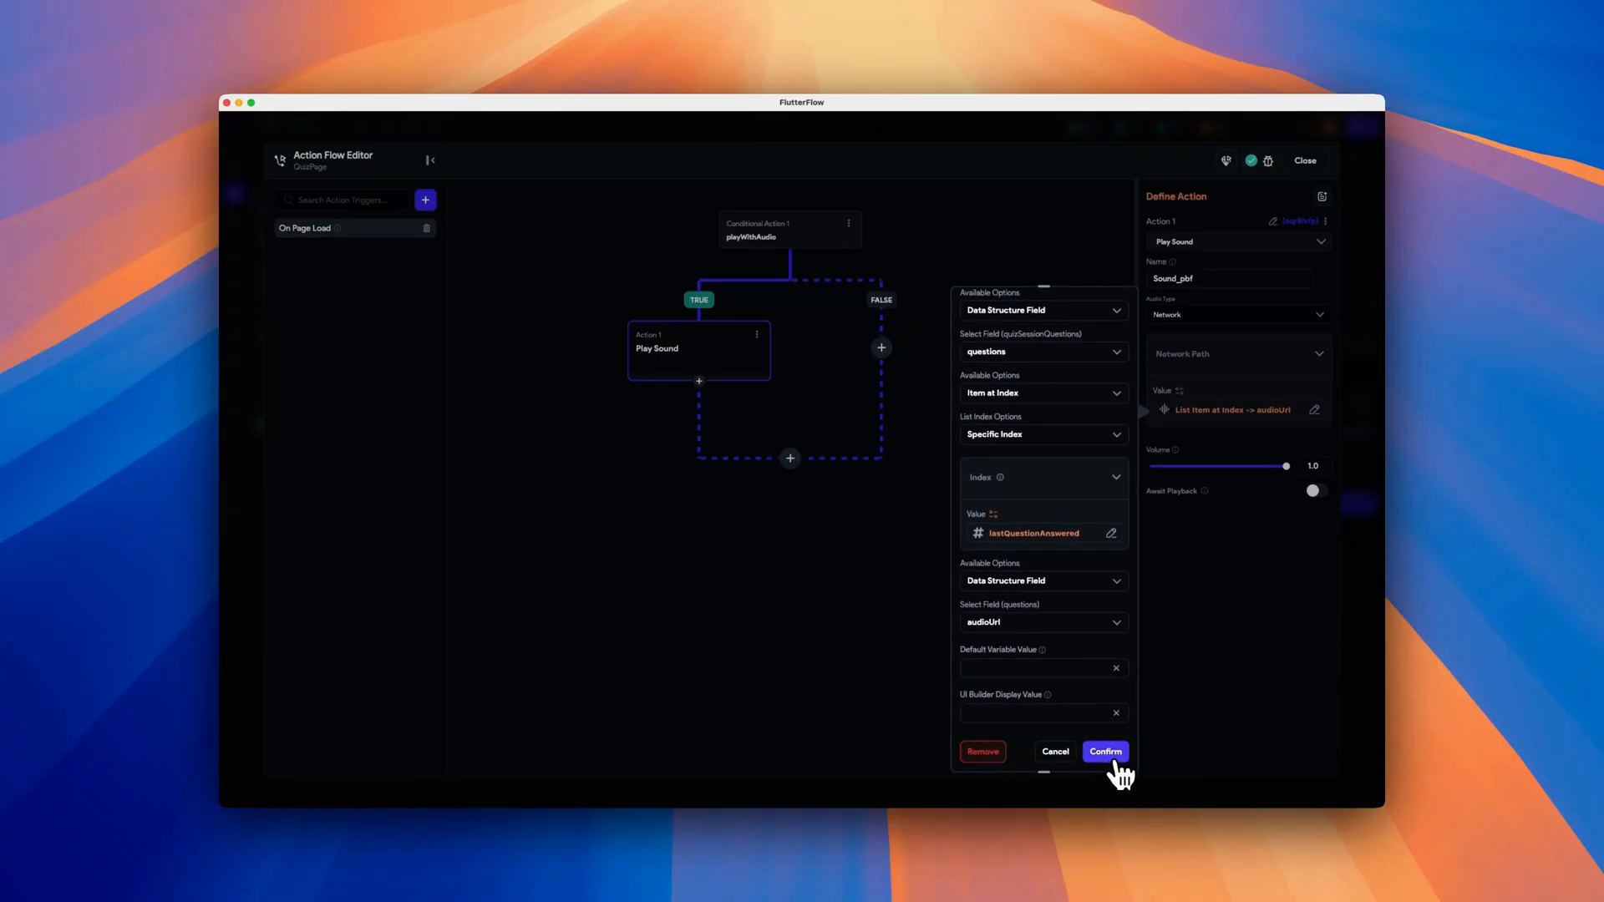
pyautogui.click(1105, 751)
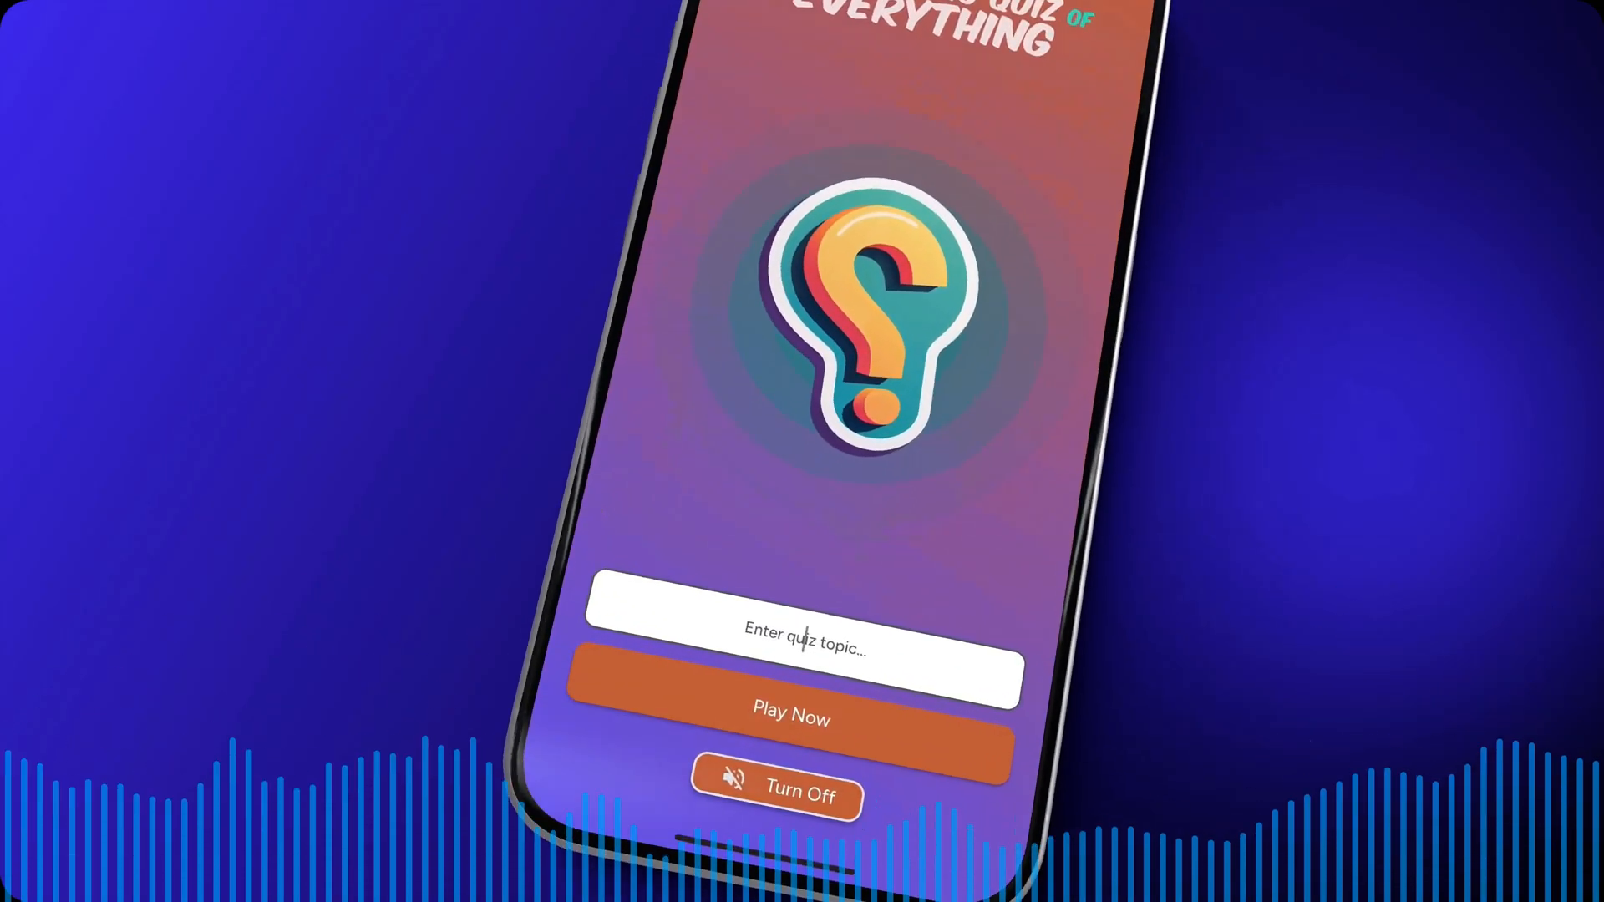
# - Start a 'Flutter' topic quiz on the phone and skip ahead three questions
pyautogui.write('Flutter')
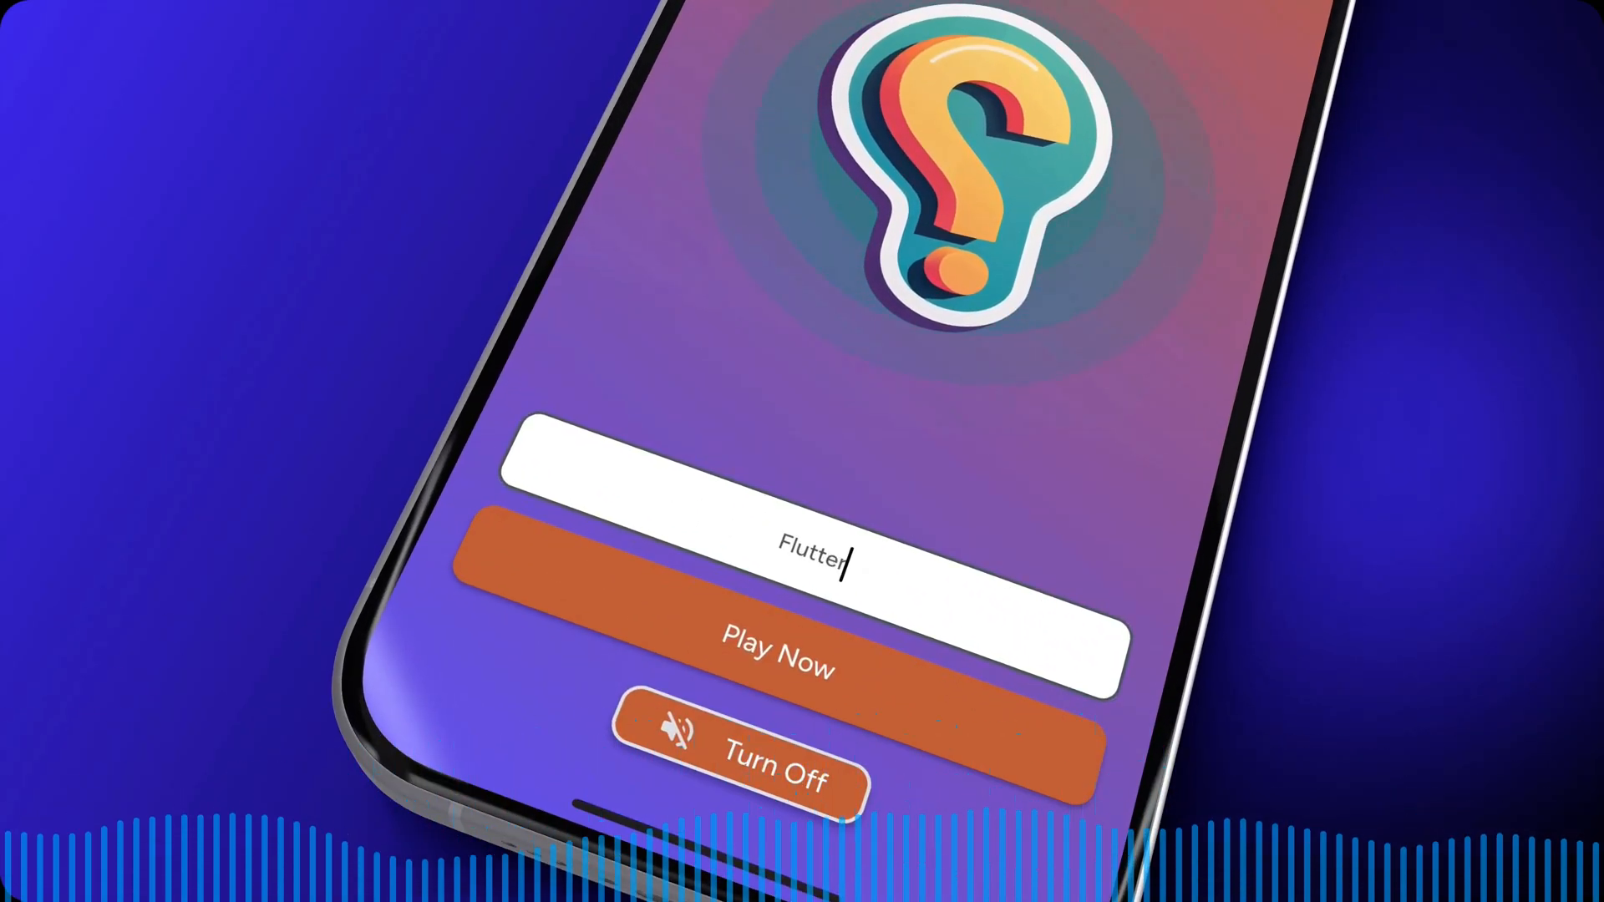
pyautogui.click(778, 655)
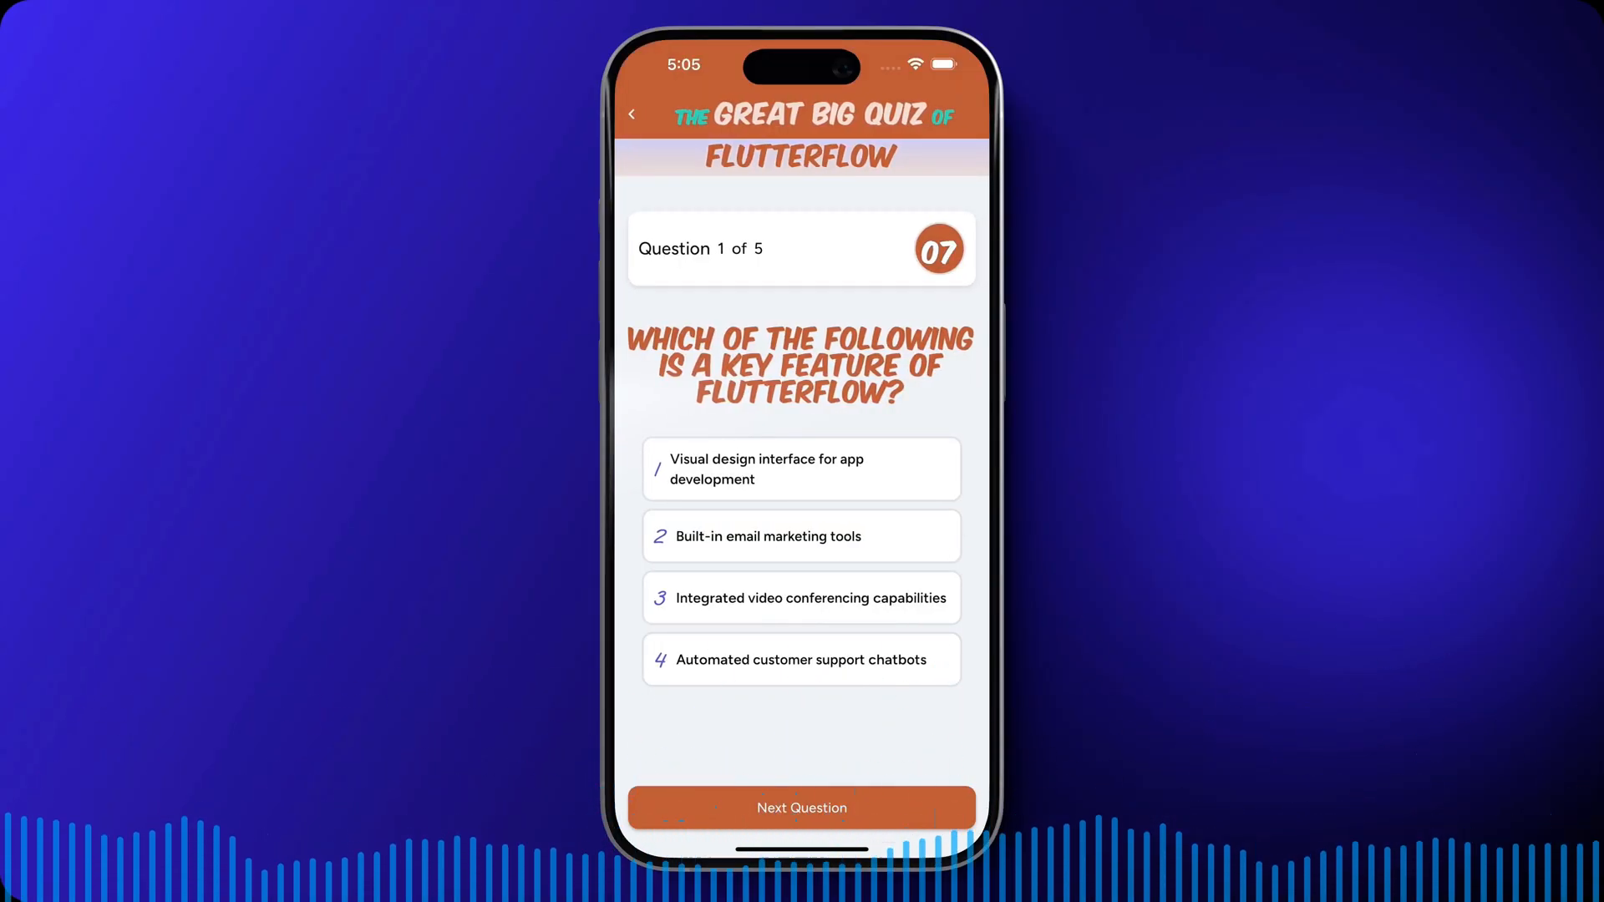
pyautogui.click(801, 807)
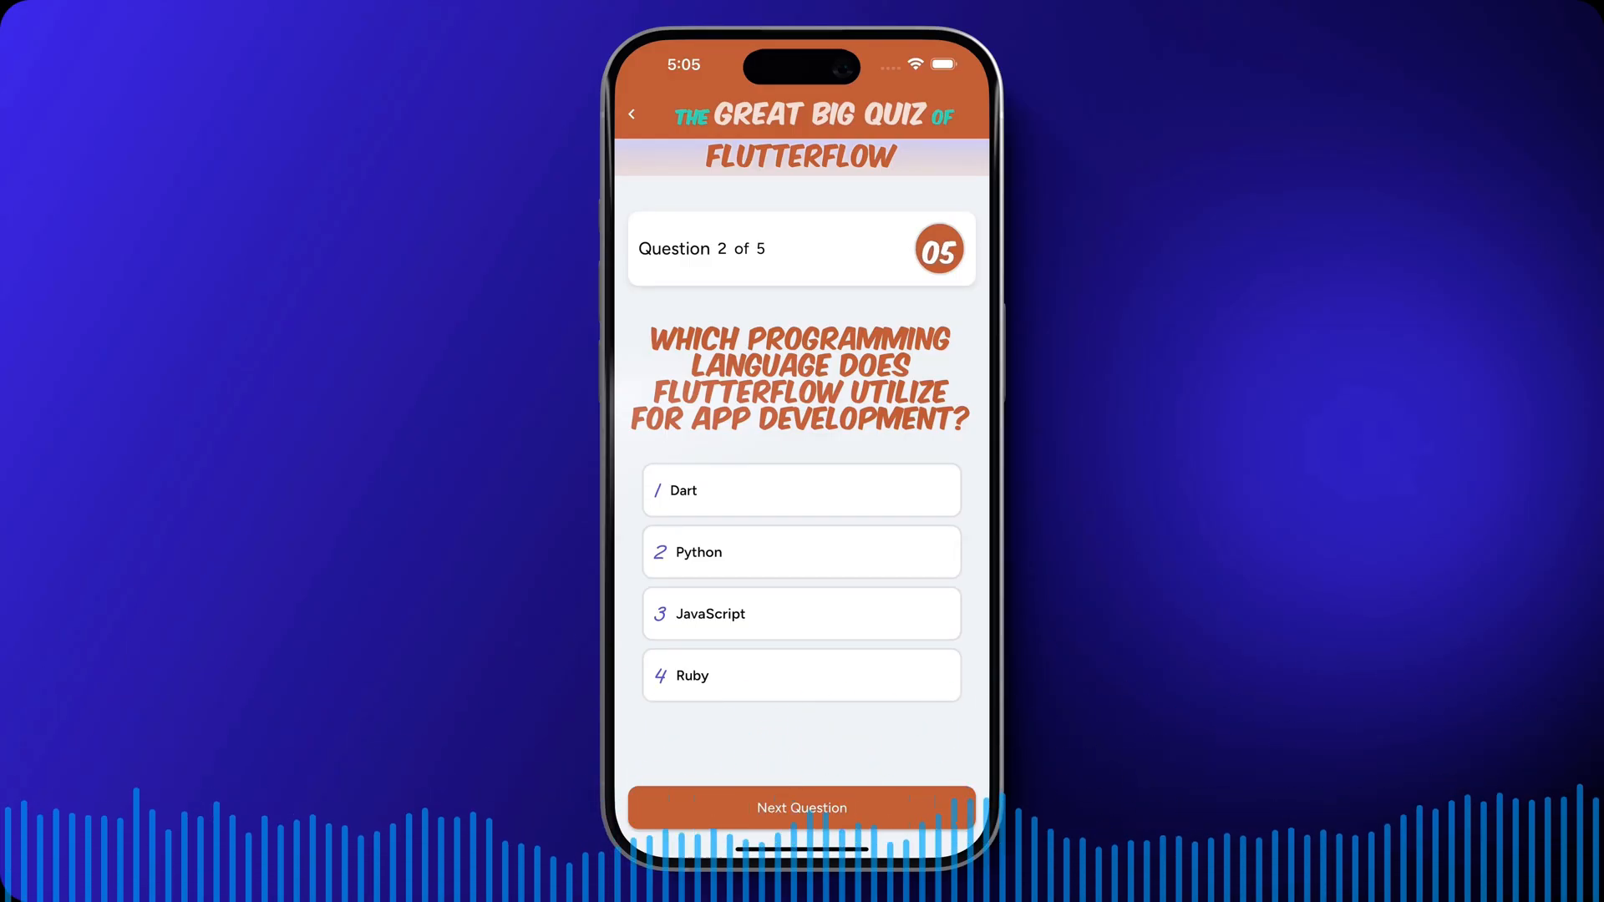
pyautogui.click(802, 807)
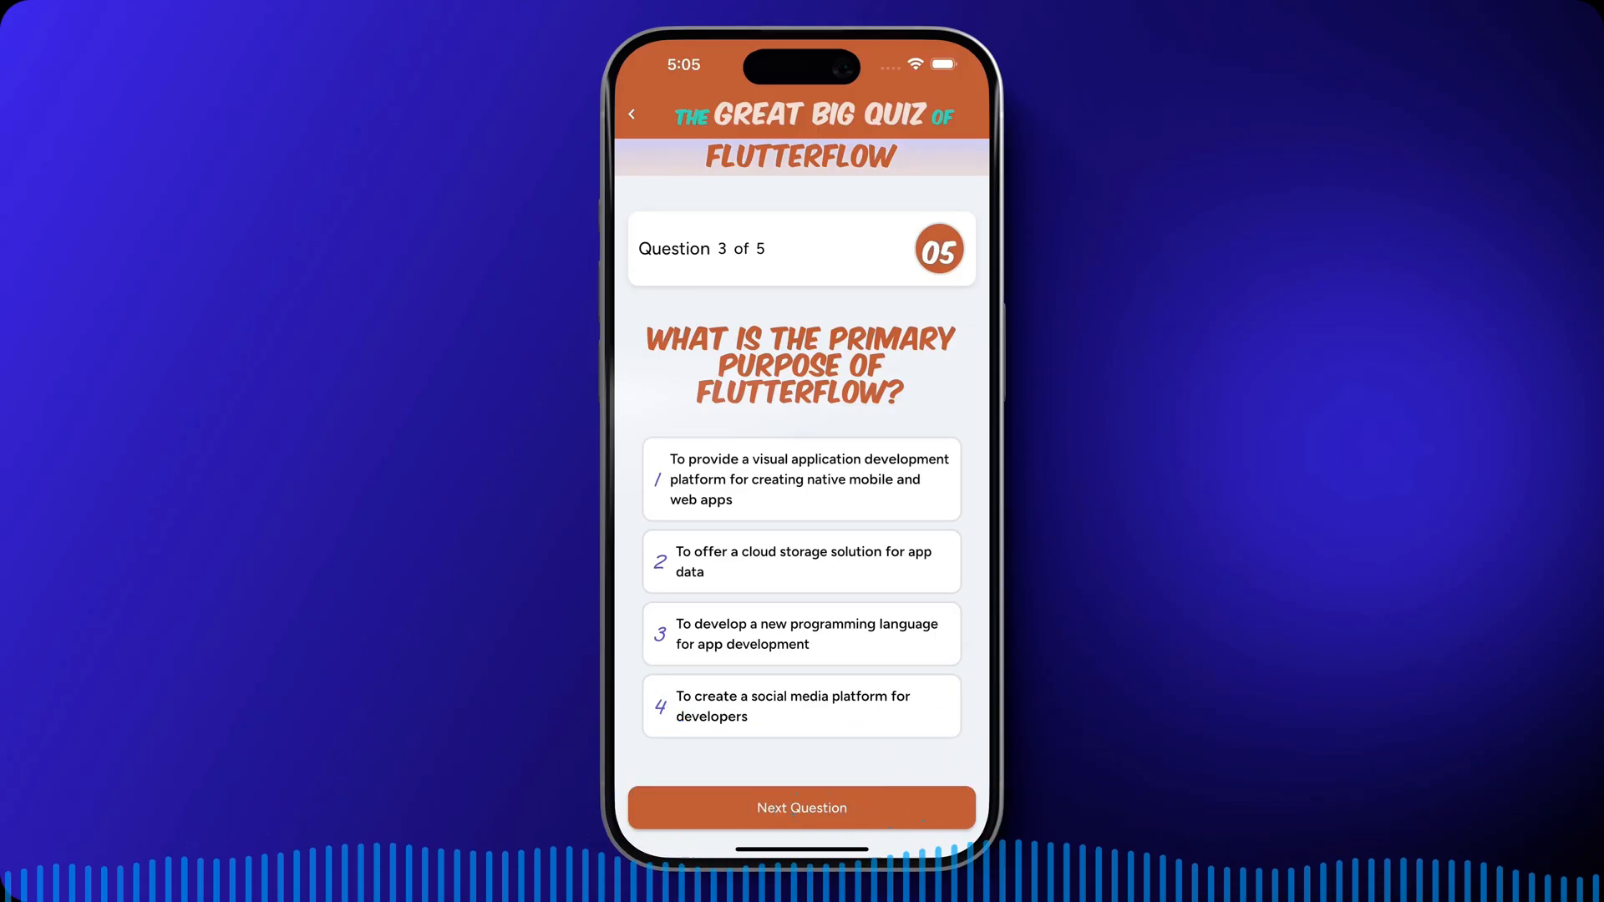
pyautogui.click(801, 807)
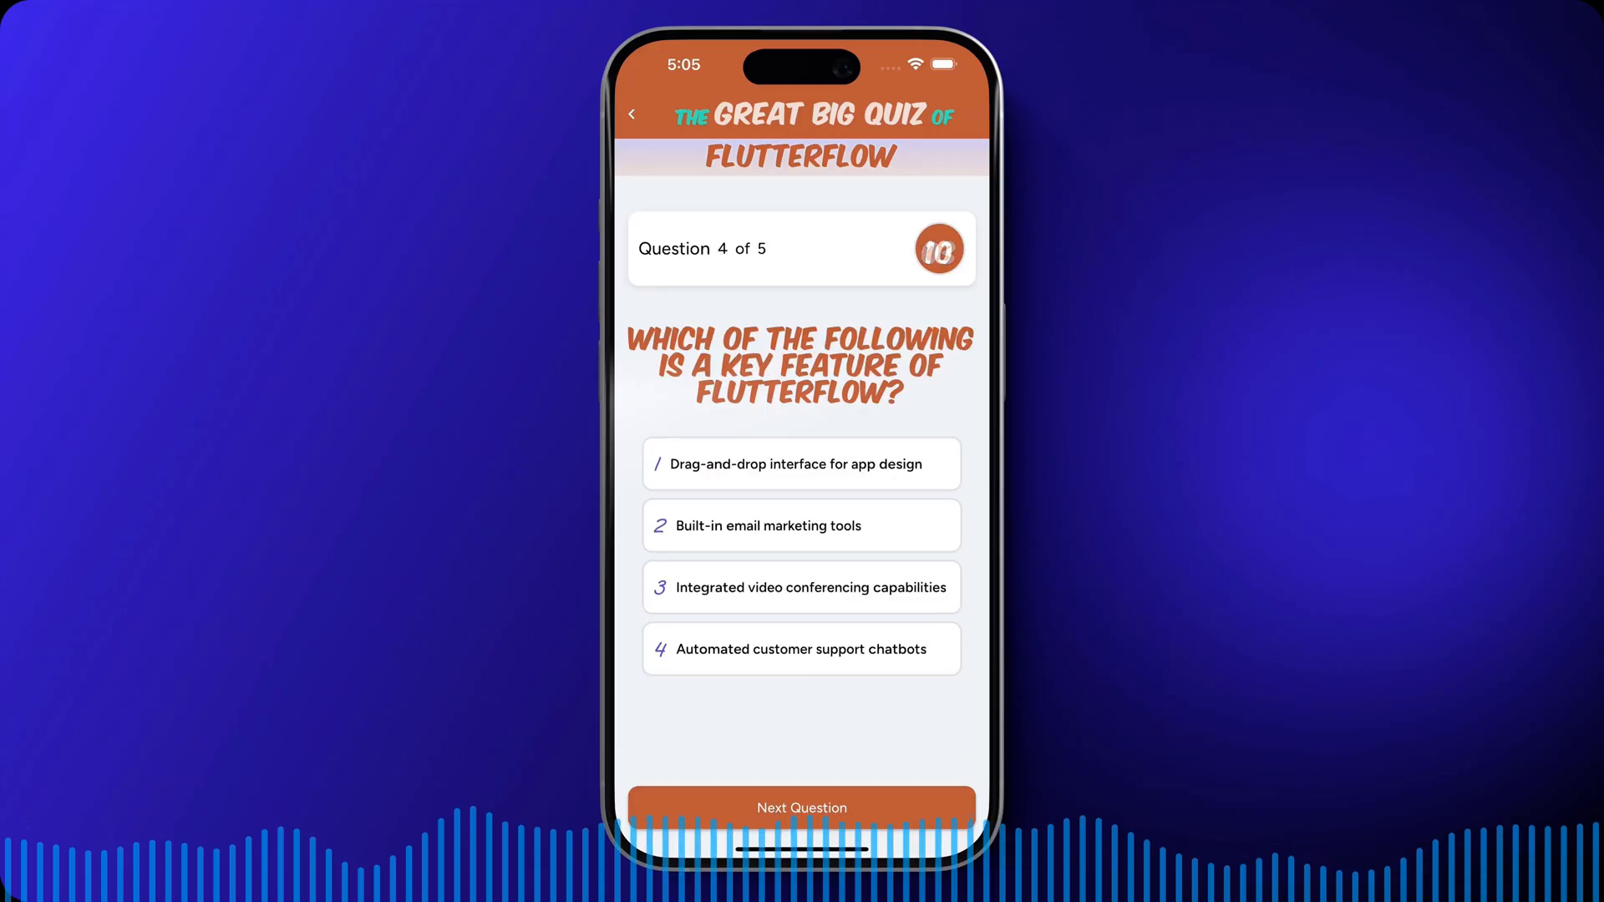